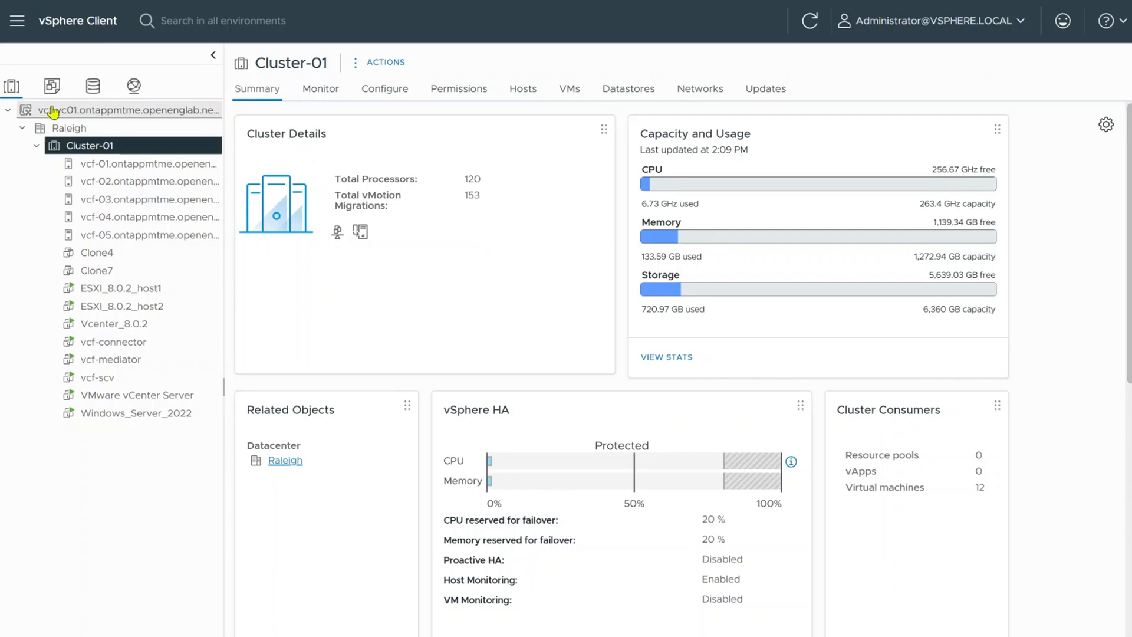
# Browse to the OTV_iSCSI content library and return to the inventory.
pyautogui.click(16, 20)
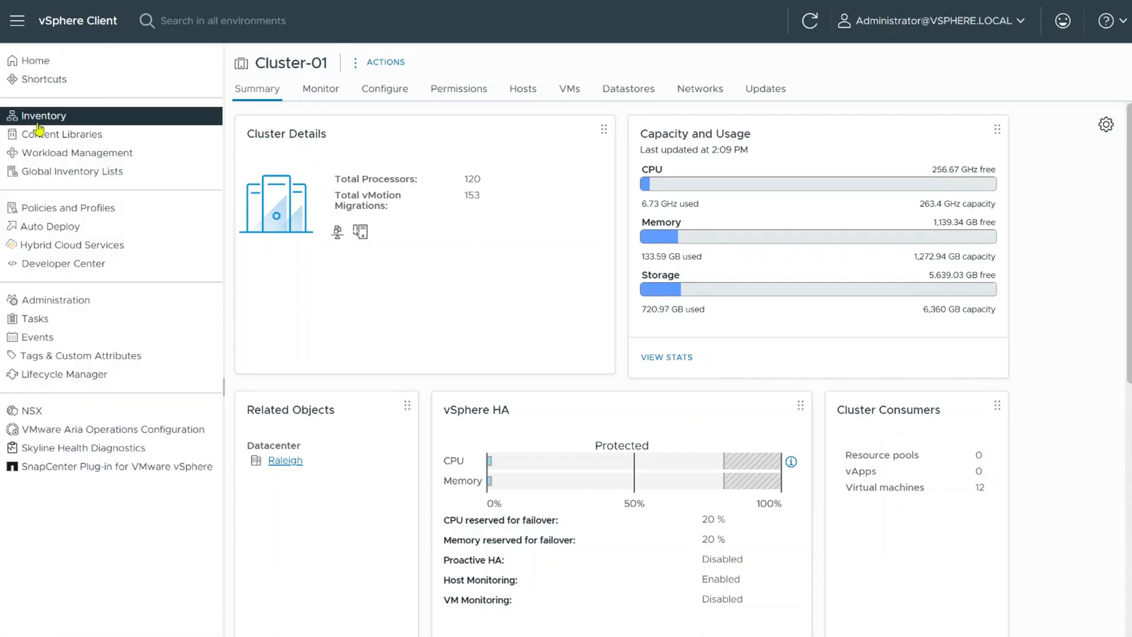
pyautogui.click(64, 135)
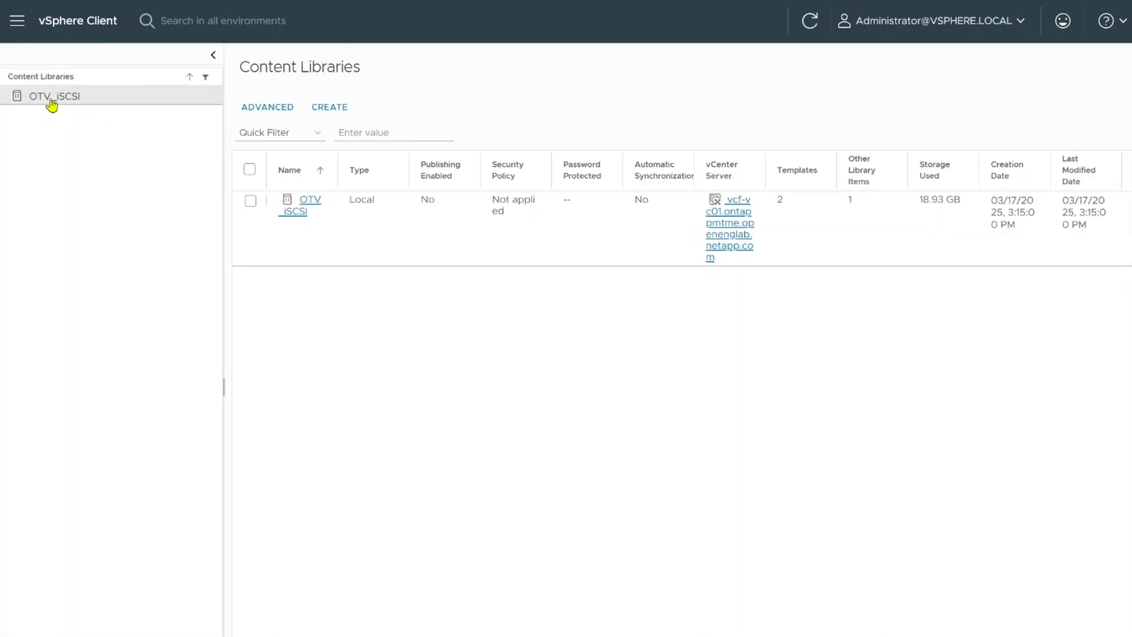
pyautogui.click(53, 96)
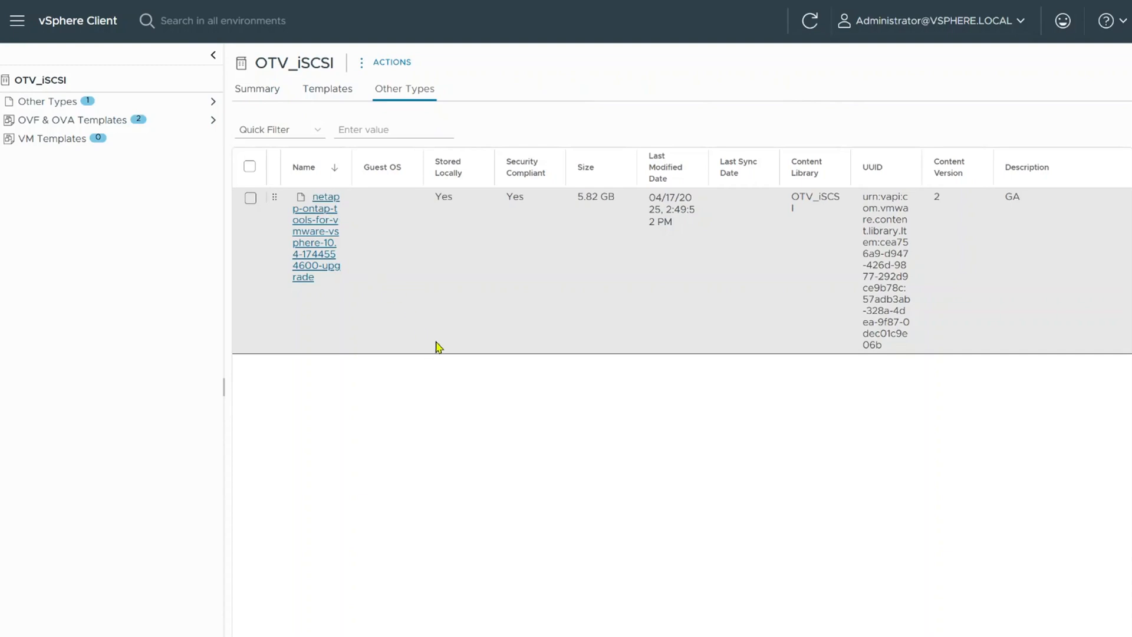
pyautogui.moveTo(326, 217)
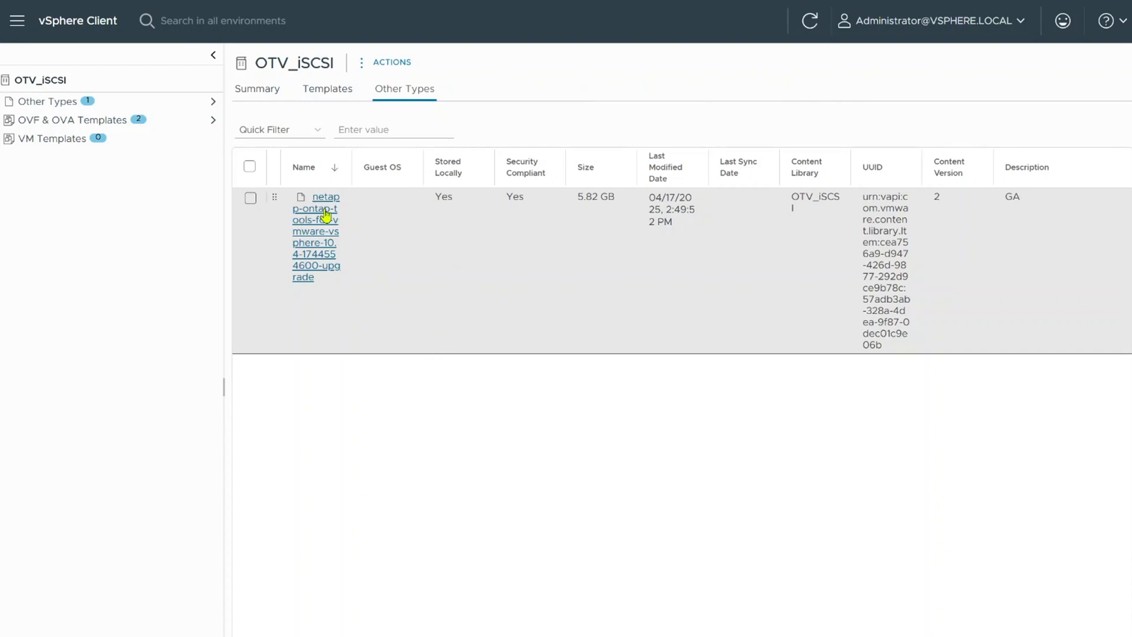
pyautogui.moveTo(401, 391)
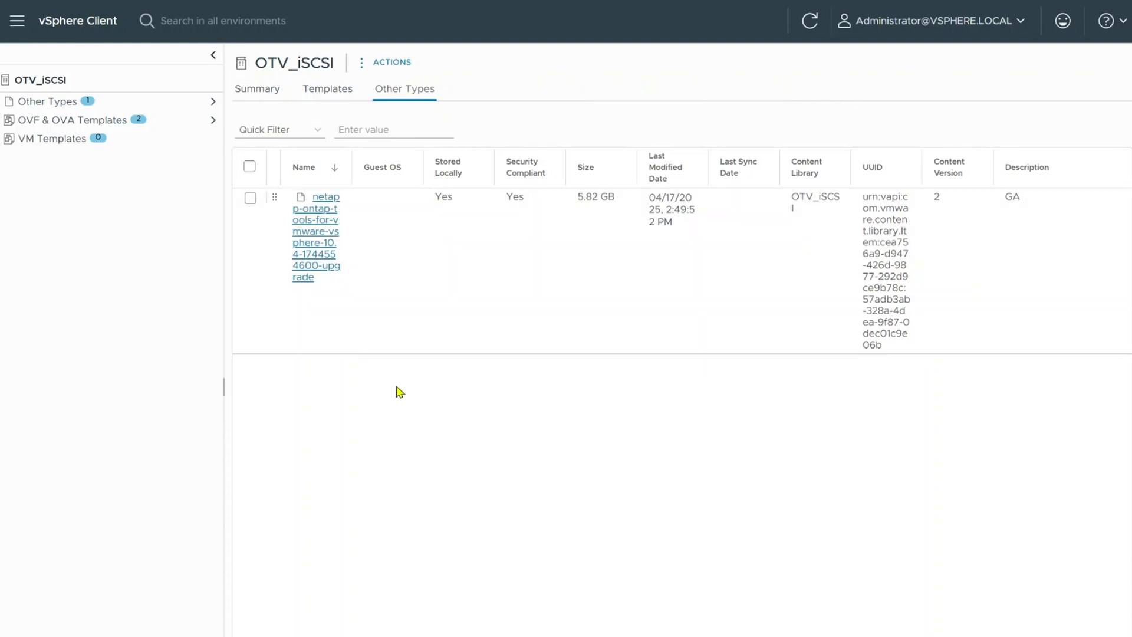
pyautogui.click(11, 85)
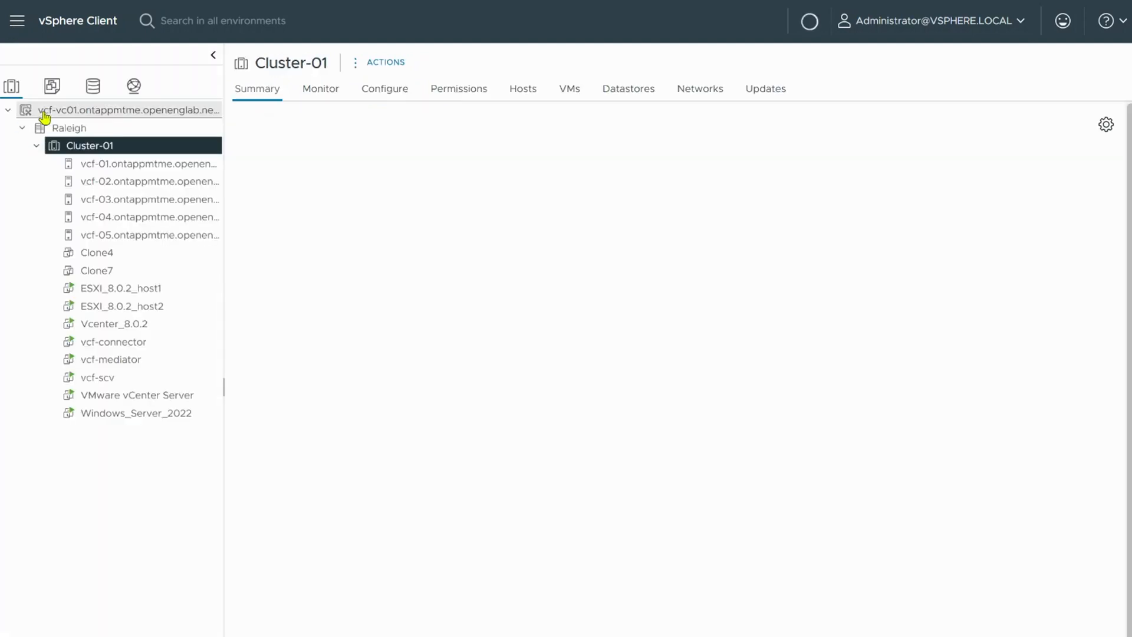
# Start a new VM on Cluster-01 deployed from the netapp-ontap-tools template in OTV_iSCSI.
pyautogui.rightClick(89, 145)
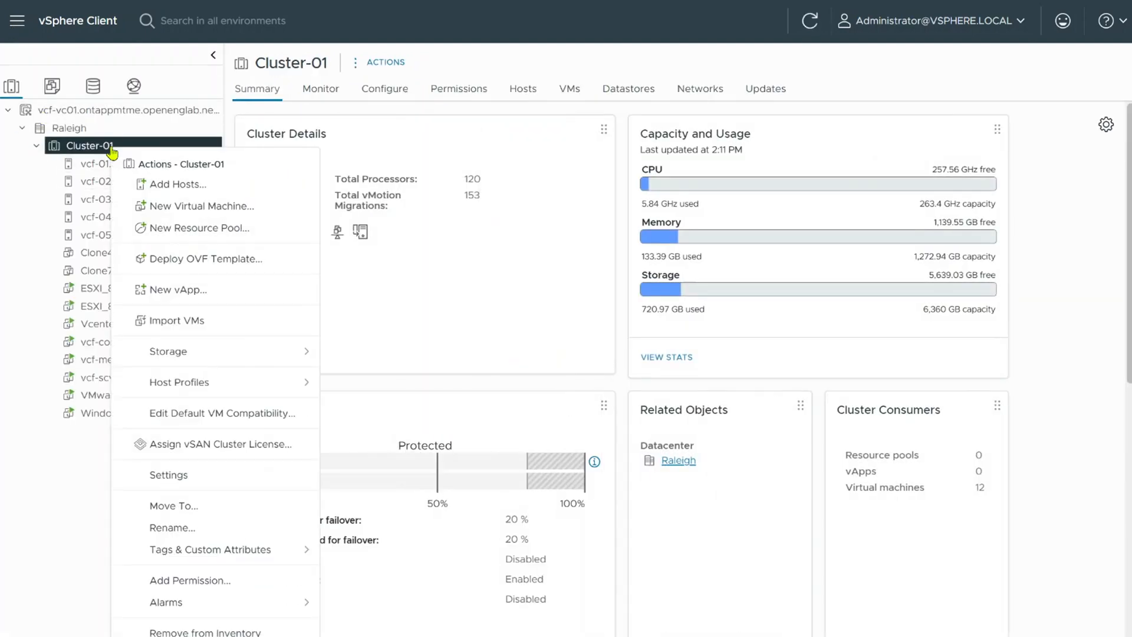
pyautogui.moveTo(185, 280)
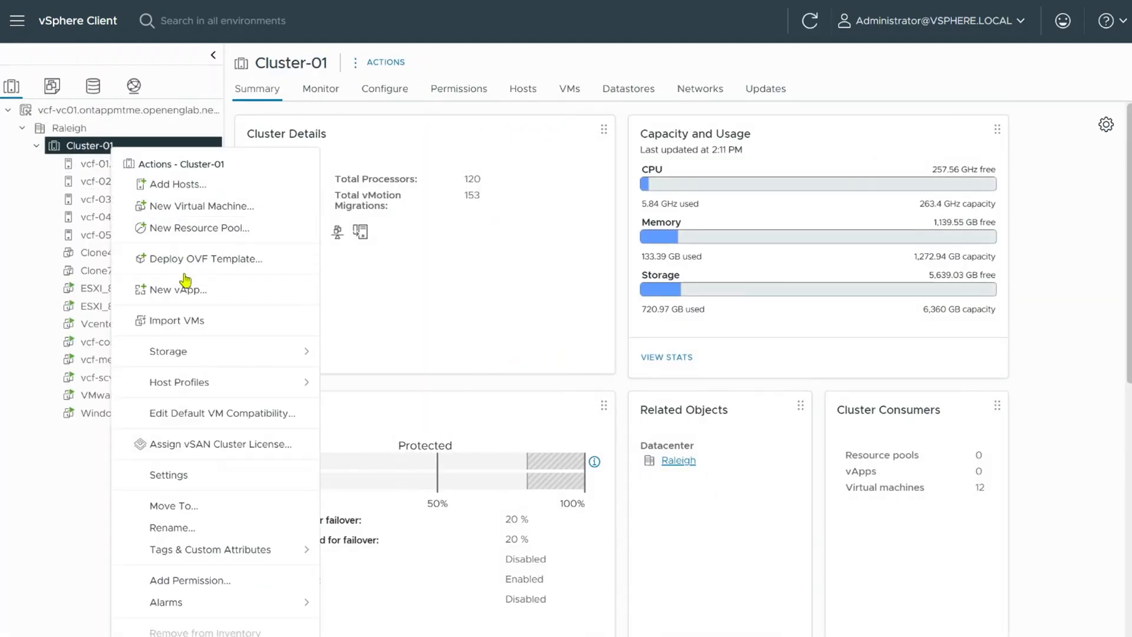
pyautogui.click(202, 205)
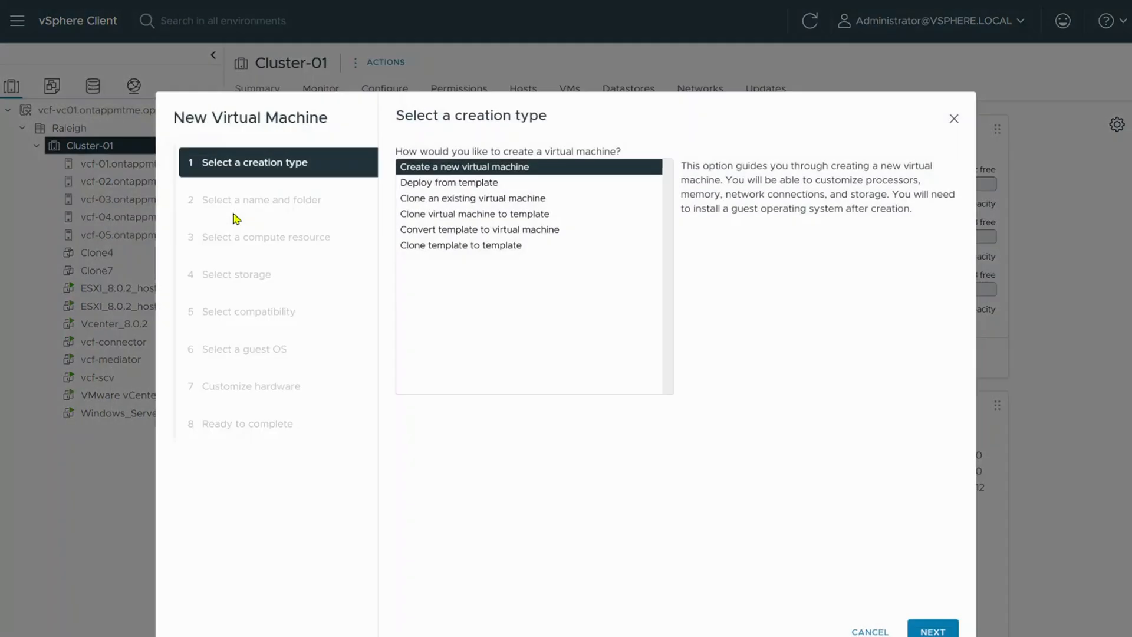
pyautogui.click(448, 182)
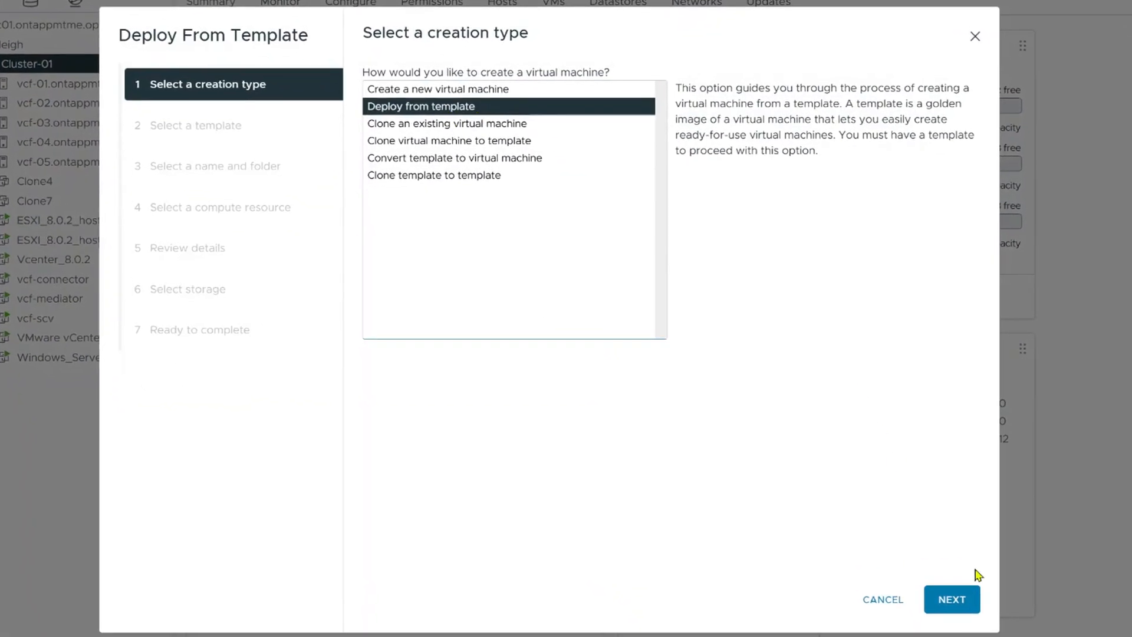
pyautogui.click(952, 599)
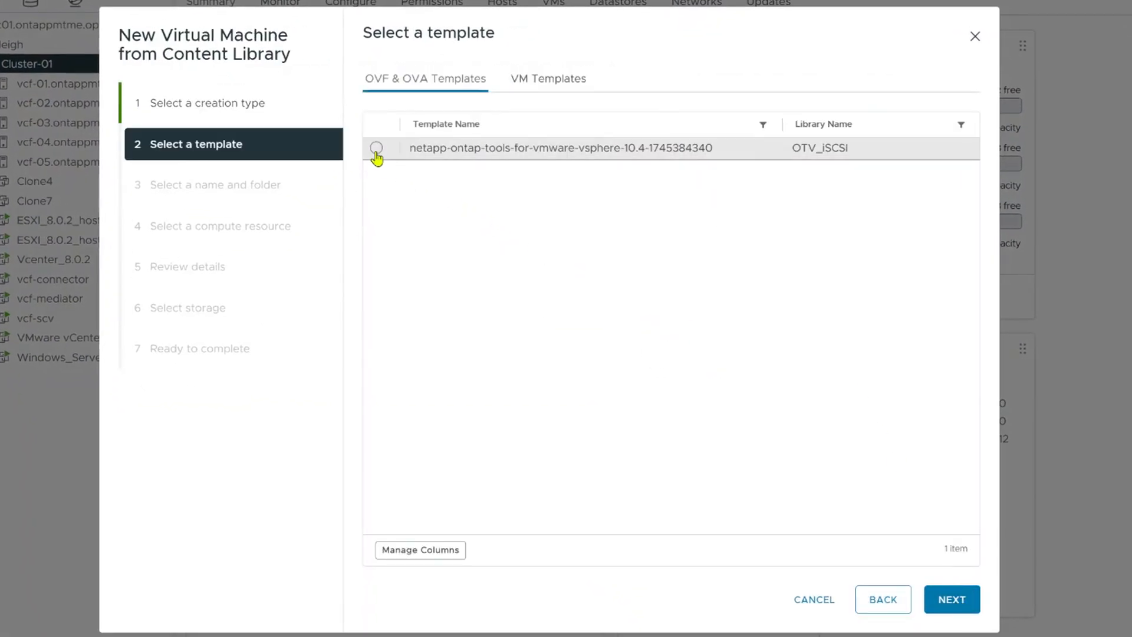
pyautogui.click(375, 148)
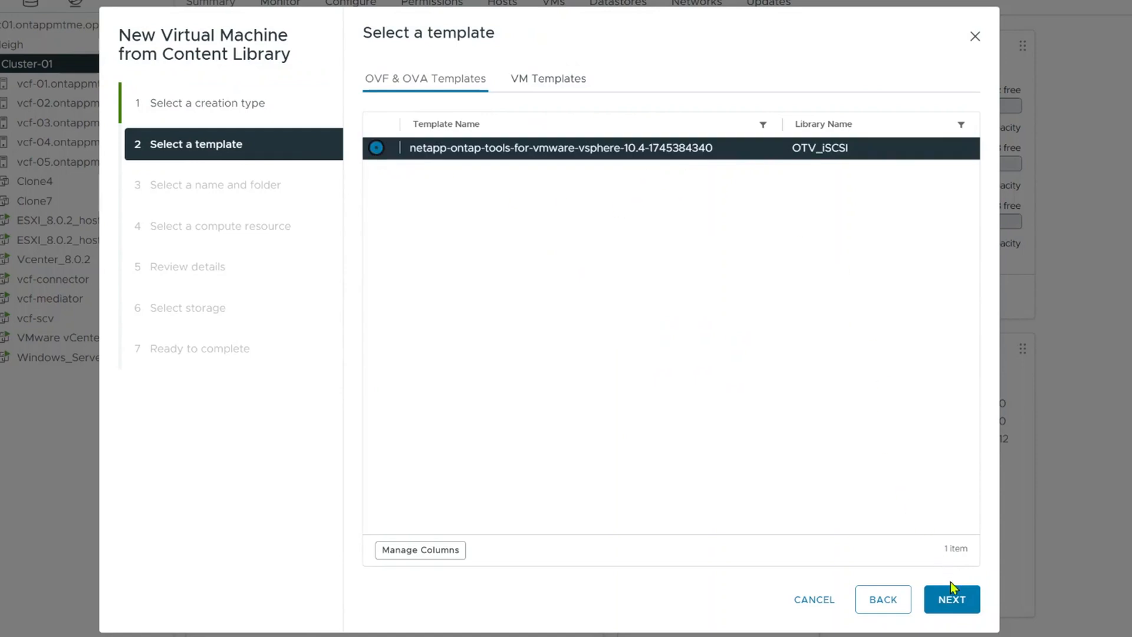
pyautogui.click(951, 599)
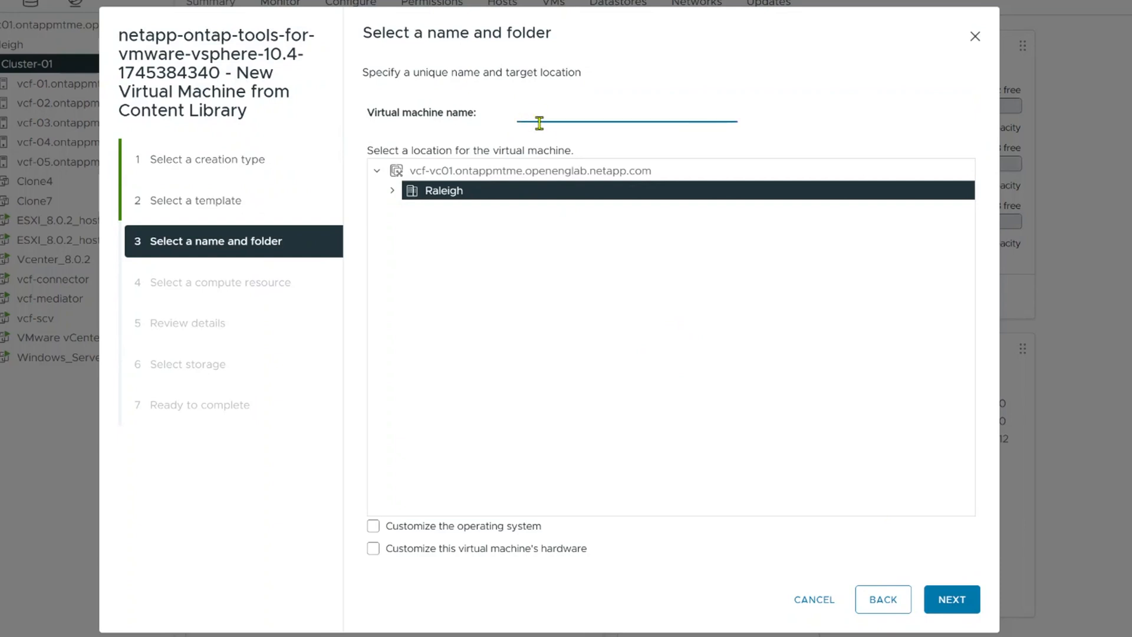
# Name the VM vcf-otv-01 and choose to customize its hardware.
pyautogui.write('vcf-otv-01')
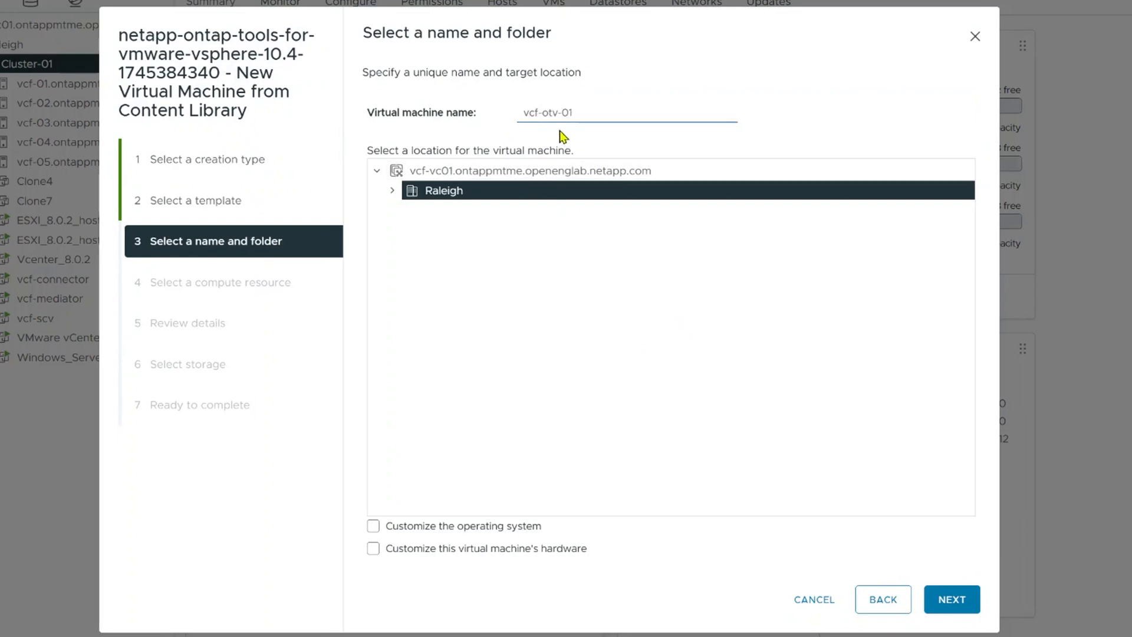
pyautogui.moveTo(408, 210)
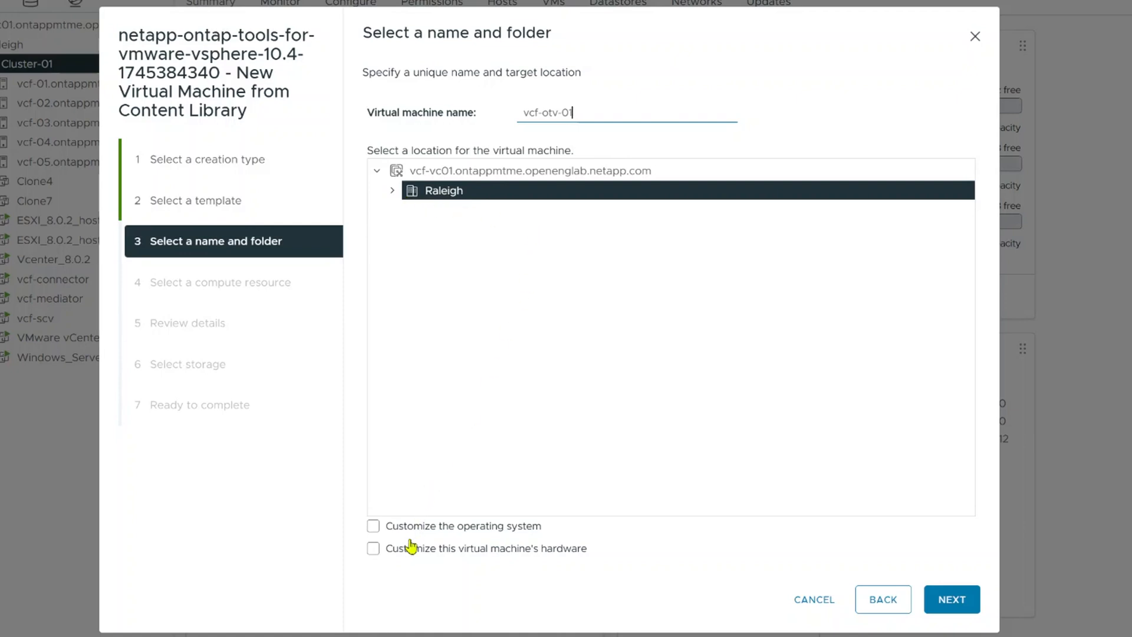
pyautogui.moveTo(566, 562)
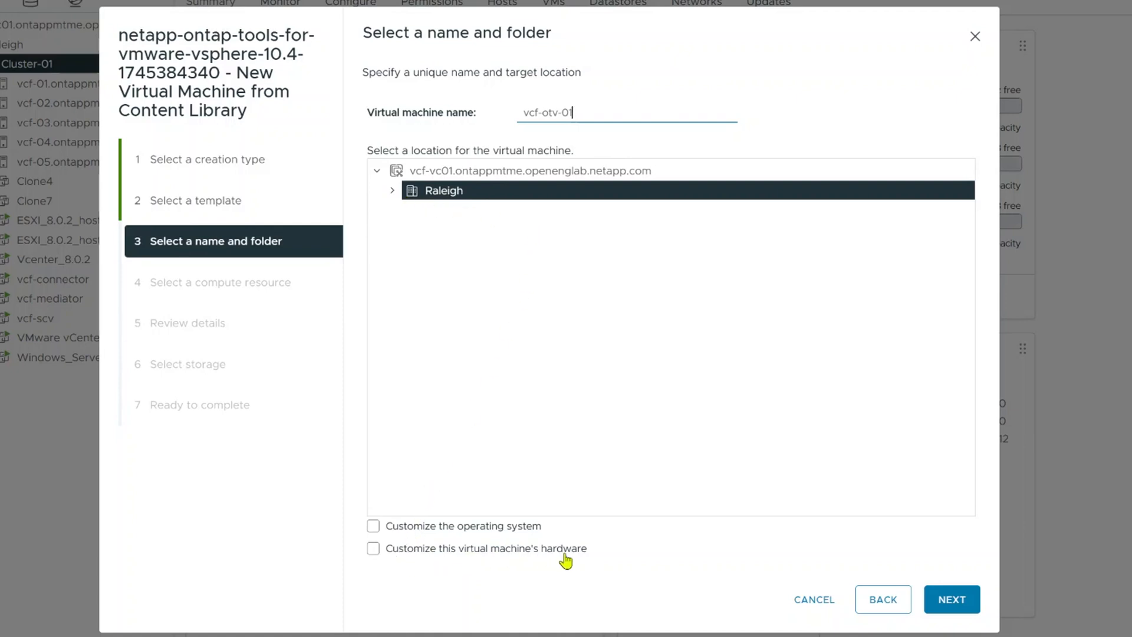
pyautogui.moveTo(373, 556)
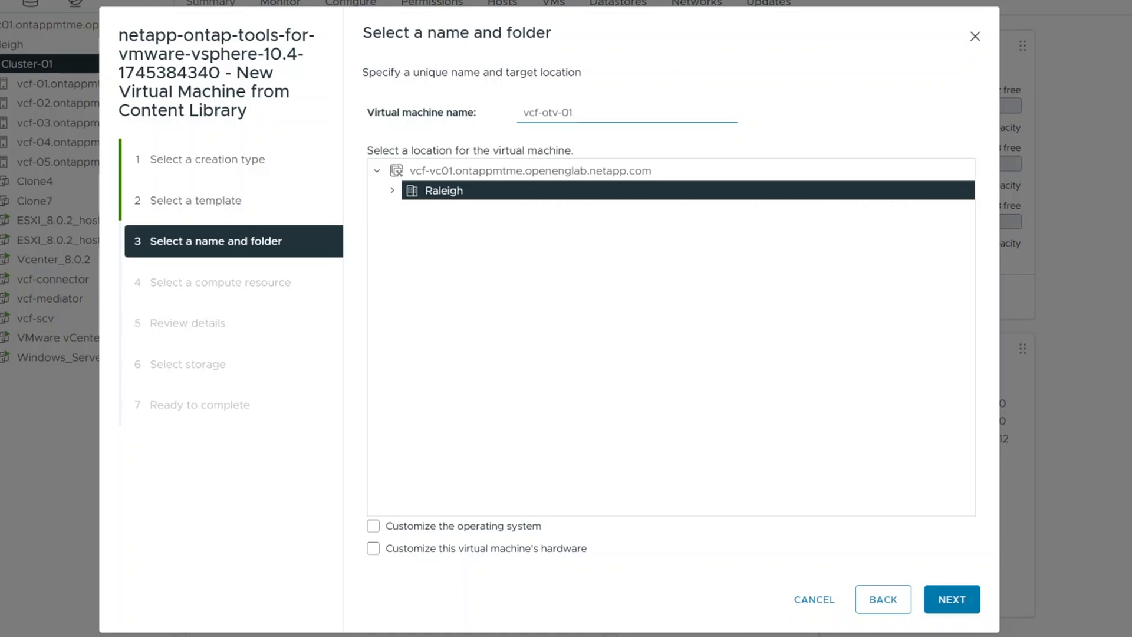
pyautogui.click(374, 549)
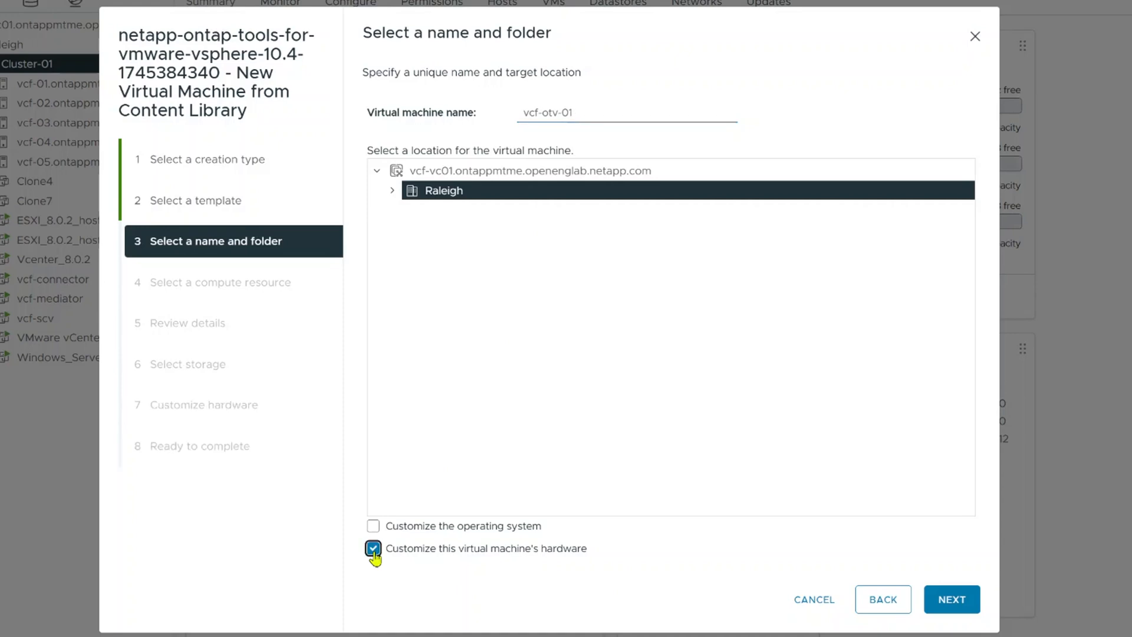
pyautogui.click(950, 599)
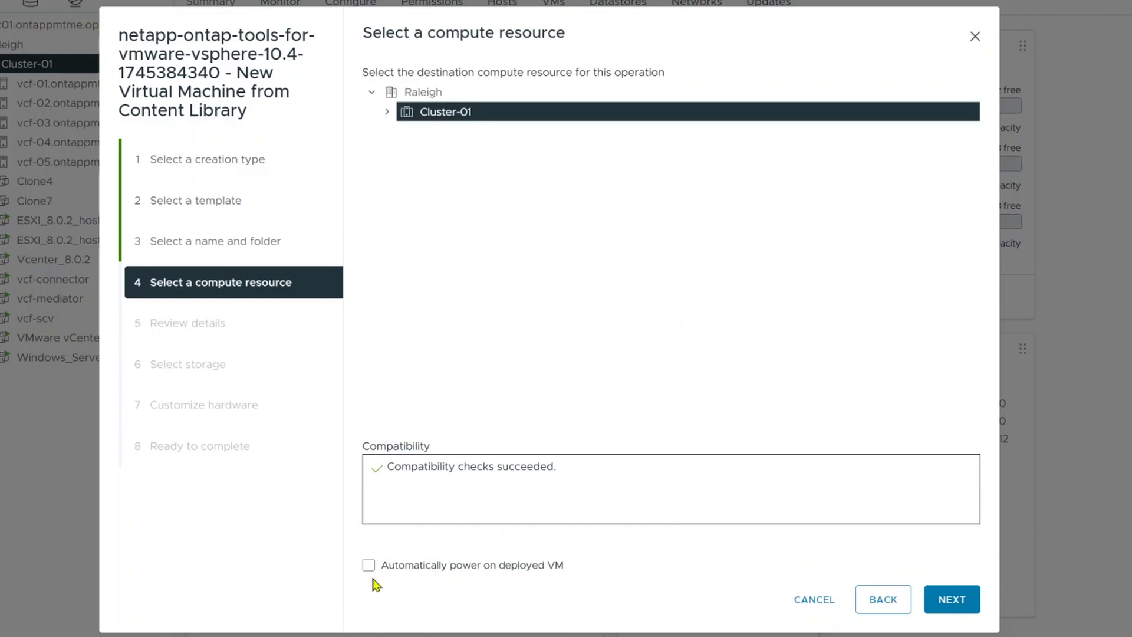
# Enable automatic power-on on Cluster-01 and continue to the template review.
pyautogui.click(368, 565)
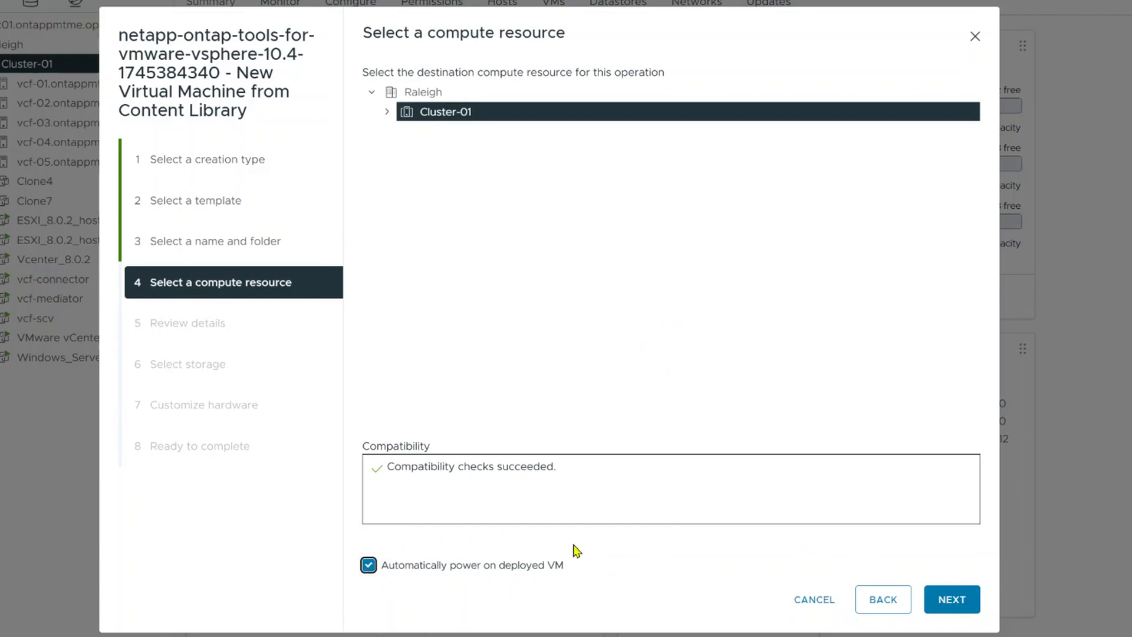
pyautogui.click(951, 599)
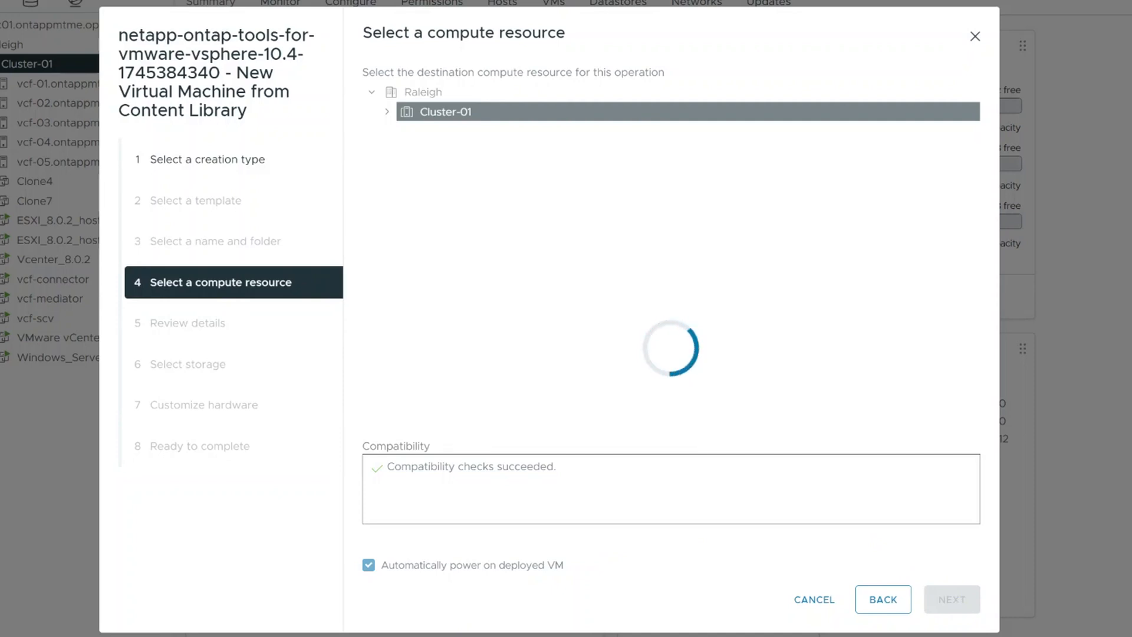
pyautogui.click(952, 599)
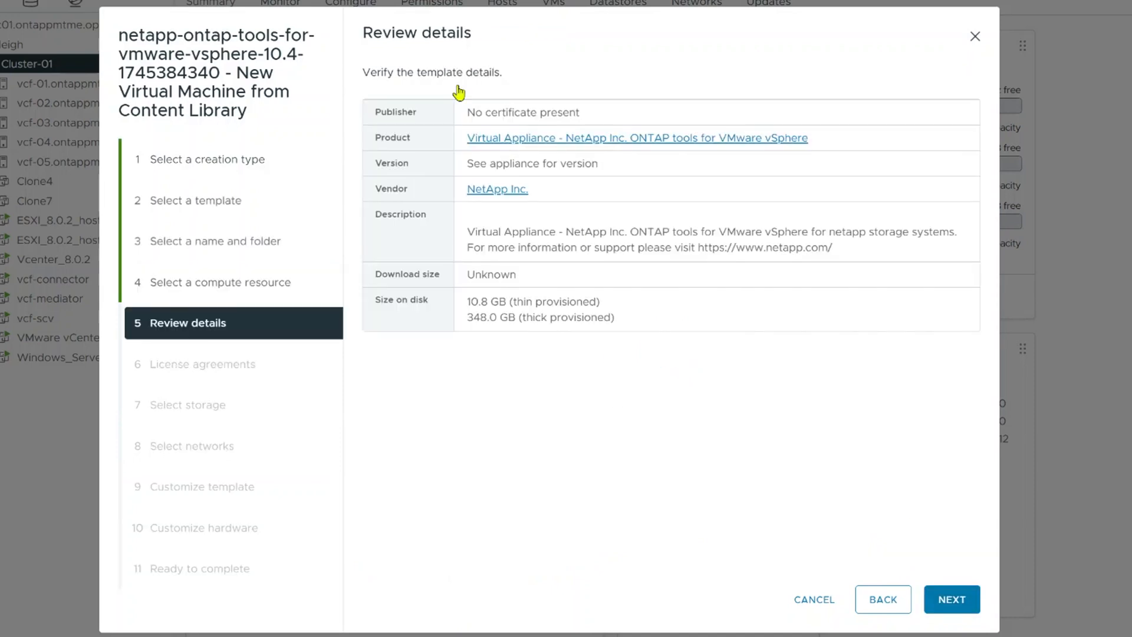
pyautogui.moveTo(938, 577)
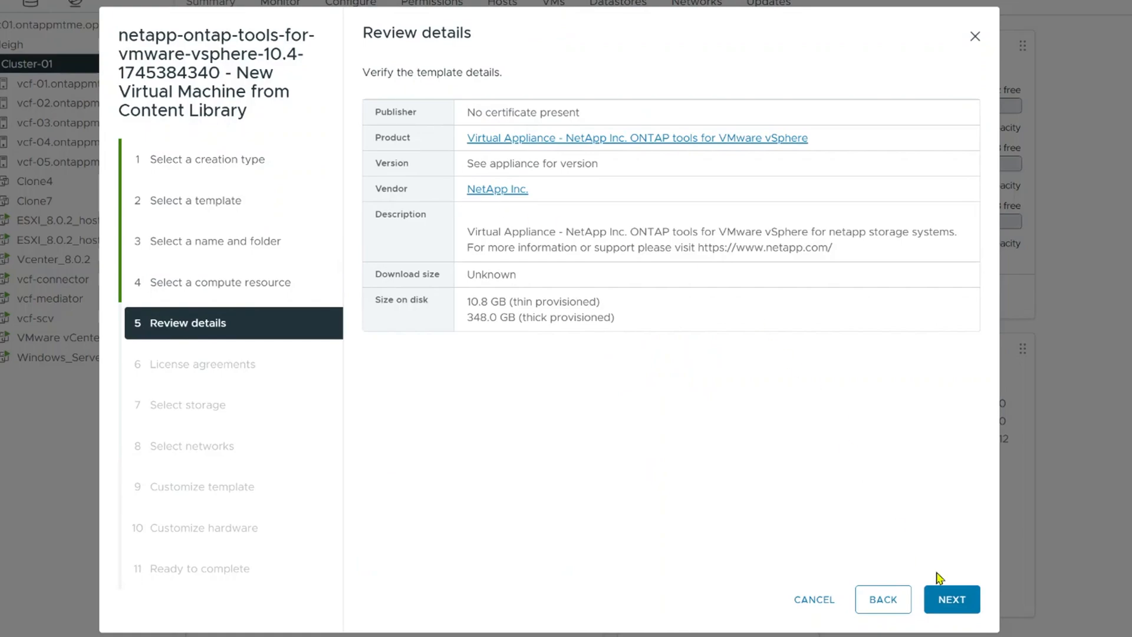
# Accept all NetApp license agreements and continue to storage selection.
pyautogui.click(951, 599)
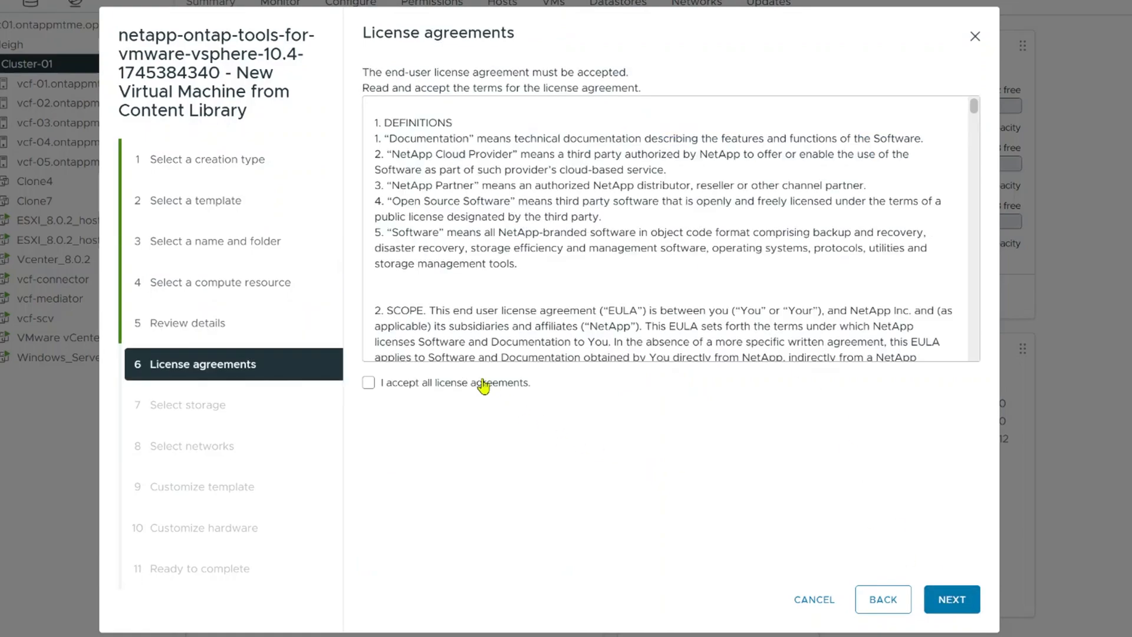
pyautogui.click(368, 382)
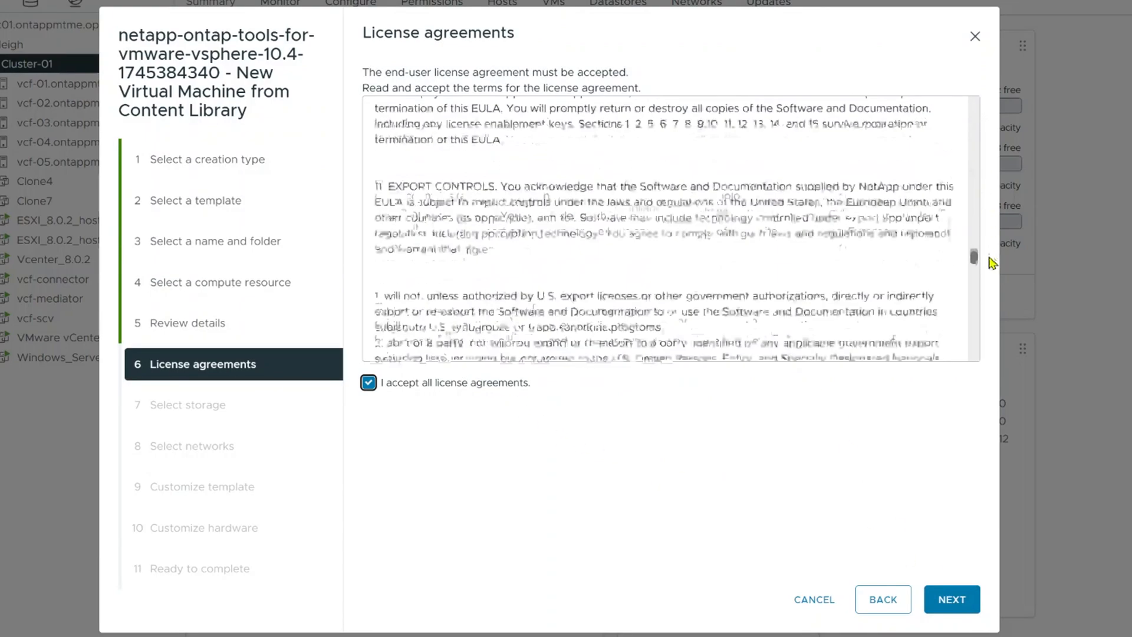
pyautogui.click(952, 600)
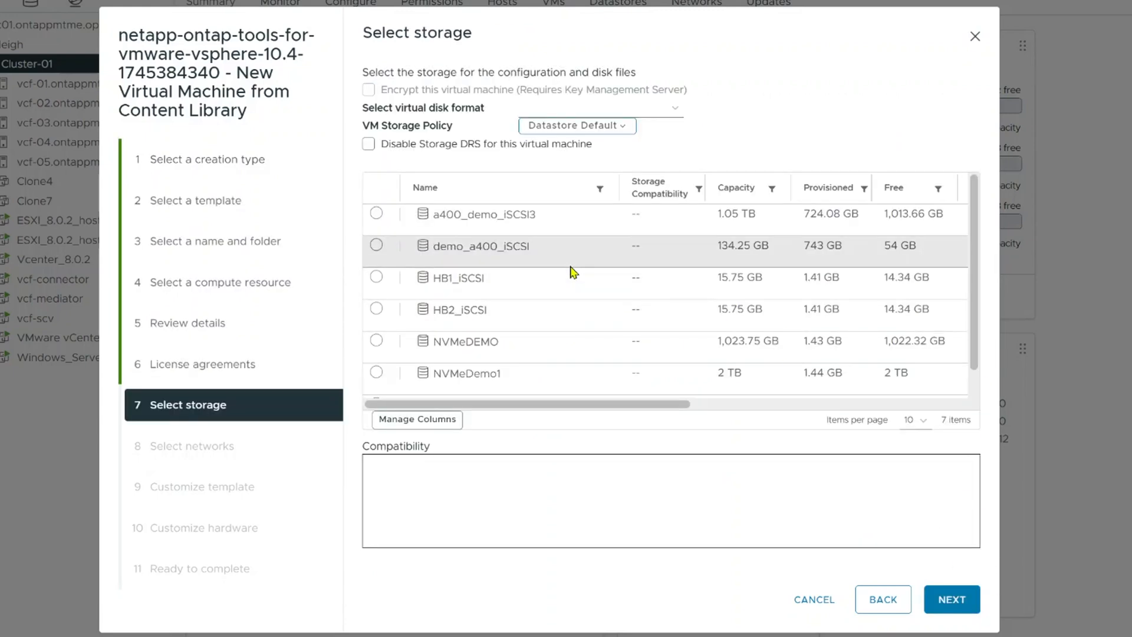
pyautogui.moveTo(378, 214)
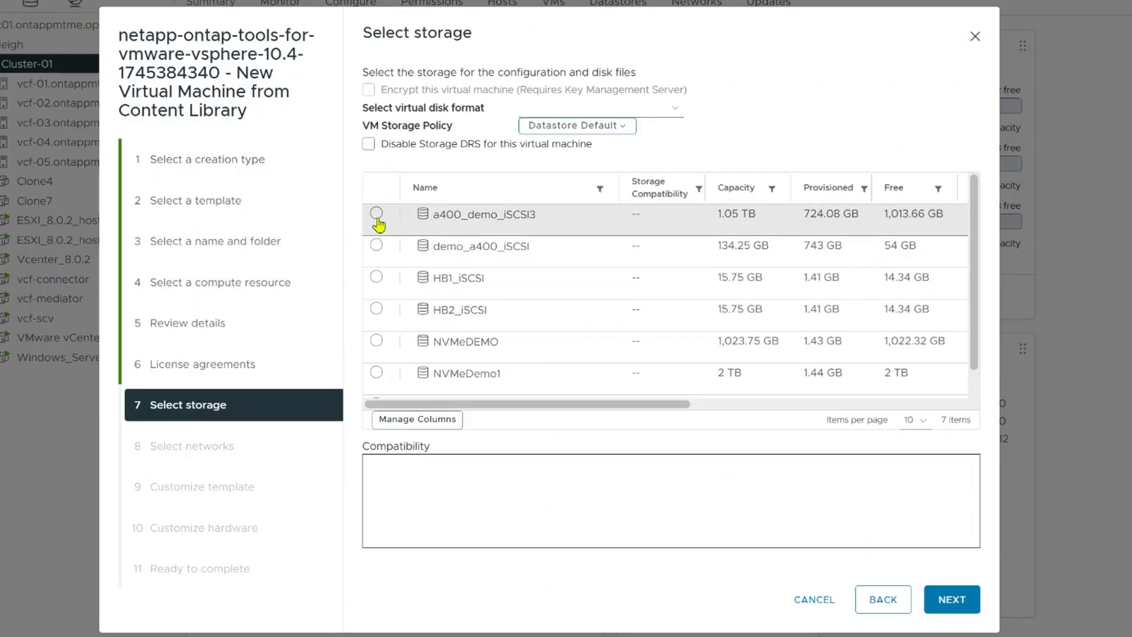
# Use datastore demo_a400_iSCSI and destination network DPortGroup_vmnet_802 for the VM.
pyautogui.click(376, 245)
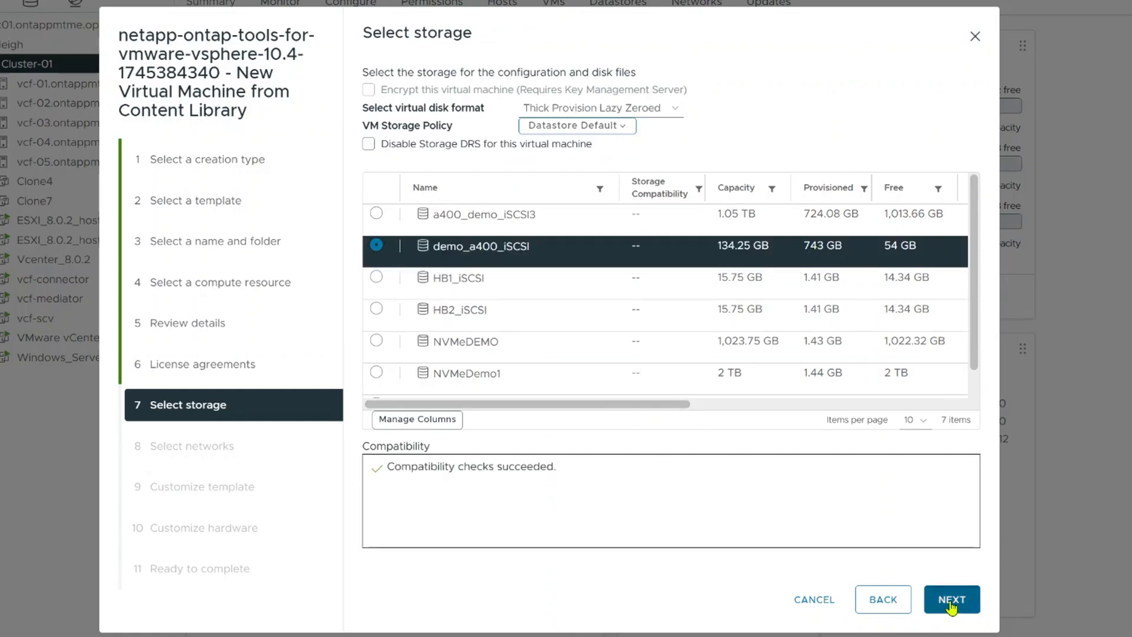
pyautogui.click(951, 599)
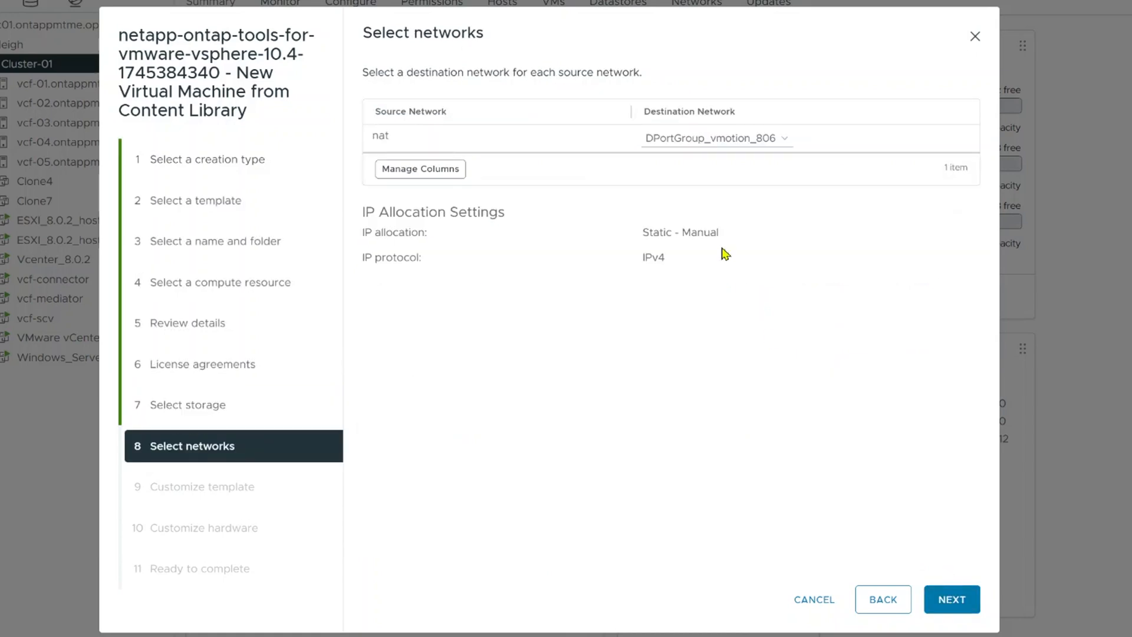
pyautogui.moveTo(692, 155)
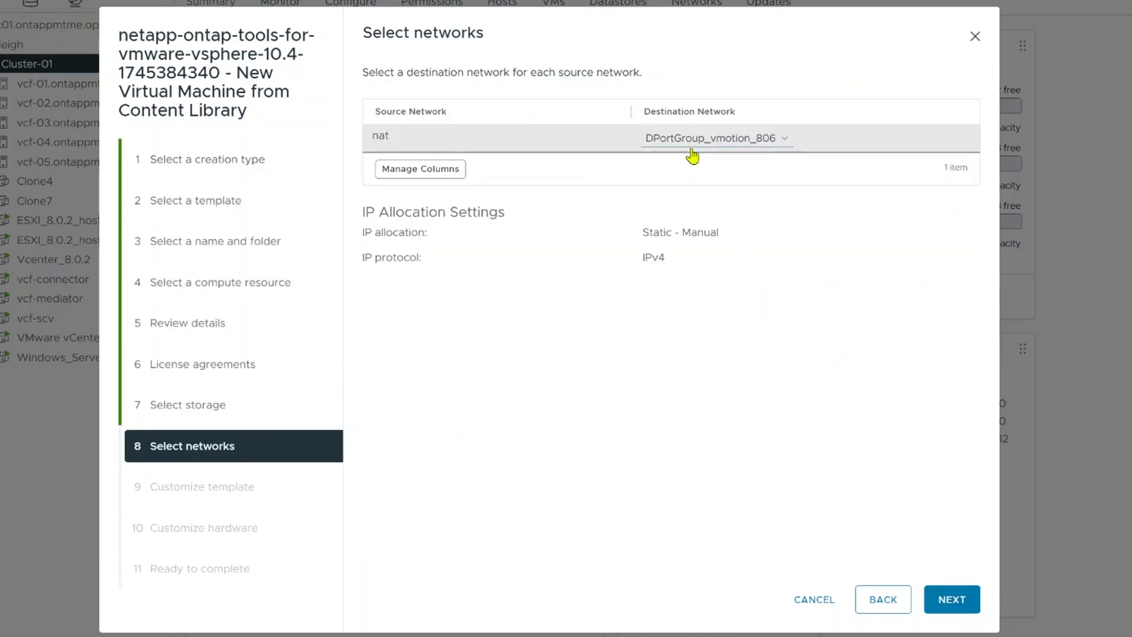
pyautogui.click(715, 138)
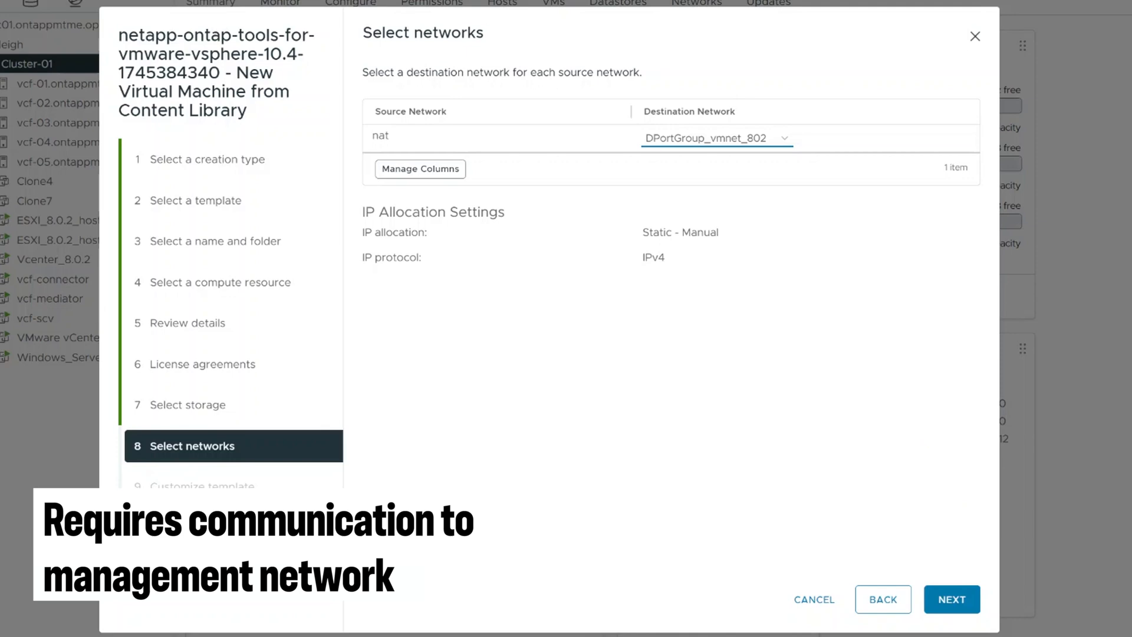
pyautogui.click(952, 599)
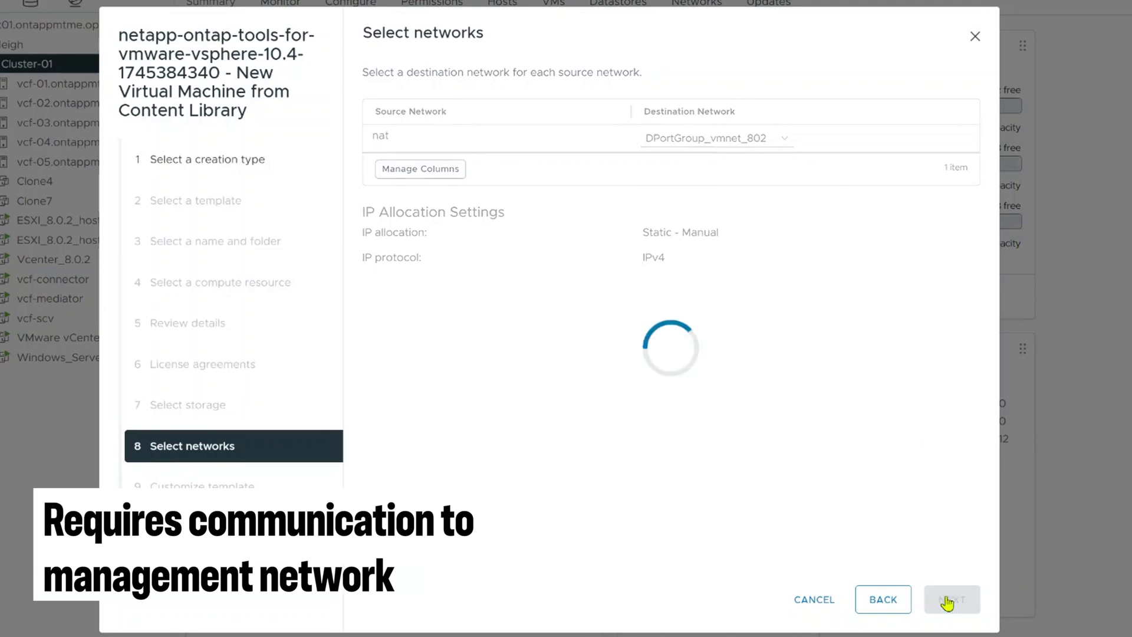
pyautogui.click(952, 599)
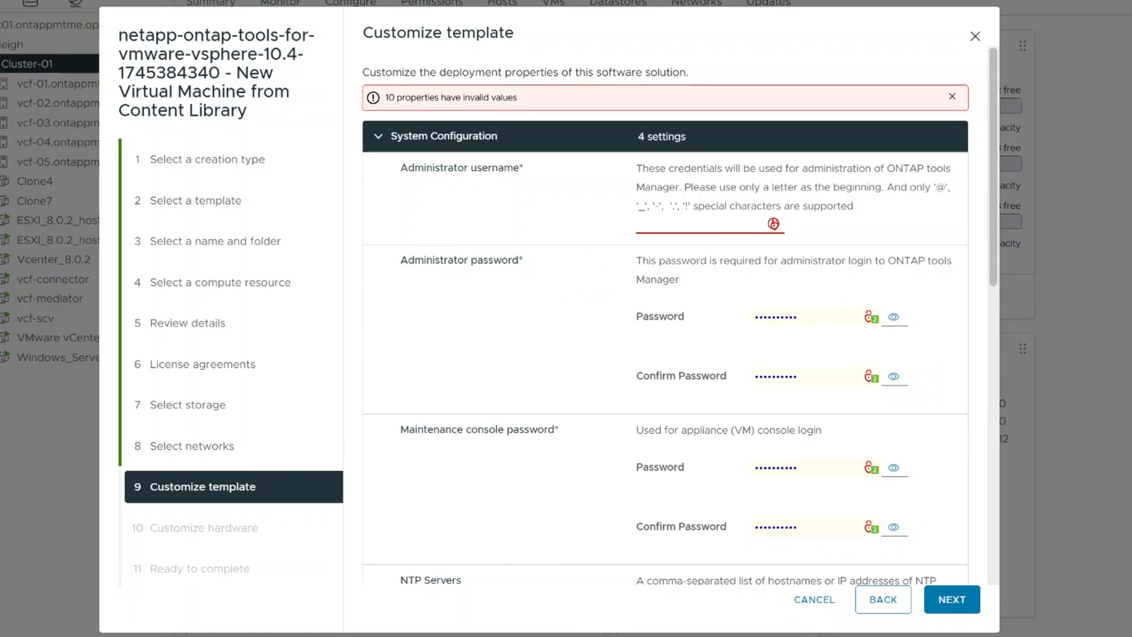
pyautogui.moveTo(653, 240)
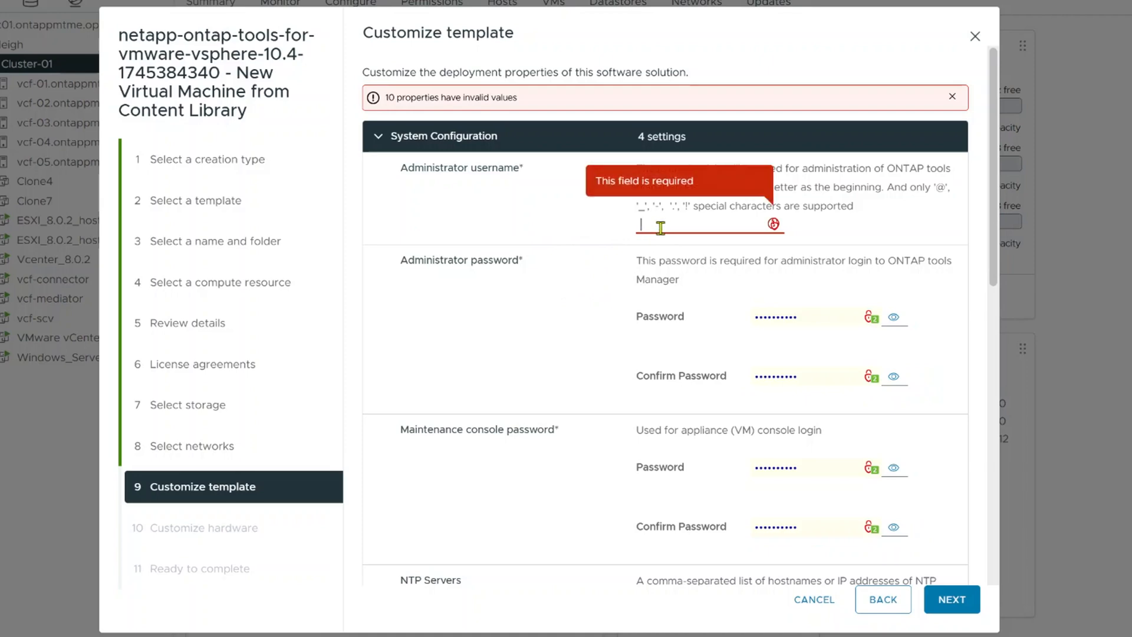
# Set administrator username admin and NTP server time.netapp.com.
pyautogui.write('ad')
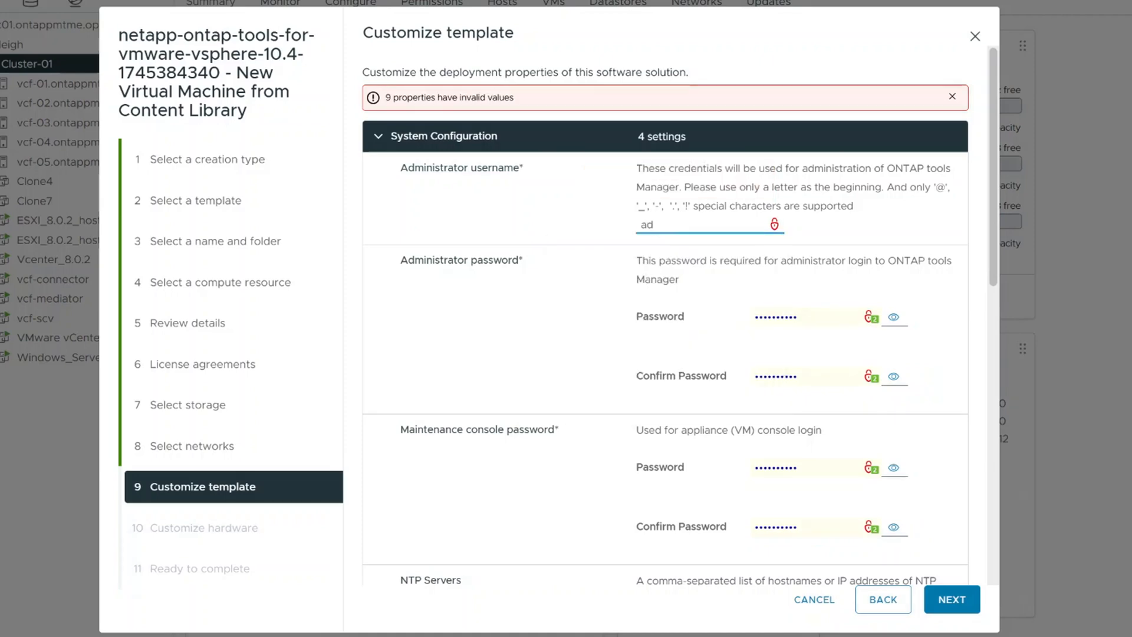
pyautogui.write('min')
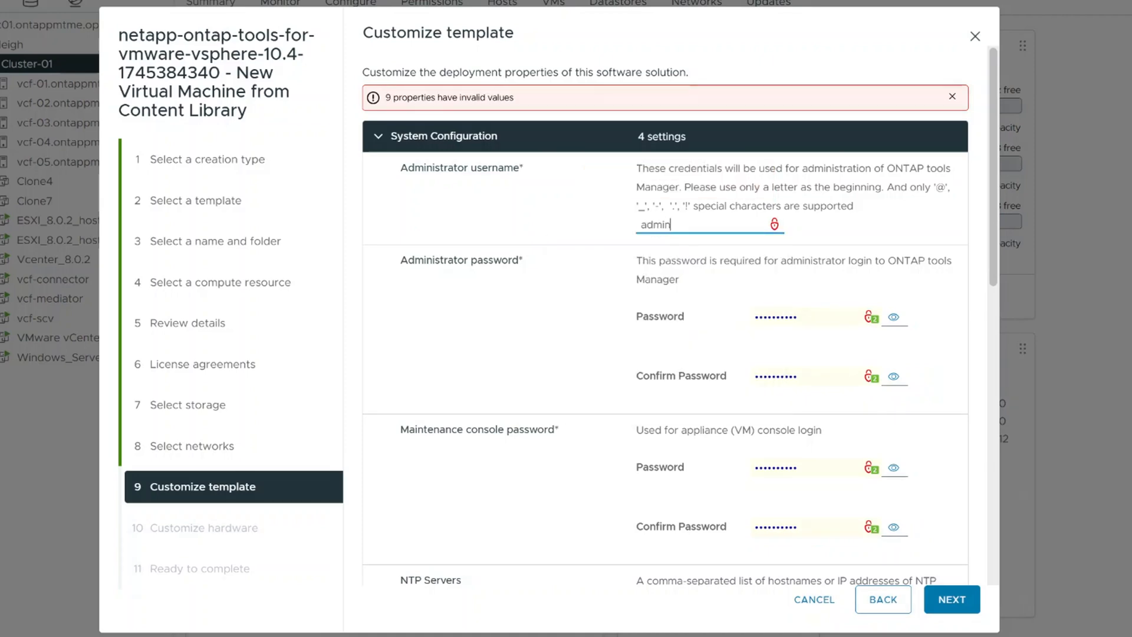
pyautogui.moveTo(810, 284)
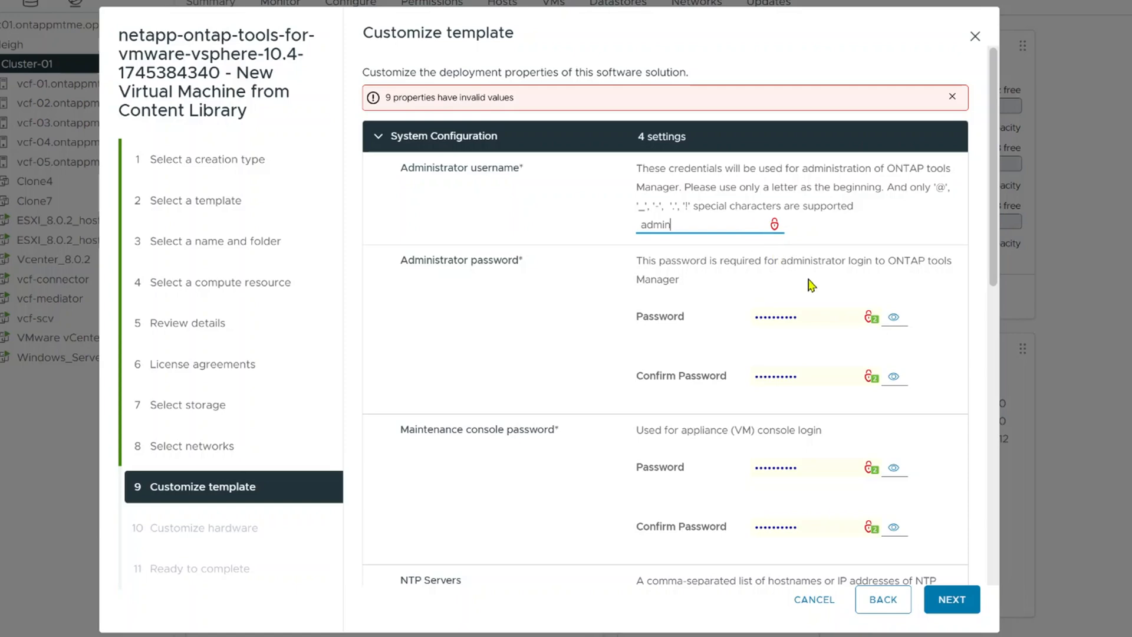
pyautogui.moveTo(818, 321)
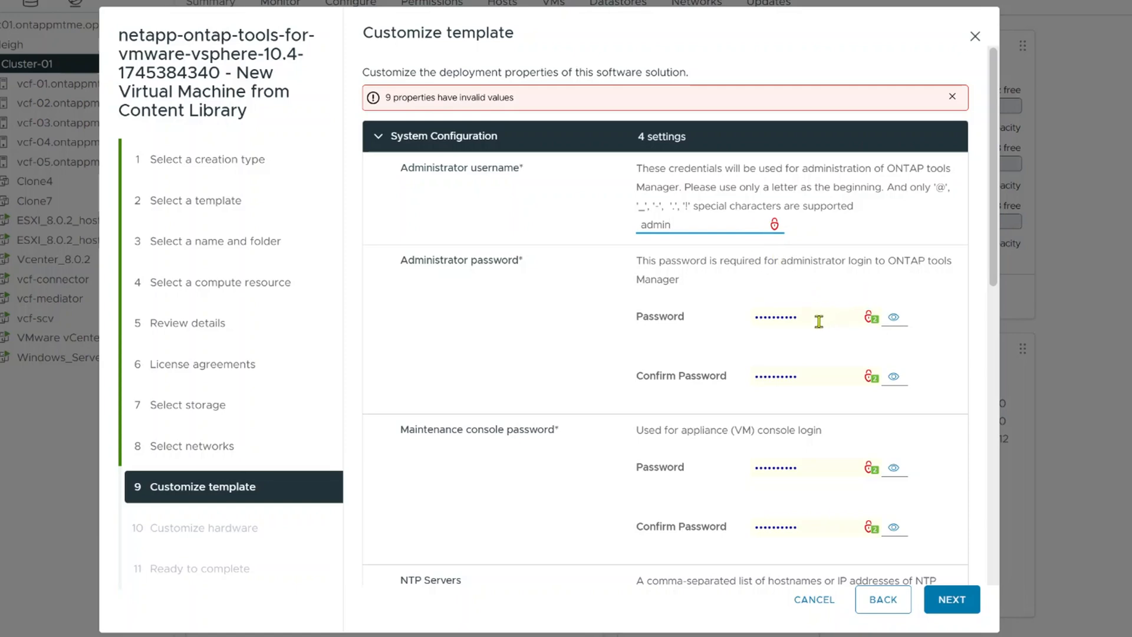
pyautogui.click(776, 318)
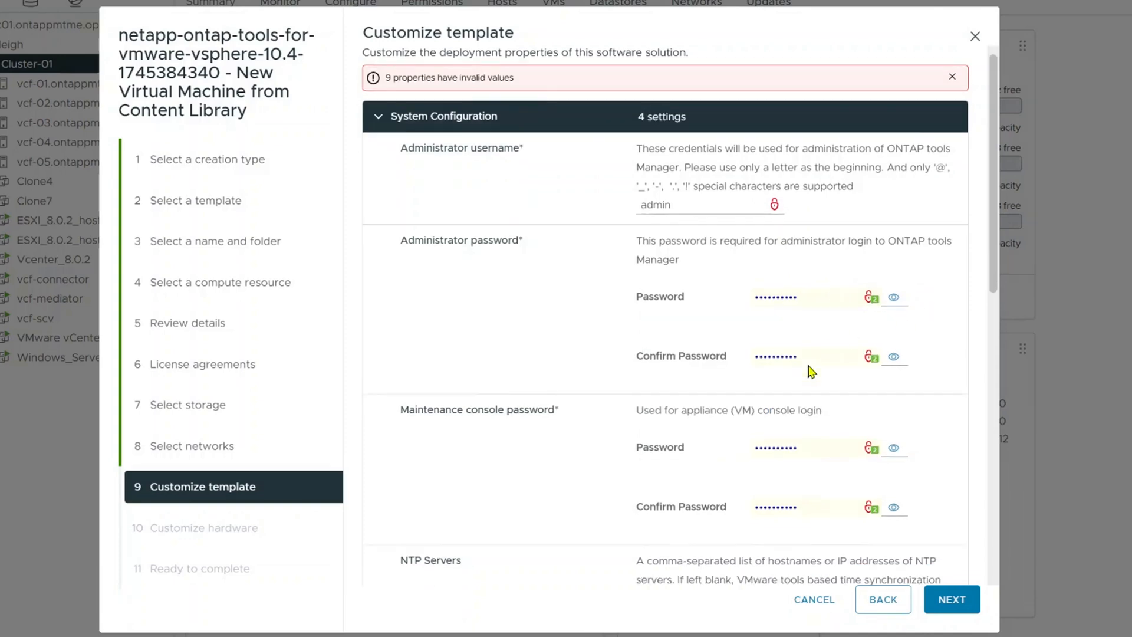
pyautogui.scroll(-3)
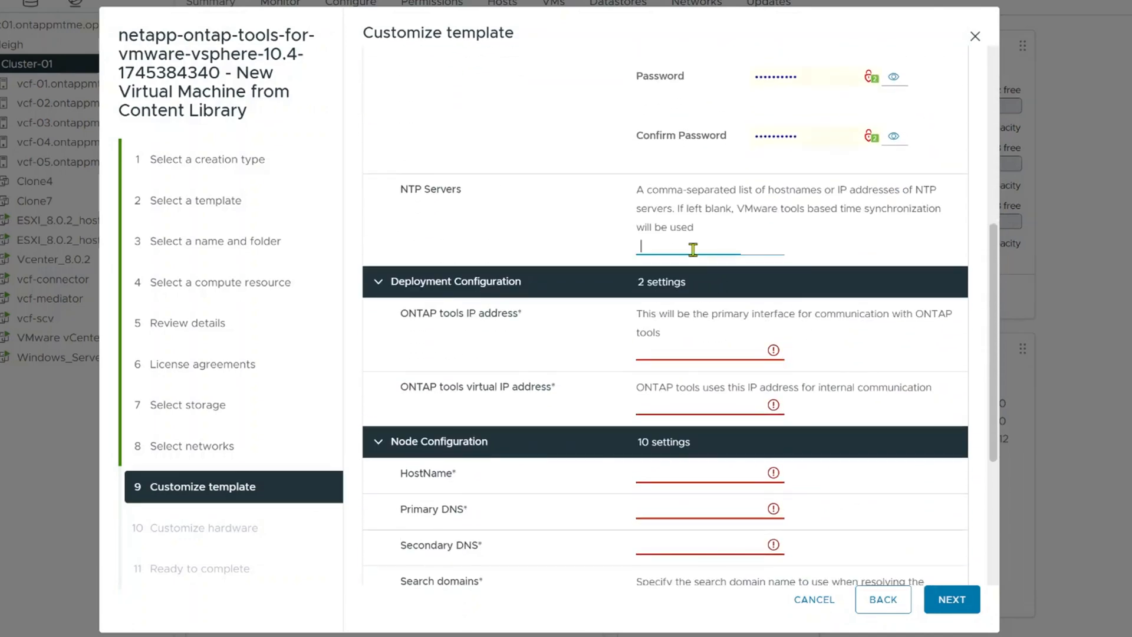
pyautogui.write('time.netapp.com')
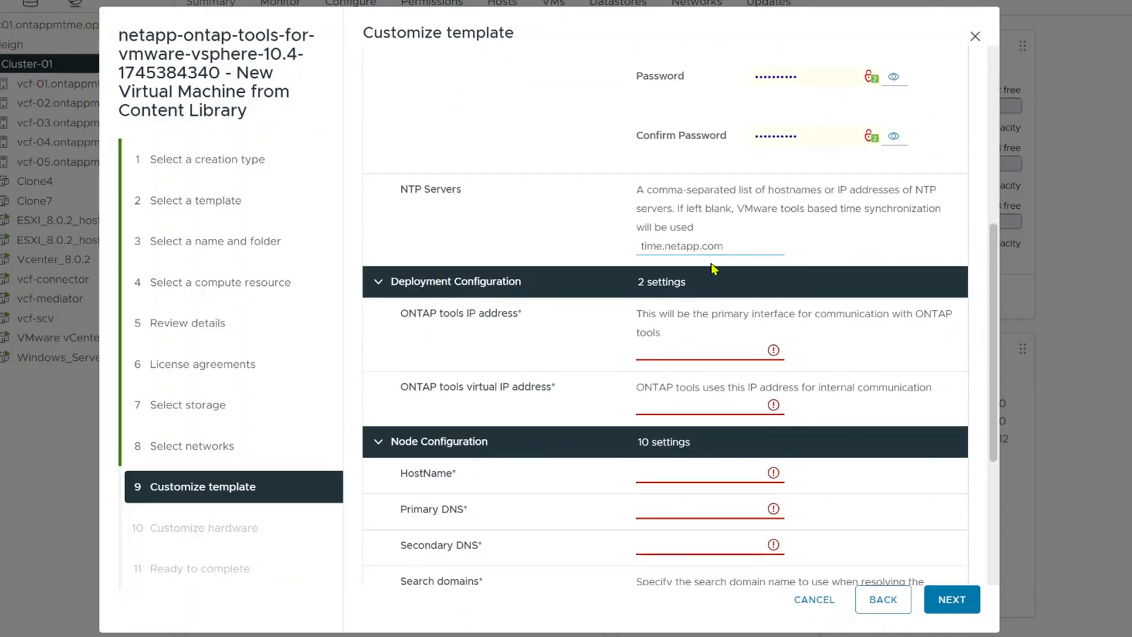
# Enter ONTAP tools IP 10.192.164.40 and move to the virtual IP field.
pyautogui.click(693, 350)
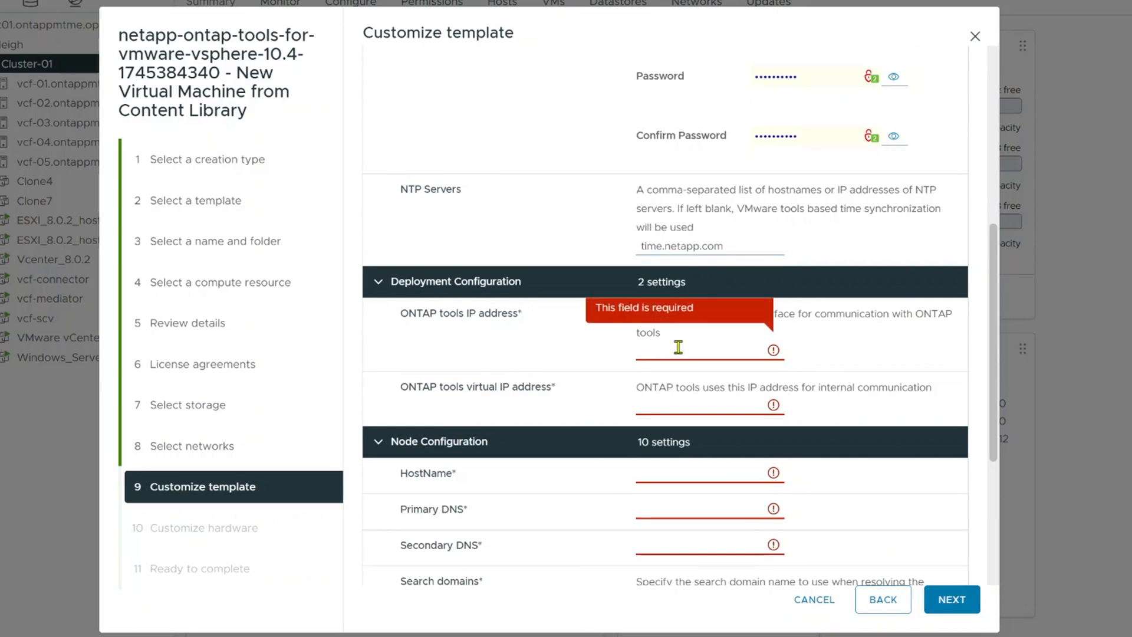
pyautogui.moveTo(953, 326)
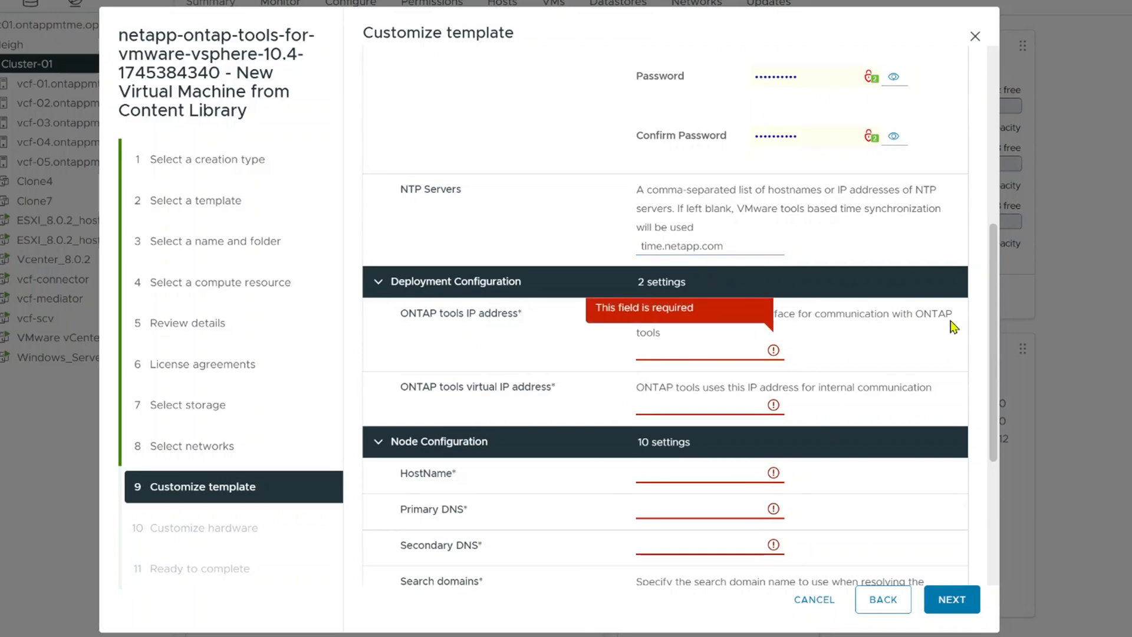
pyautogui.moveTo(517, 382)
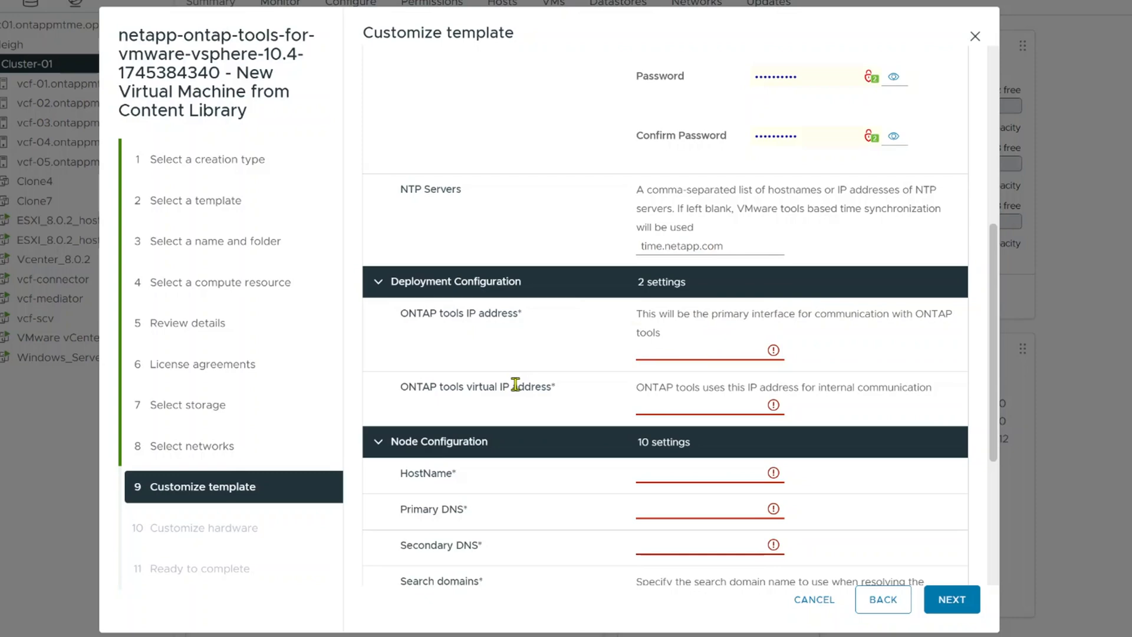
pyautogui.moveTo(594, 331)
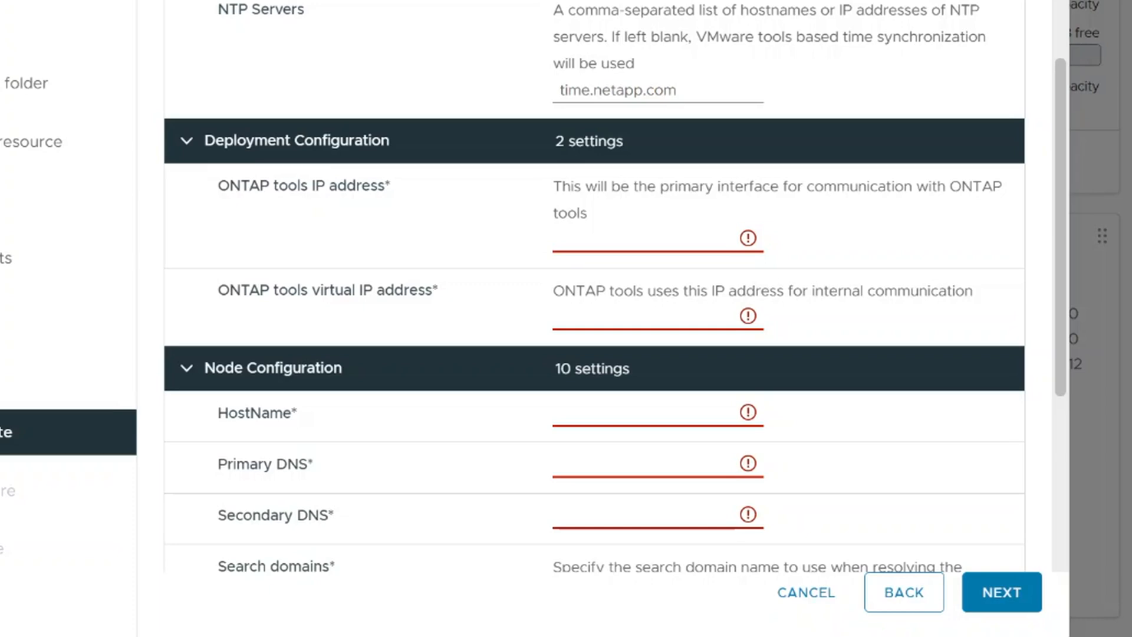
pyautogui.write('10.192.164.40')
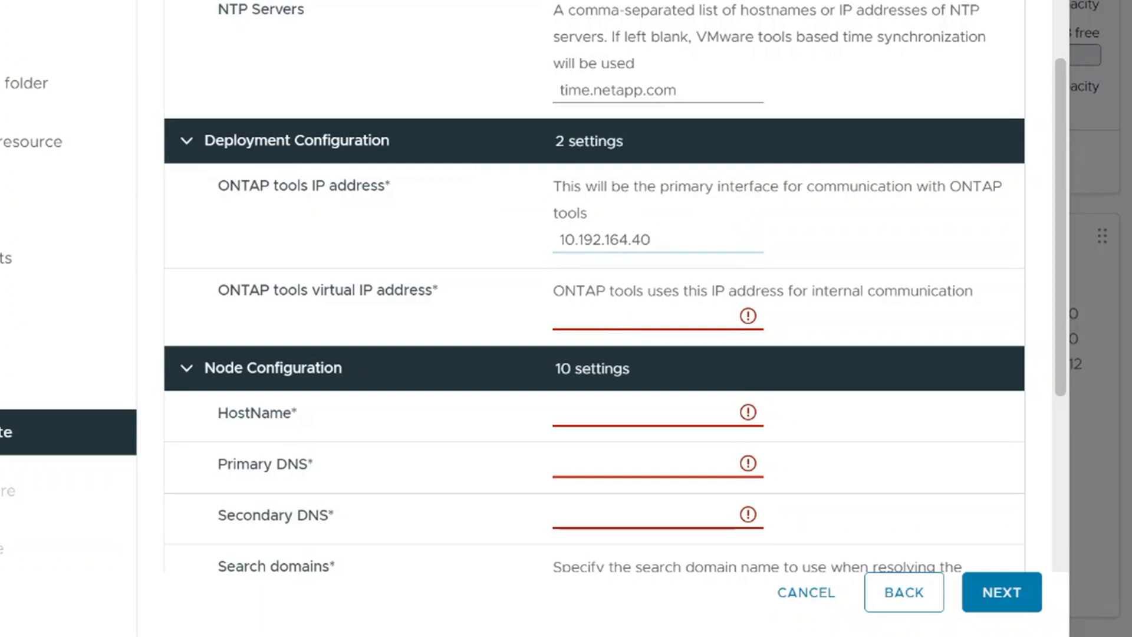
pyautogui.click(650, 239)
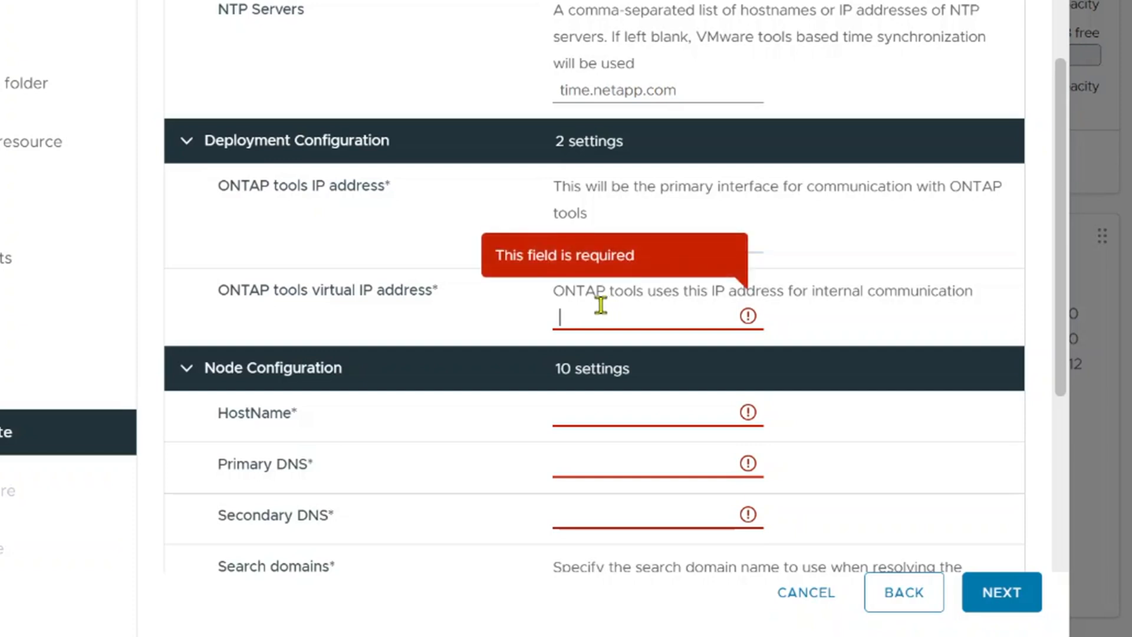
pyautogui.moveTo(623, 314)
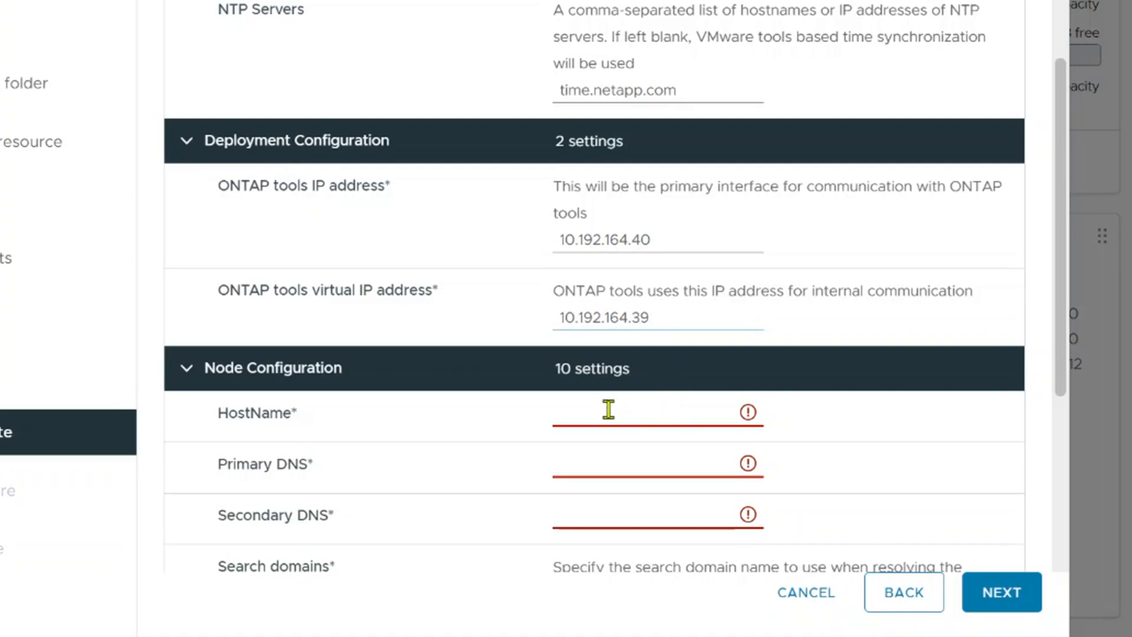
# Fill node hostname vcf-otv-01, search domain ontappmtme.openenglab, mask 255.255.254.0, gateway 10.192.164.1.
pyautogui.write('vcf-otv-01')
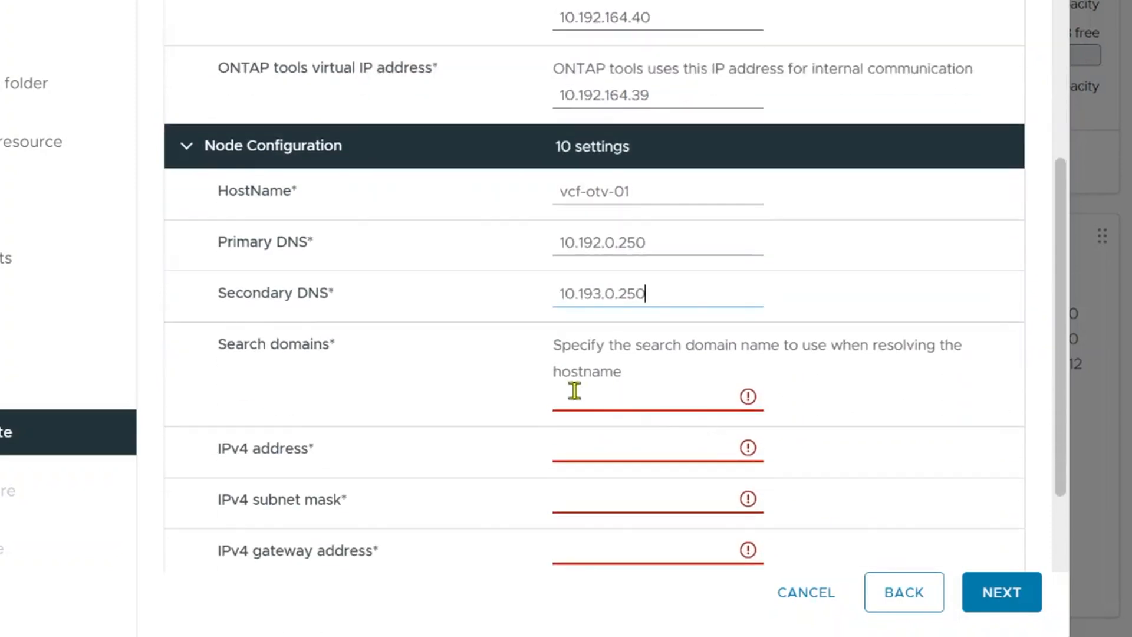
pyautogui.write('ontappmtme.openenglab')
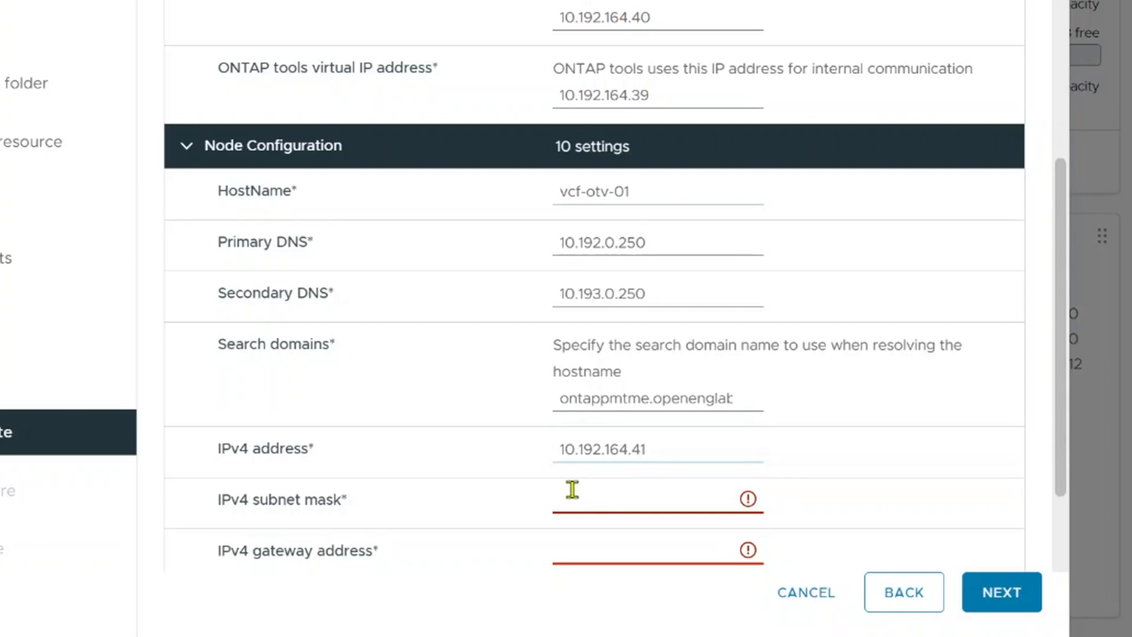
pyautogui.write('255.255.254.0')
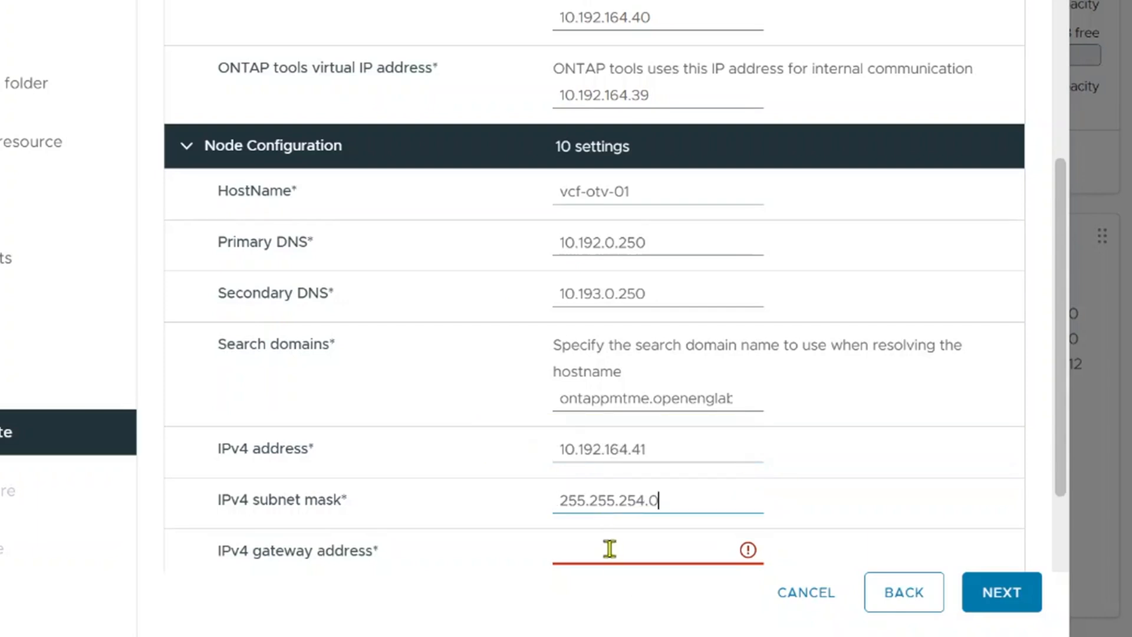
pyautogui.write('10.192.164.1')
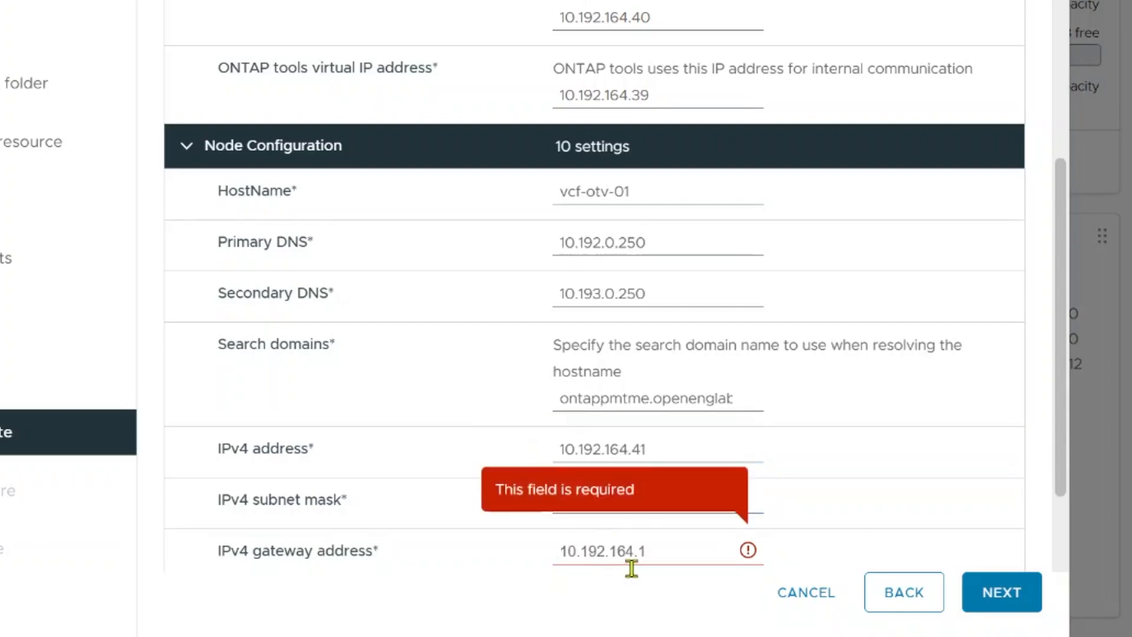
# Review the remaining template fields and advance to hardware customization.
pyautogui.scroll(-3)
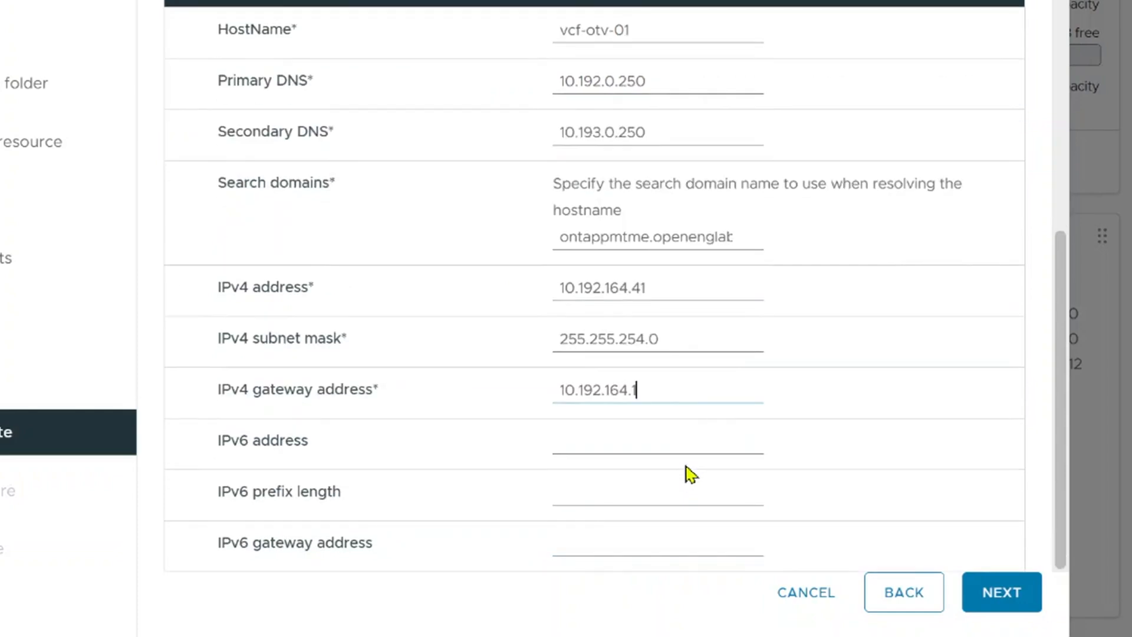
pyautogui.scroll(3)
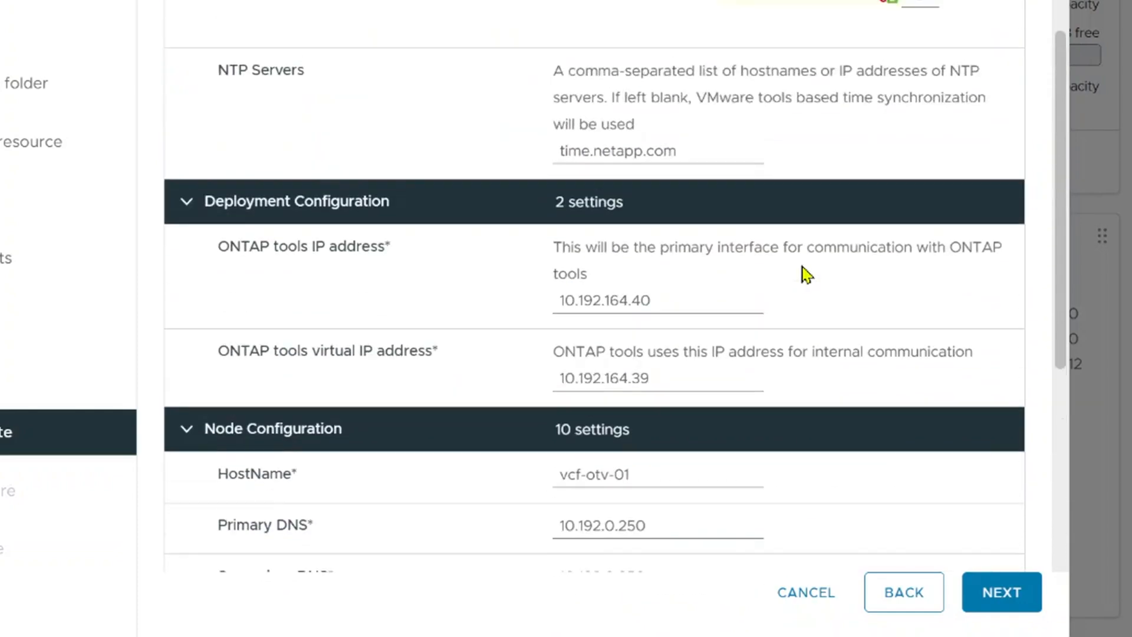
pyautogui.scroll(-3)
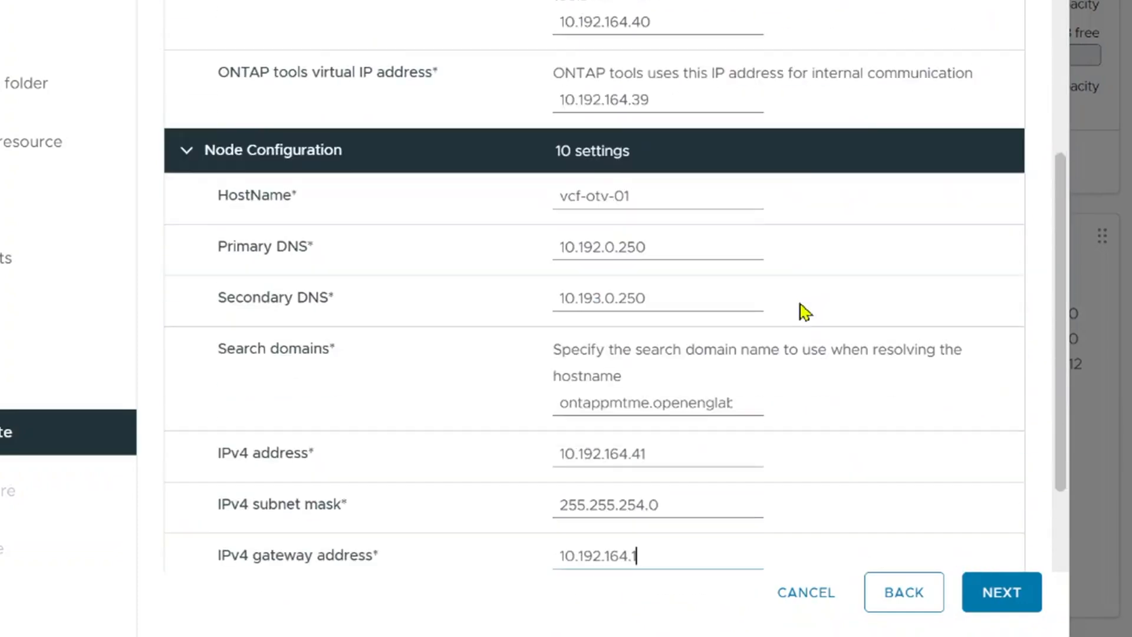
pyautogui.scroll(-3)
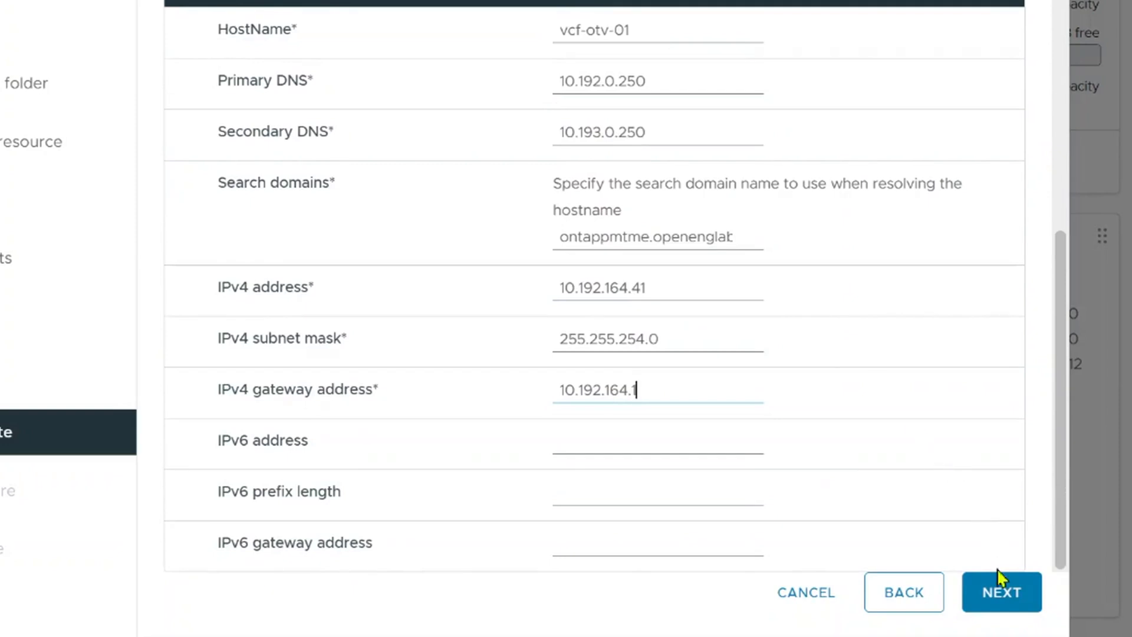
pyautogui.click(1001, 590)
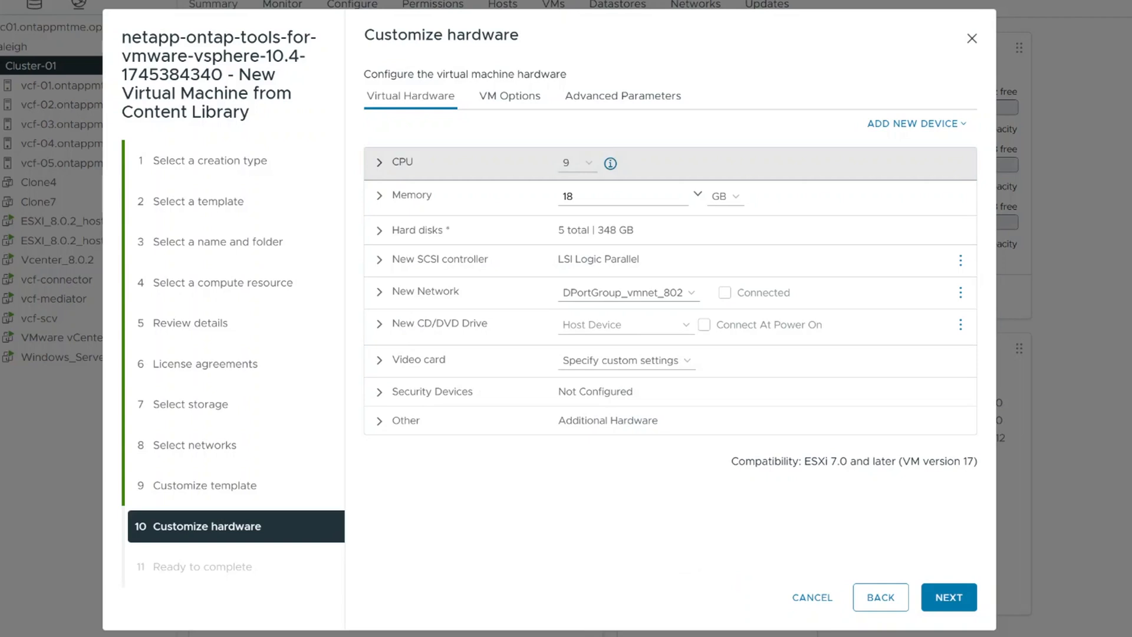
# Enable CPU Hot Add in the CPU settings.
pyautogui.click(379, 162)
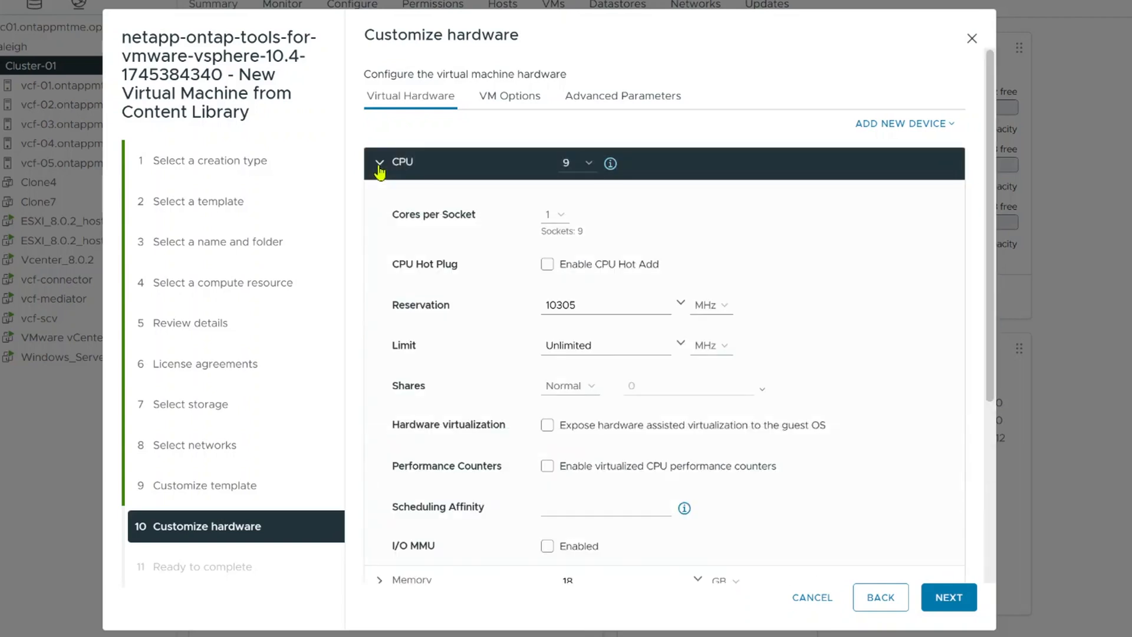
pyautogui.moveTo(552, 252)
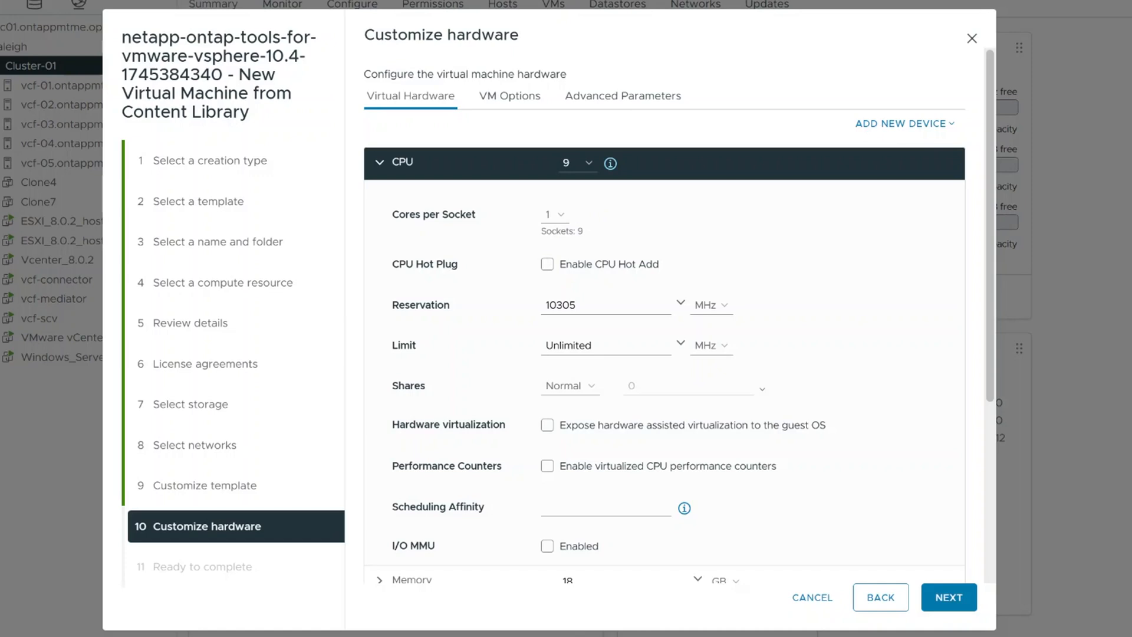
pyautogui.click(547, 263)
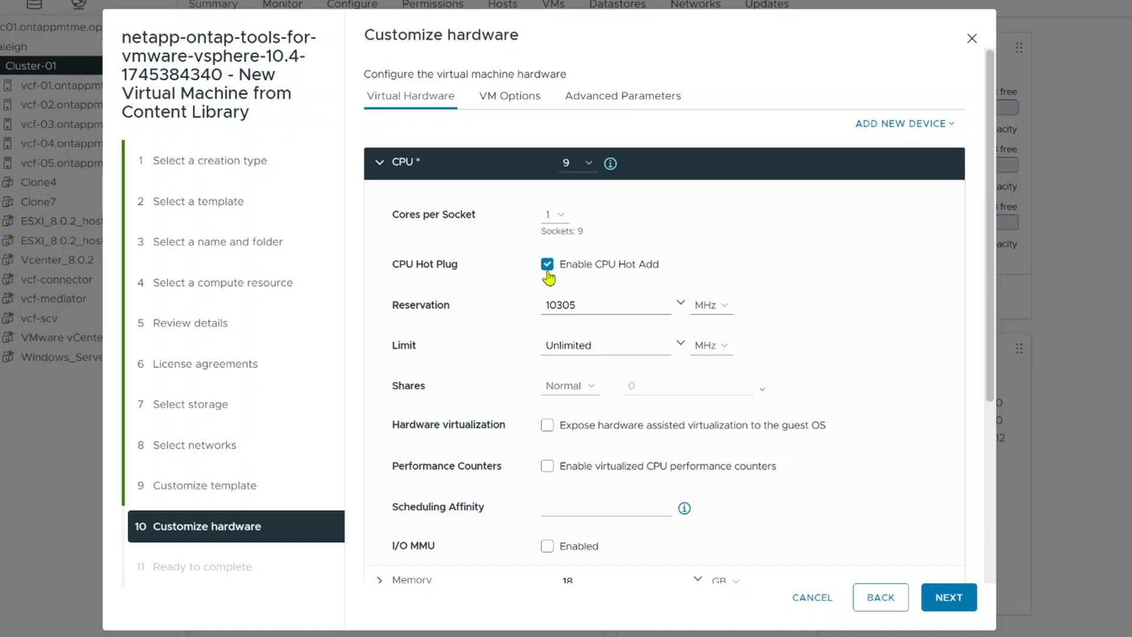
pyautogui.scroll(-3)
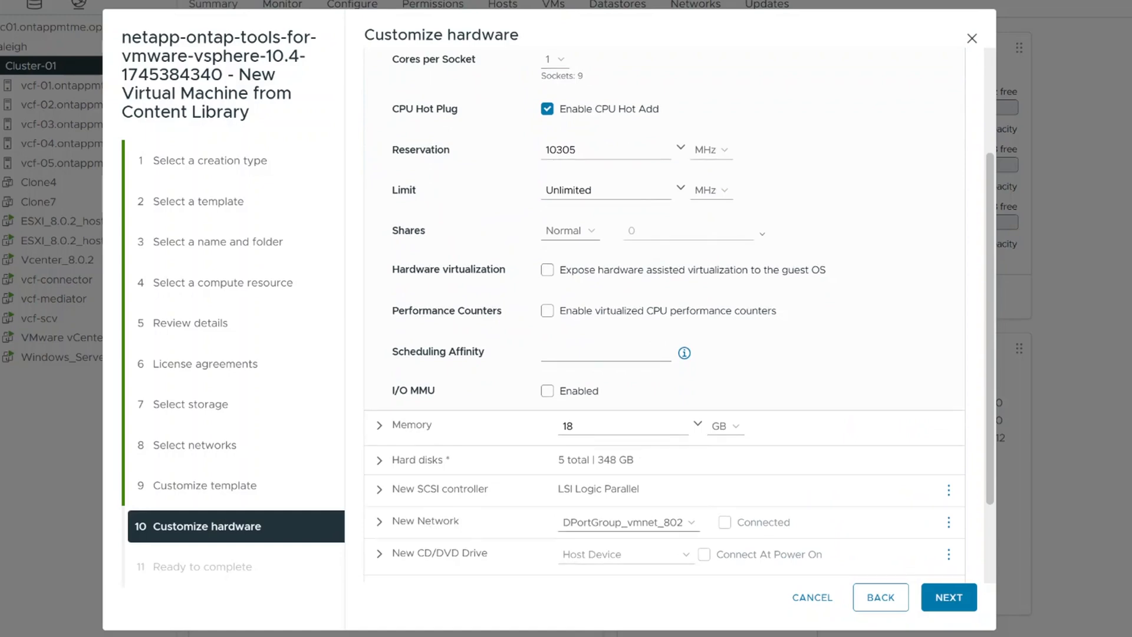
pyautogui.moveTo(446, 389)
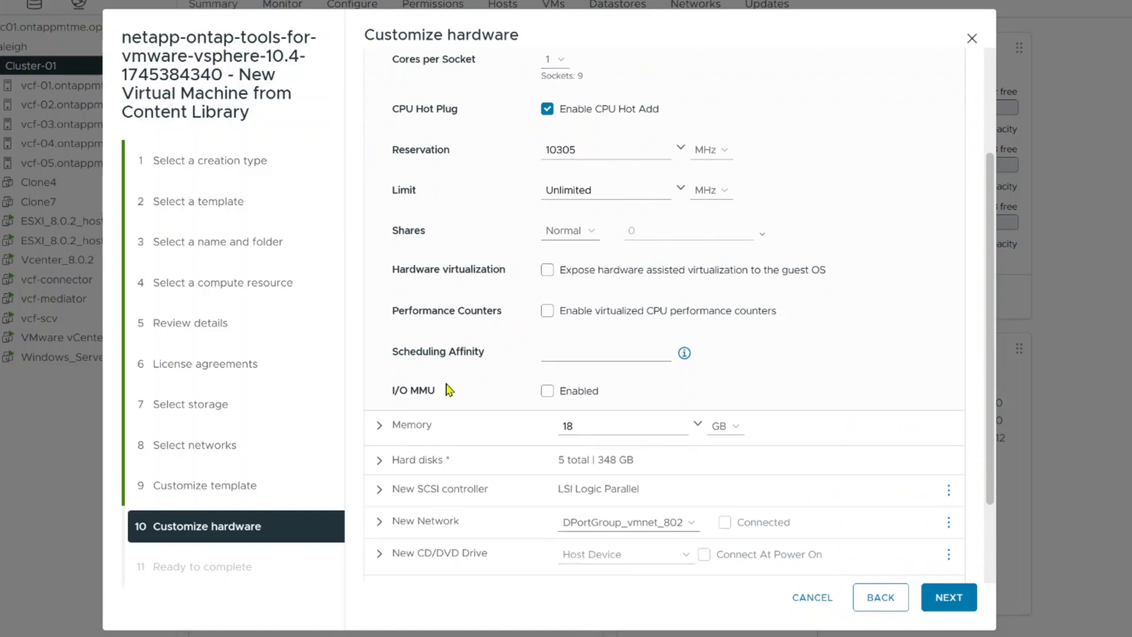
# Enable Memory Hot Plug and advance to the final review.
pyautogui.click(410, 424)
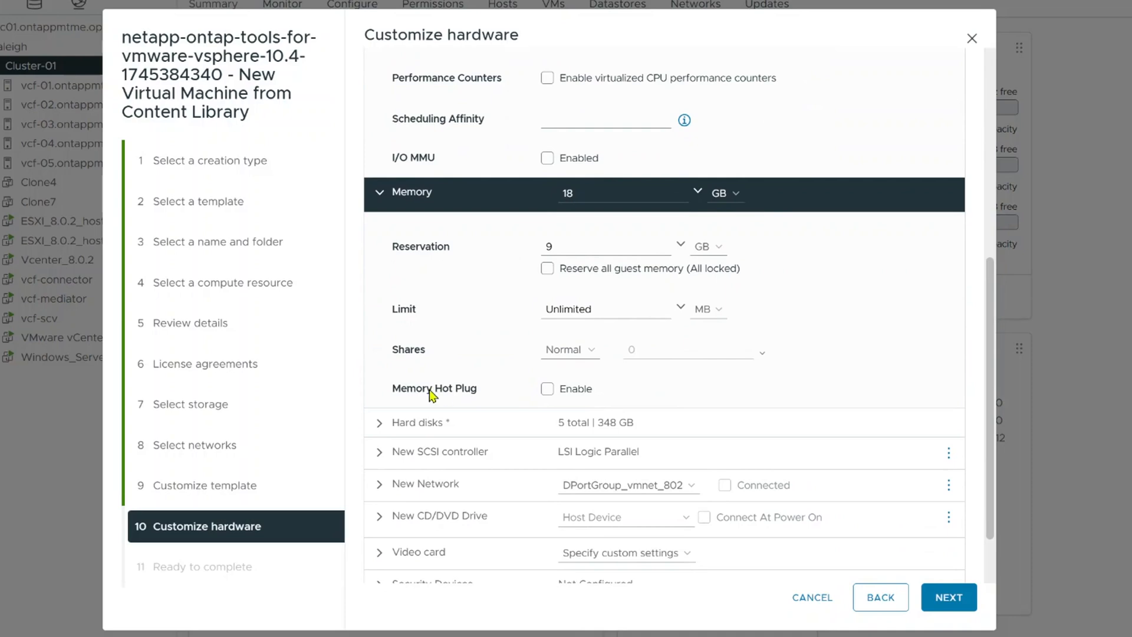
pyautogui.click(546, 388)
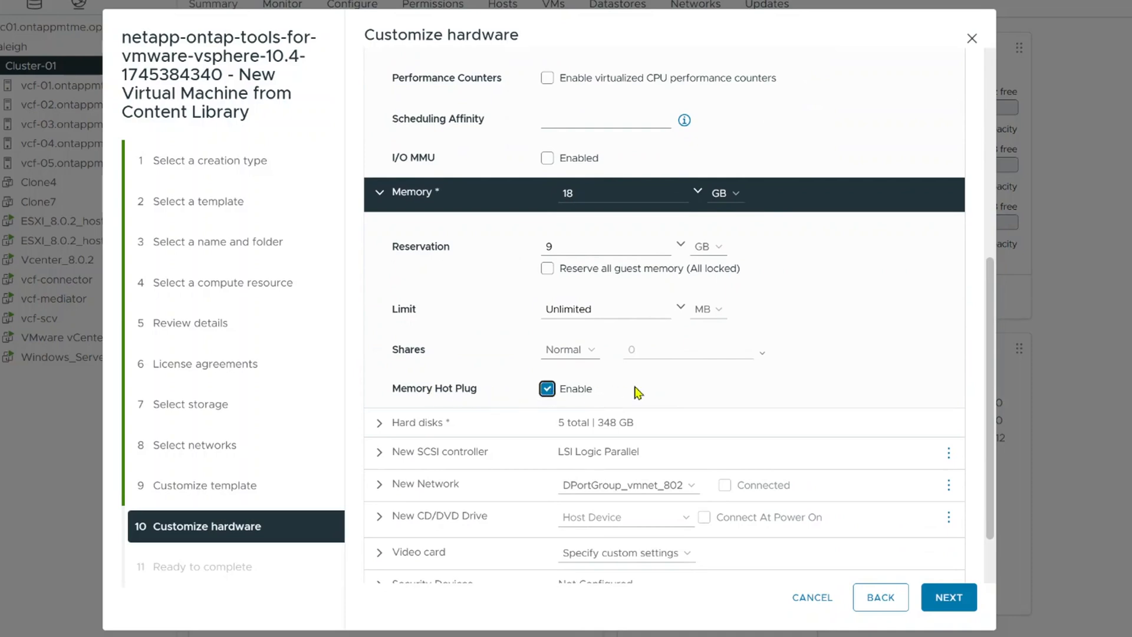
pyautogui.moveTo(646, 390)
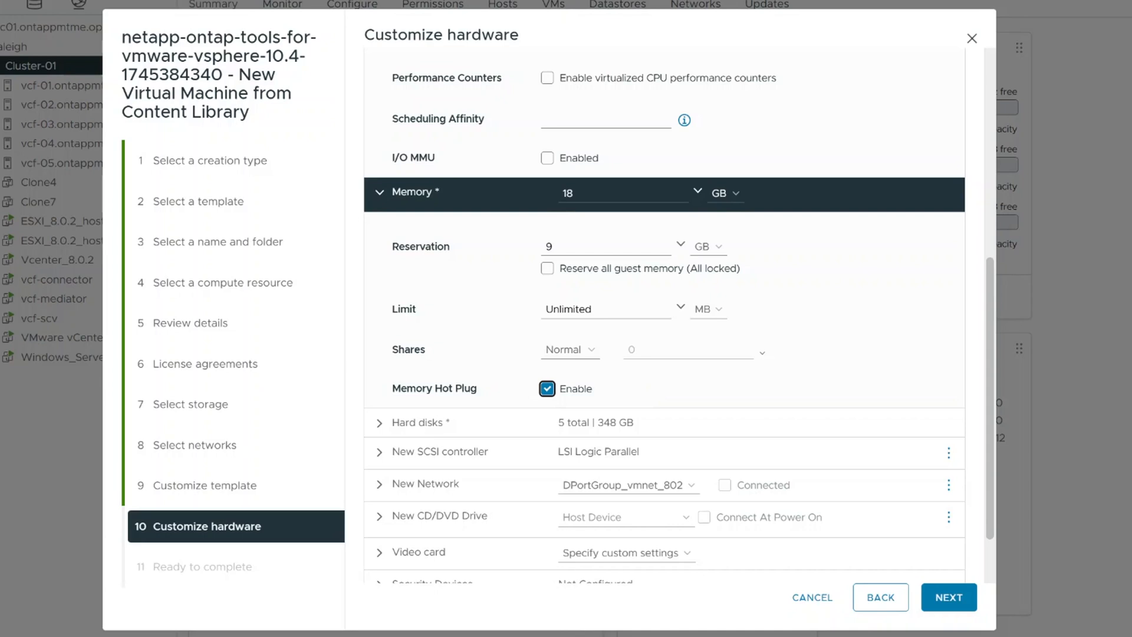
pyautogui.moveTo(713, 378)
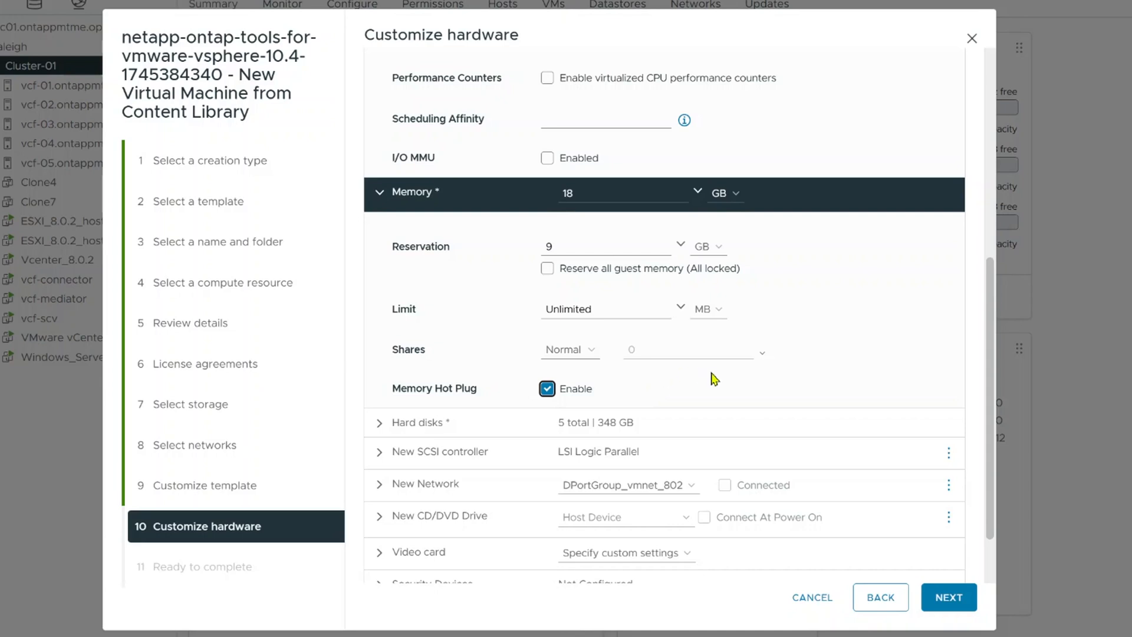
pyautogui.scroll(-3)
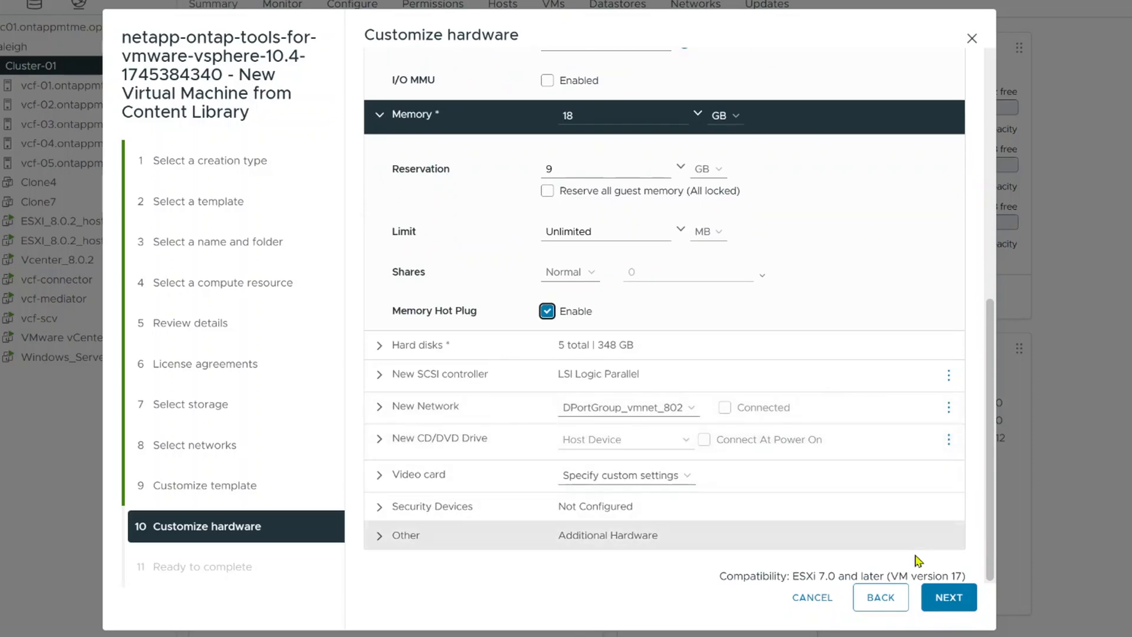
pyautogui.click(948, 596)
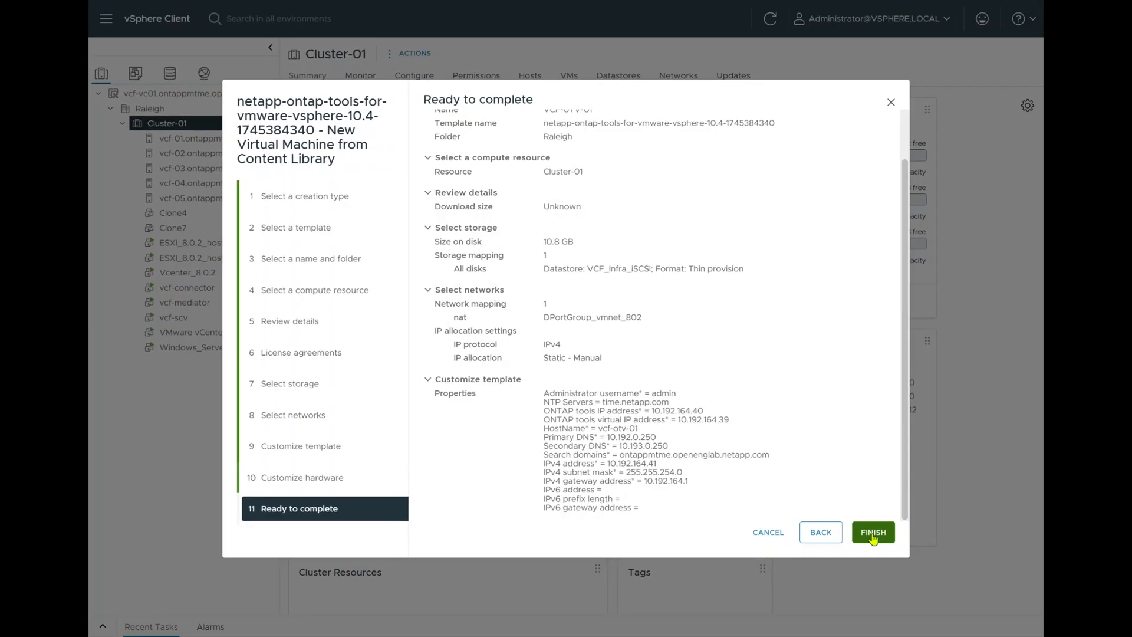
# Finish deploying the ONTAP tools VM and select VCF-OTV-01 in the inventory.
pyautogui.click(873, 532)
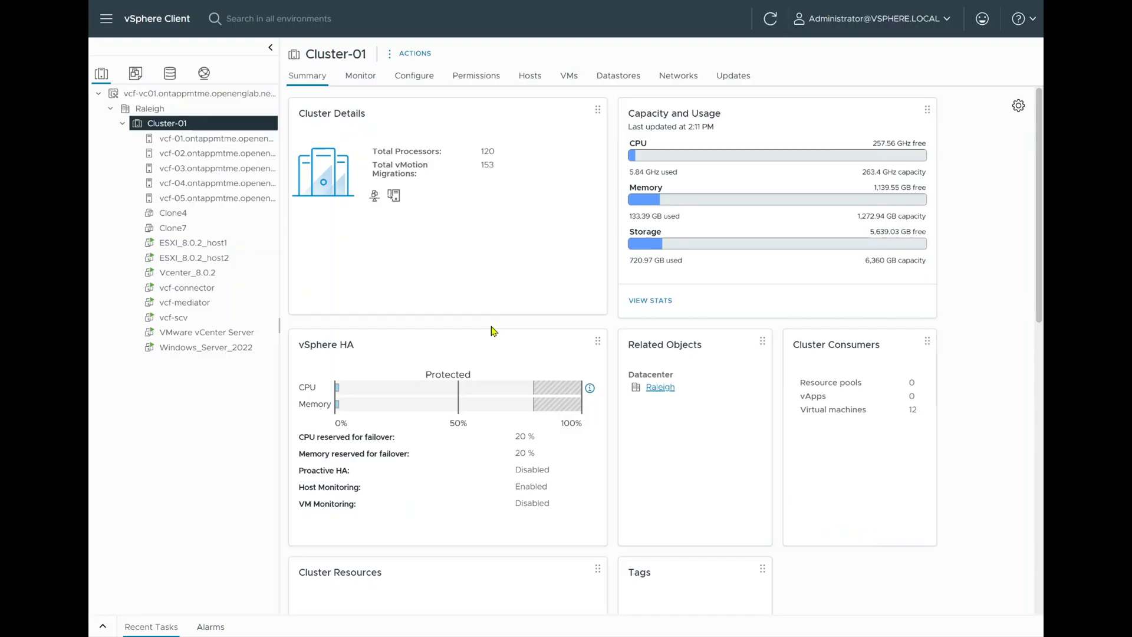
pyautogui.moveTo(473, 268)
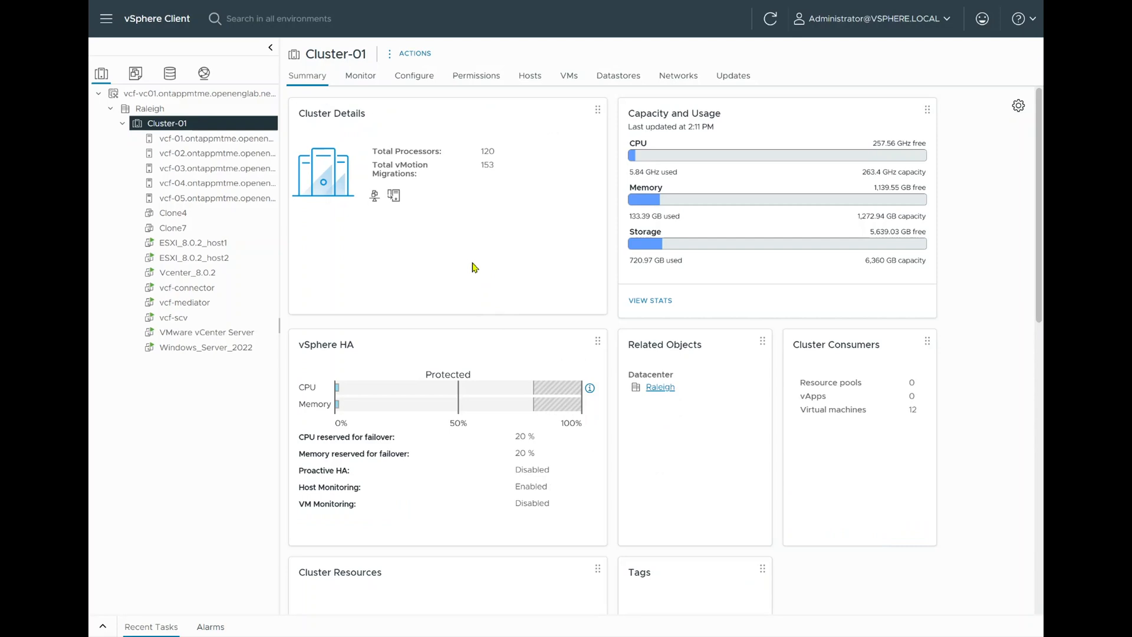
pyautogui.click(769, 18)
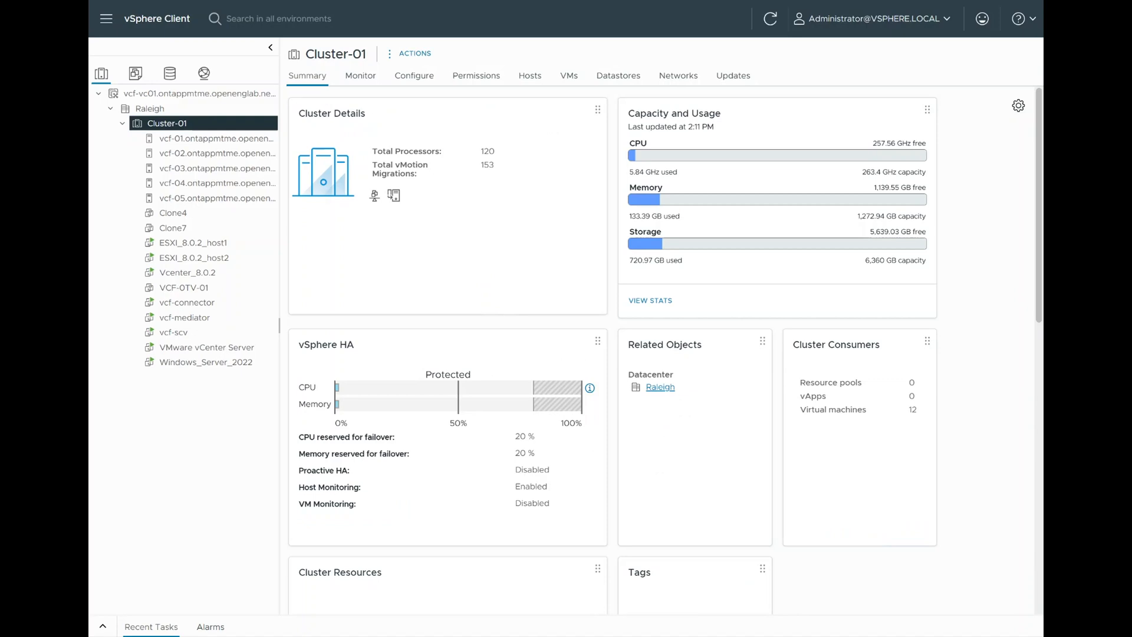
pyautogui.click(189, 288)
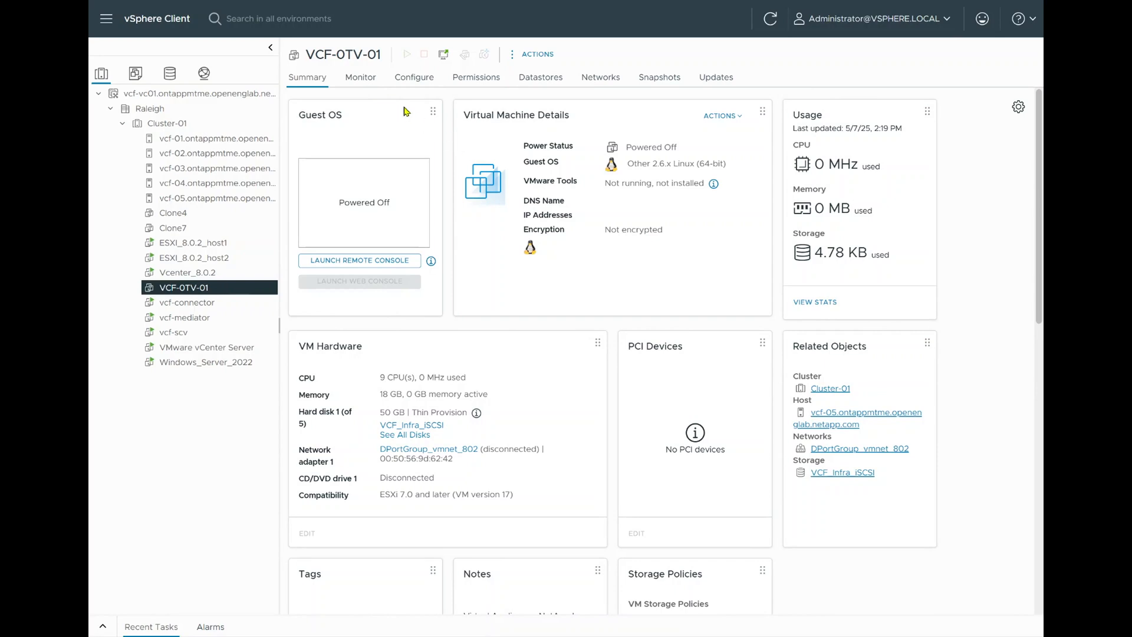
# Confirm the deploy and power-on tasks completed, then view the VM summary.
pyautogui.click(359, 78)
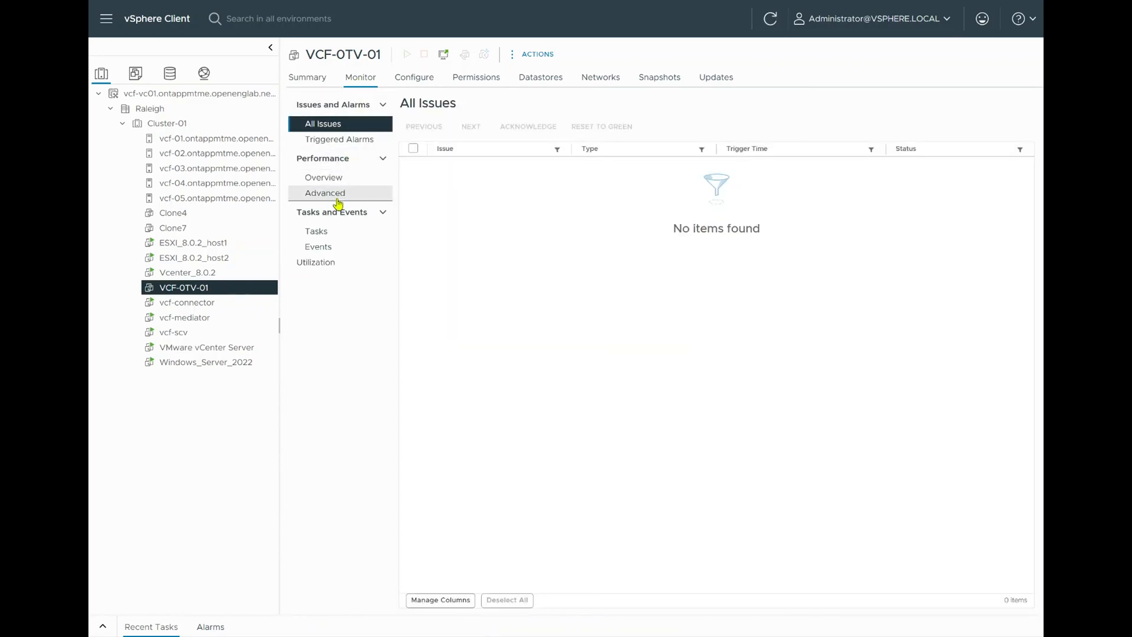
pyautogui.click(316, 230)
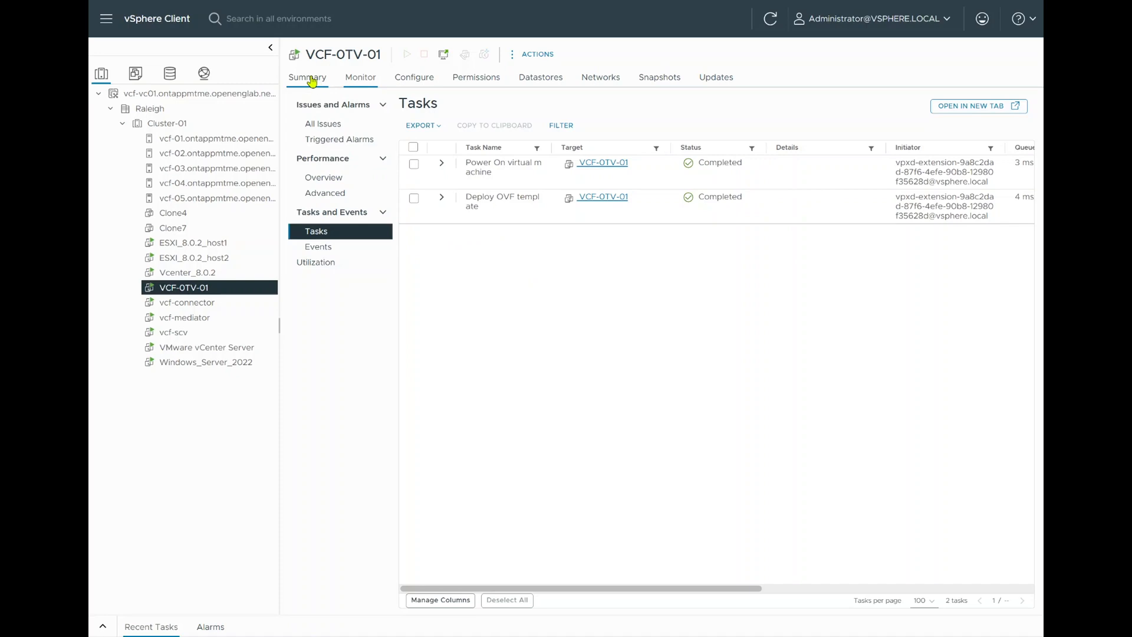
pyautogui.click(306, 77)
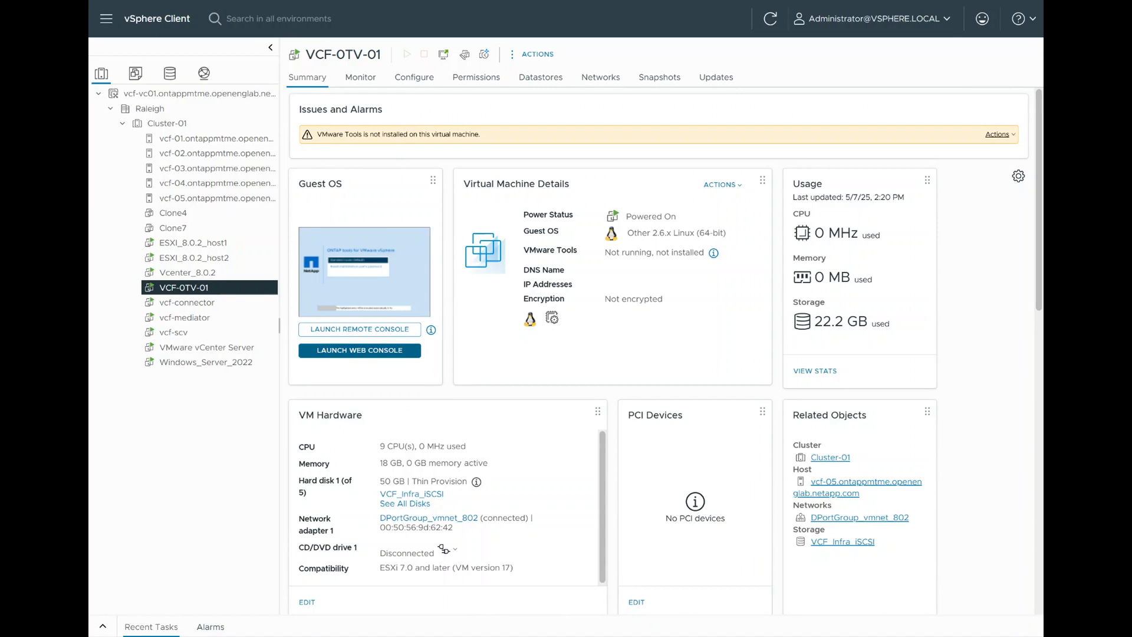
# Launch the web console of the new VCF-OTV-01 VM.
pyautogui.click(359, 350)
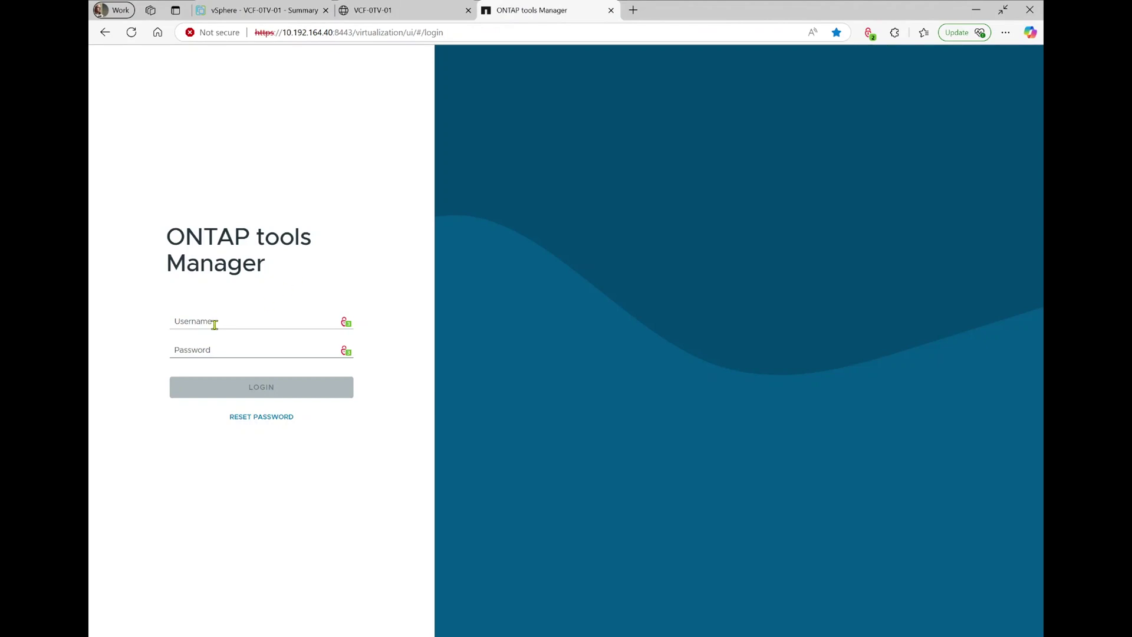
# Sign in to ONTAP tools Manager as admin.
pyautogui.write('admin')
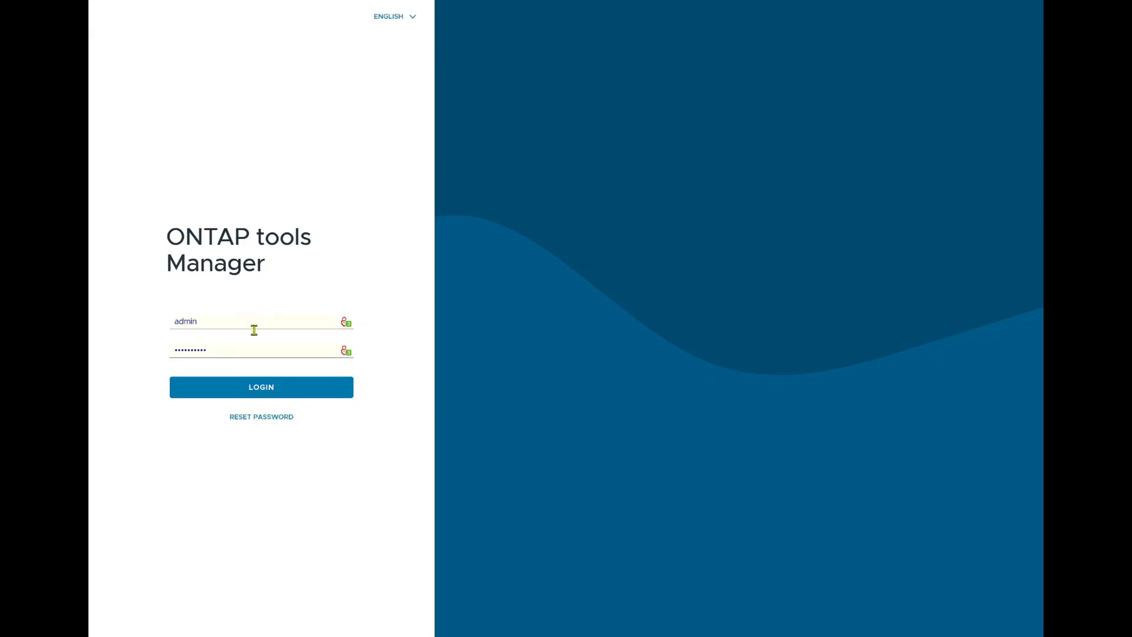
pyautogui.click(261, 386)
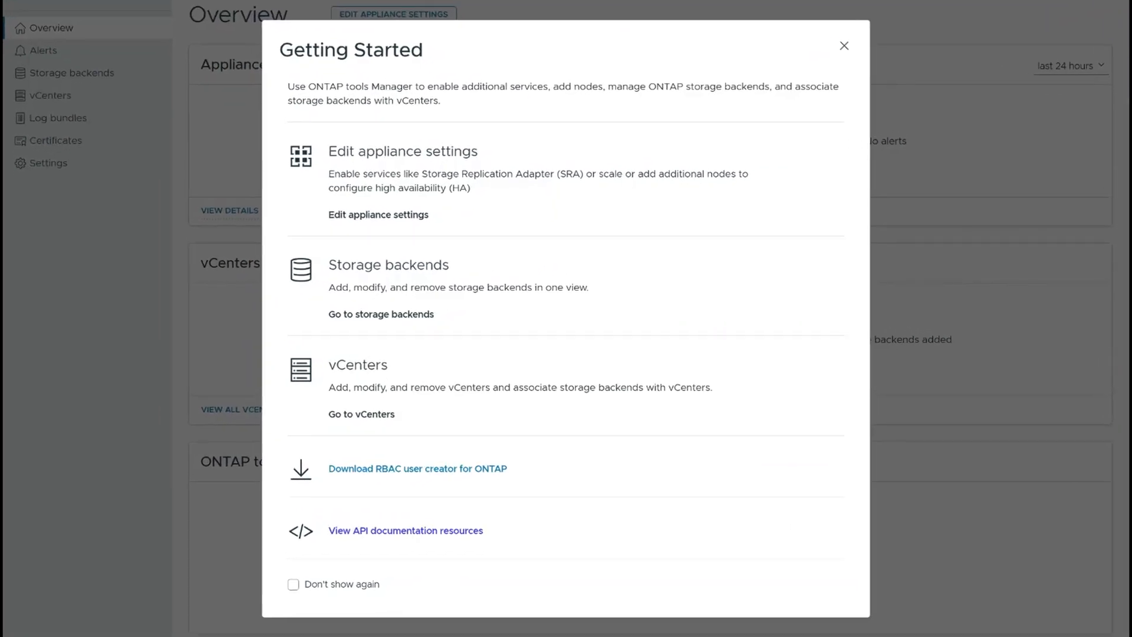
pyautogui.moveTo(410, 211)
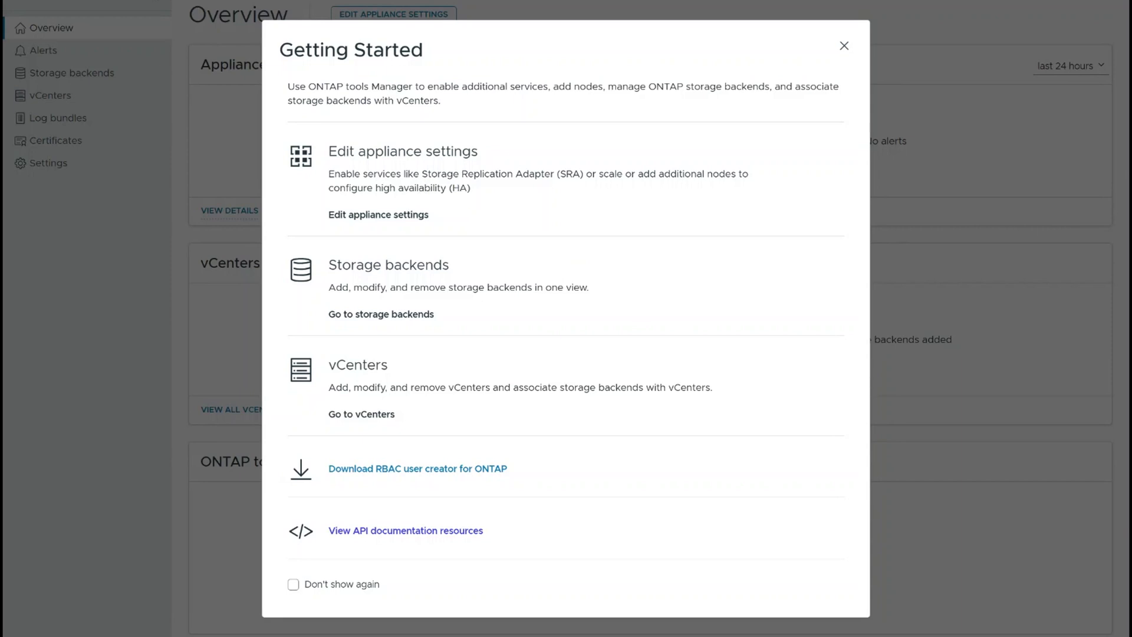
pyautogui.moveTo(375, 339)
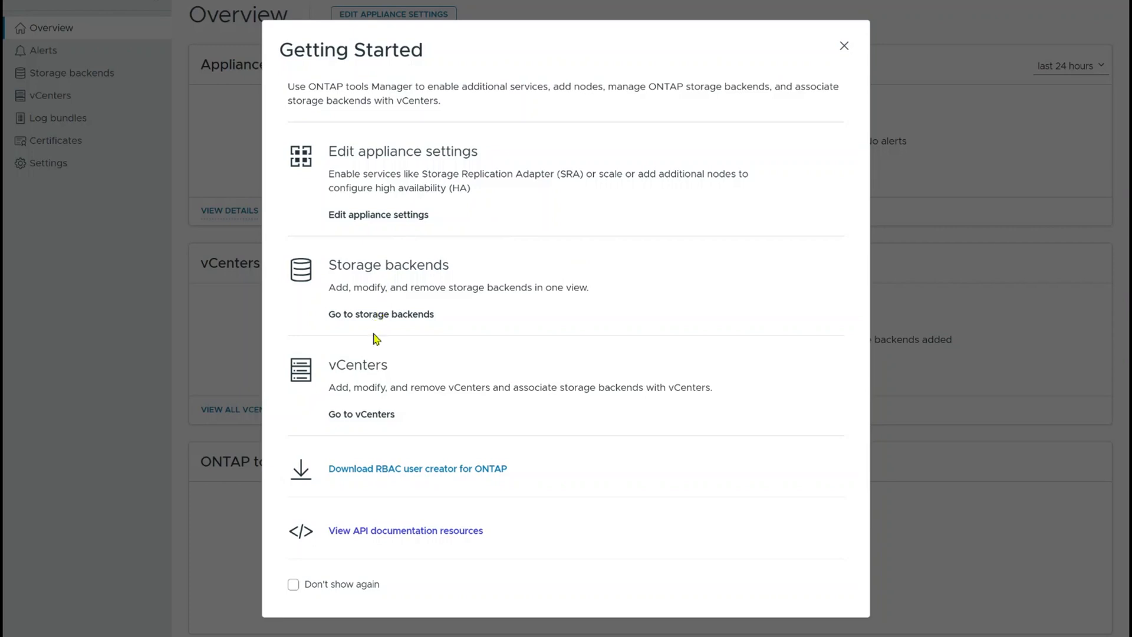
pyautogui.moveTo(357, 417)
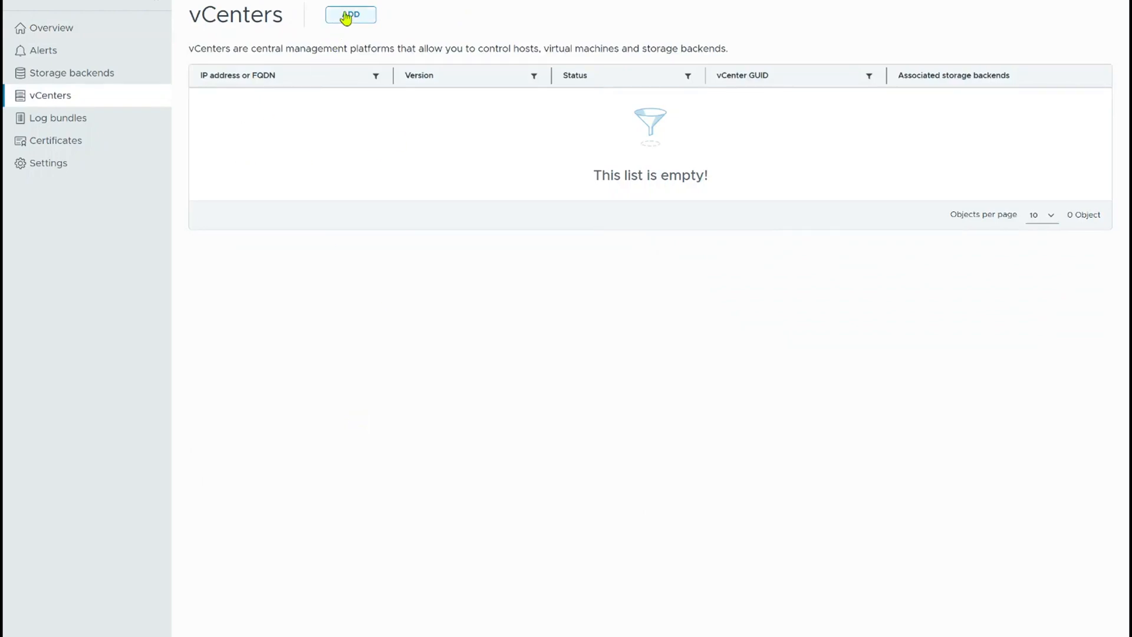
pyautogui.click(350, 14)
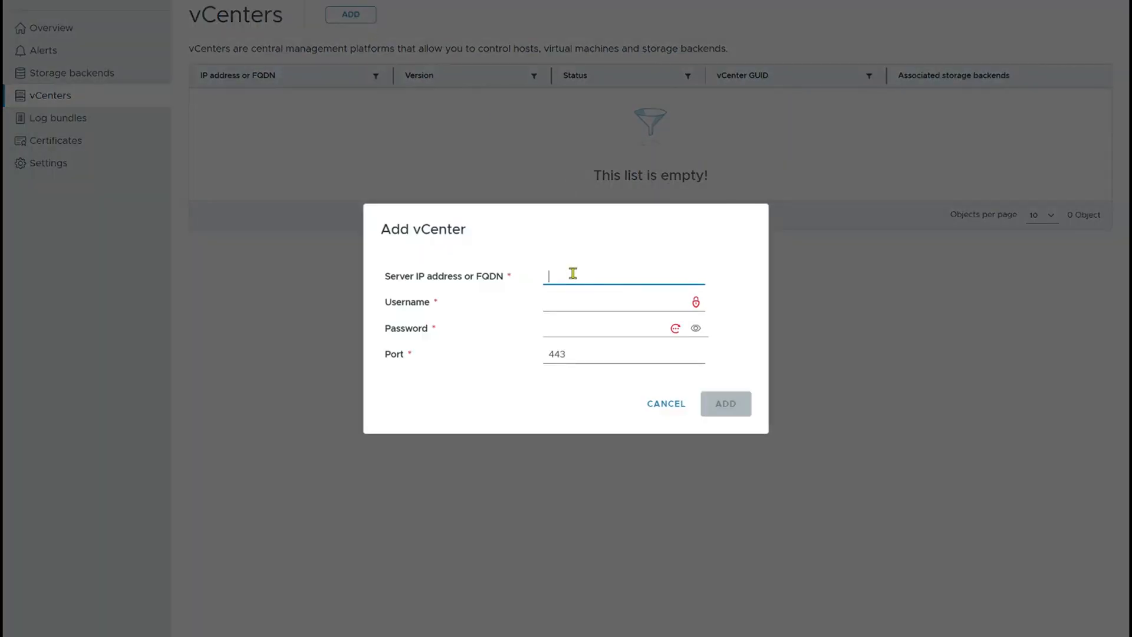
pyautogui.write('vcf-vc01')
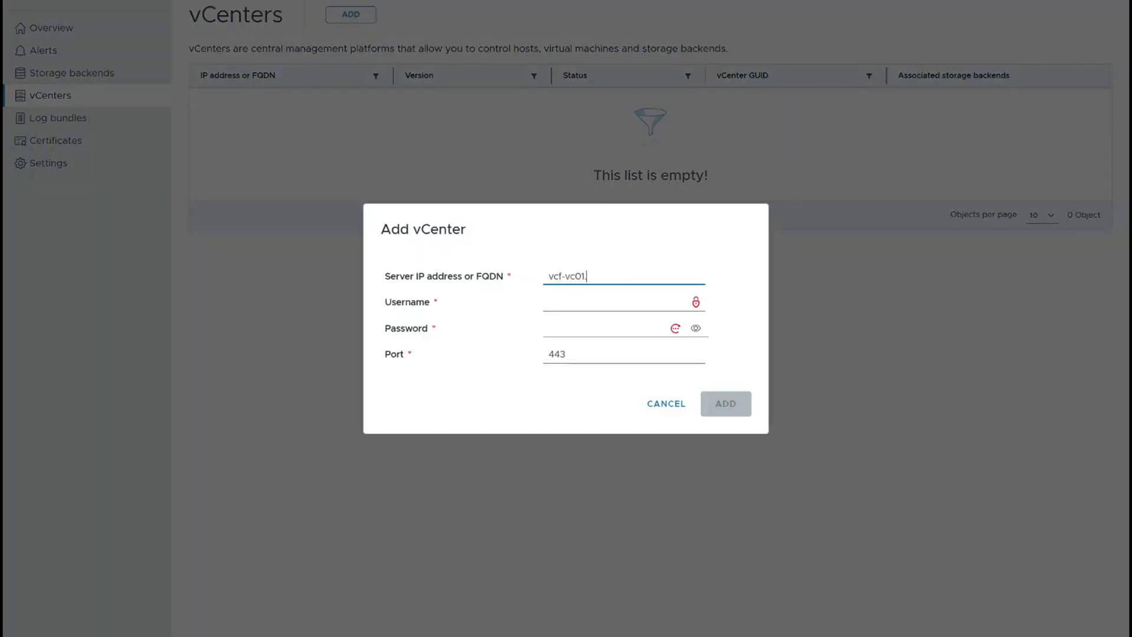
pyautogui.write('.ontappmtme.openenglab')
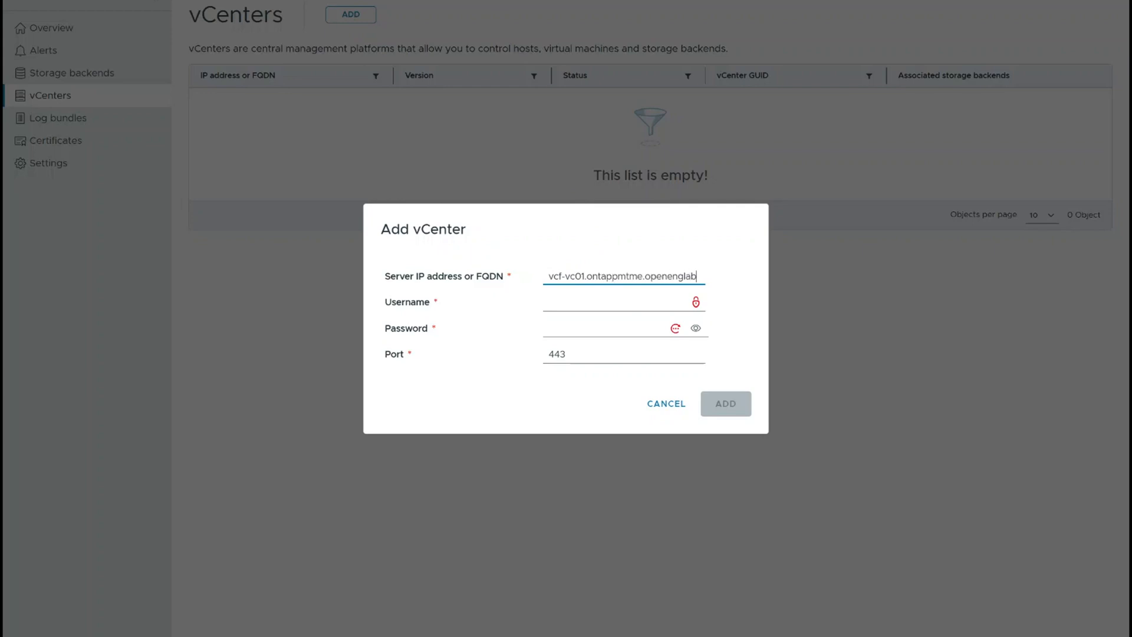
pyautogui.write('administrator')
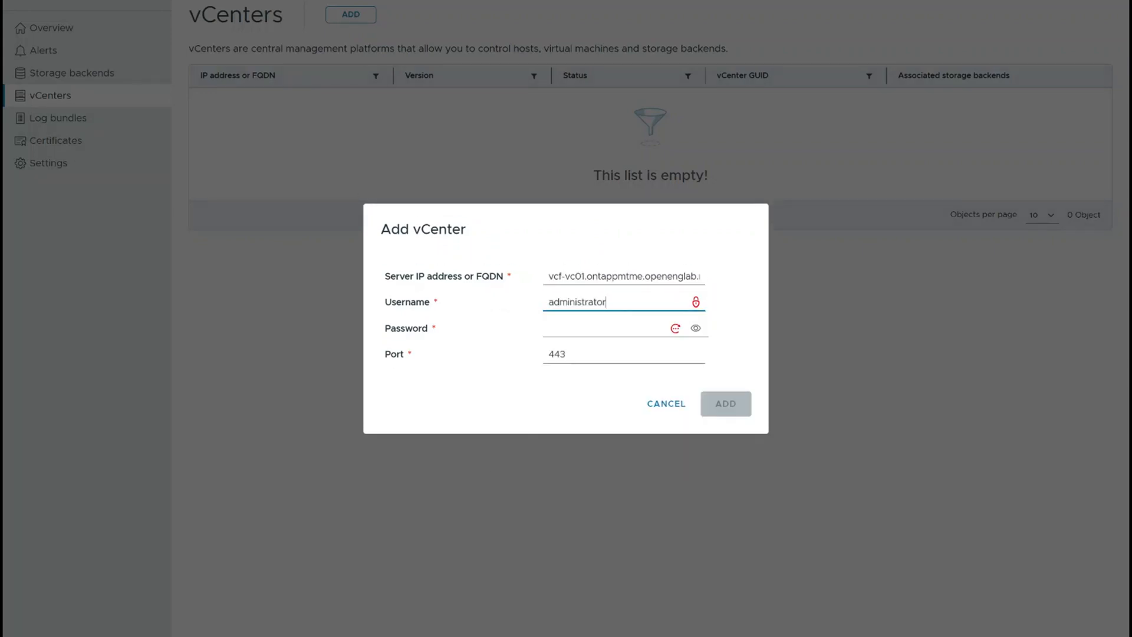
pyautogui.write('@')
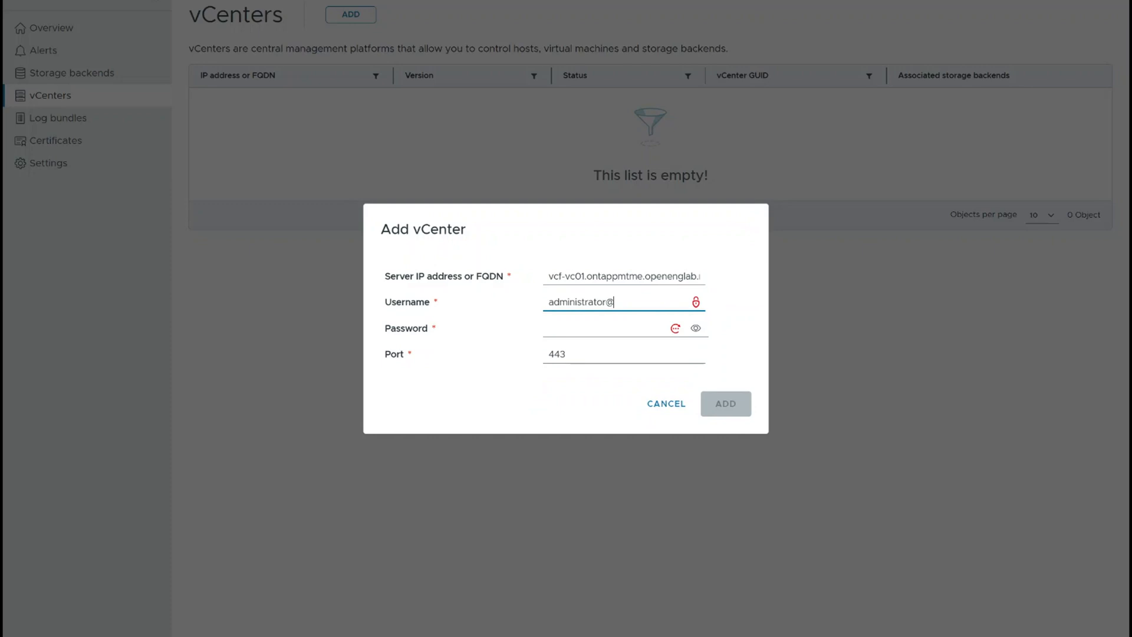
pyautogui.write('vsphere.local')
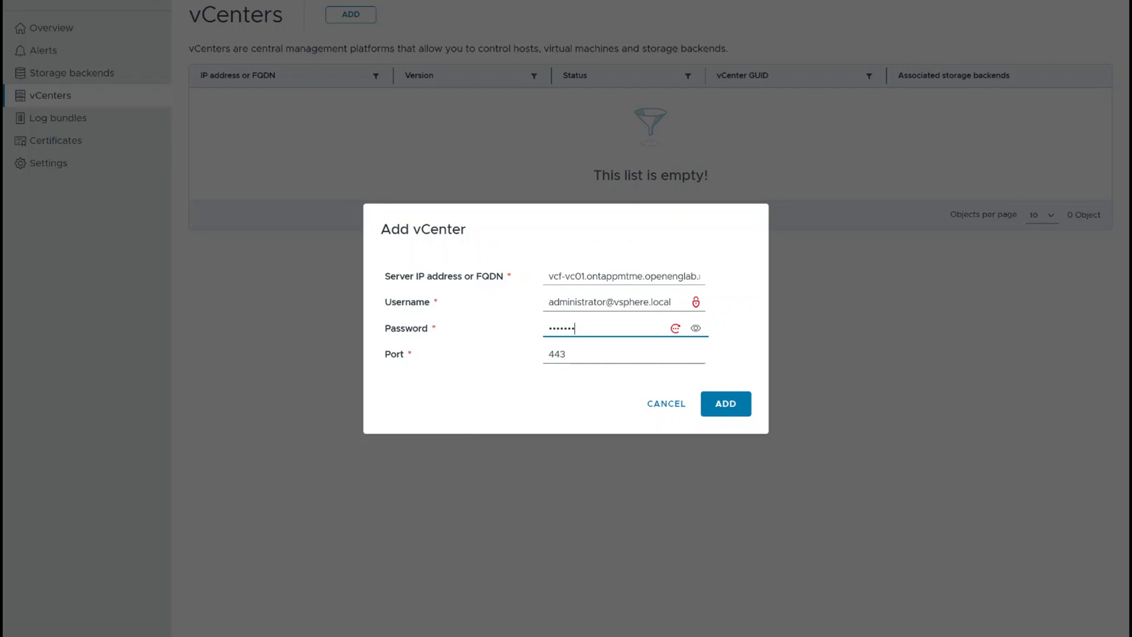
pyautogui.write('••')
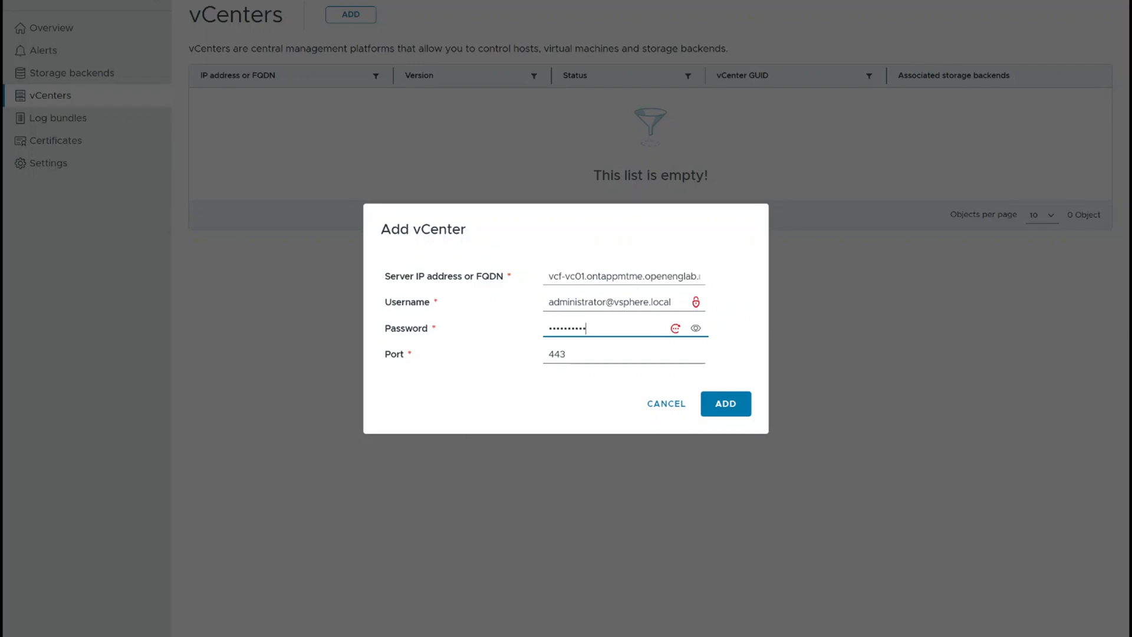
pyautogui.click(726, 403)
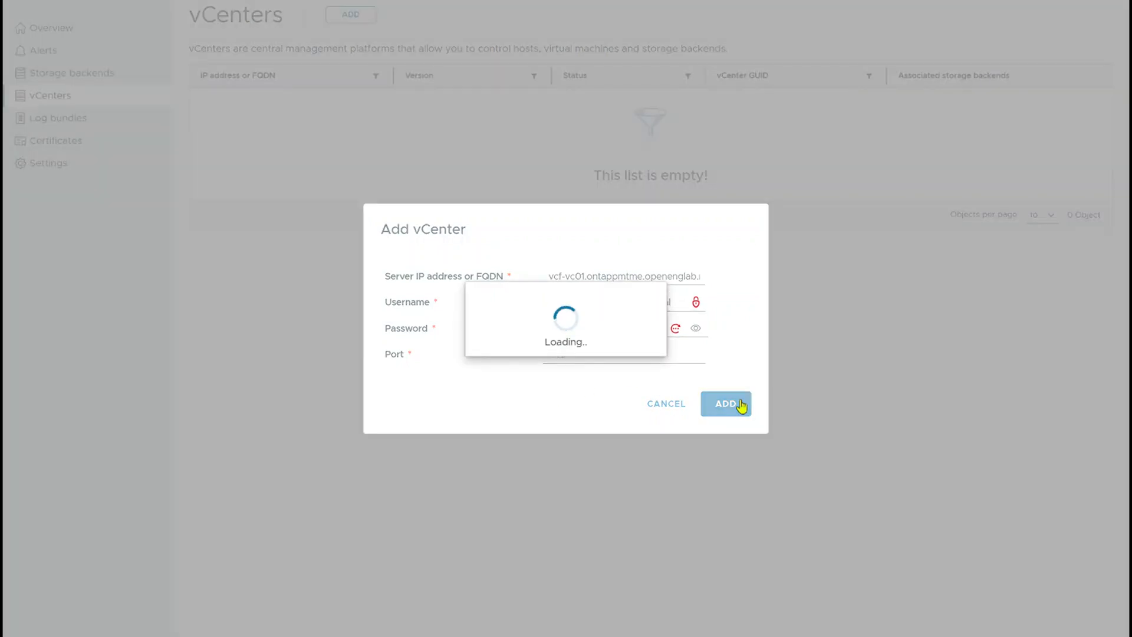
pyautogui.click(726, 404)
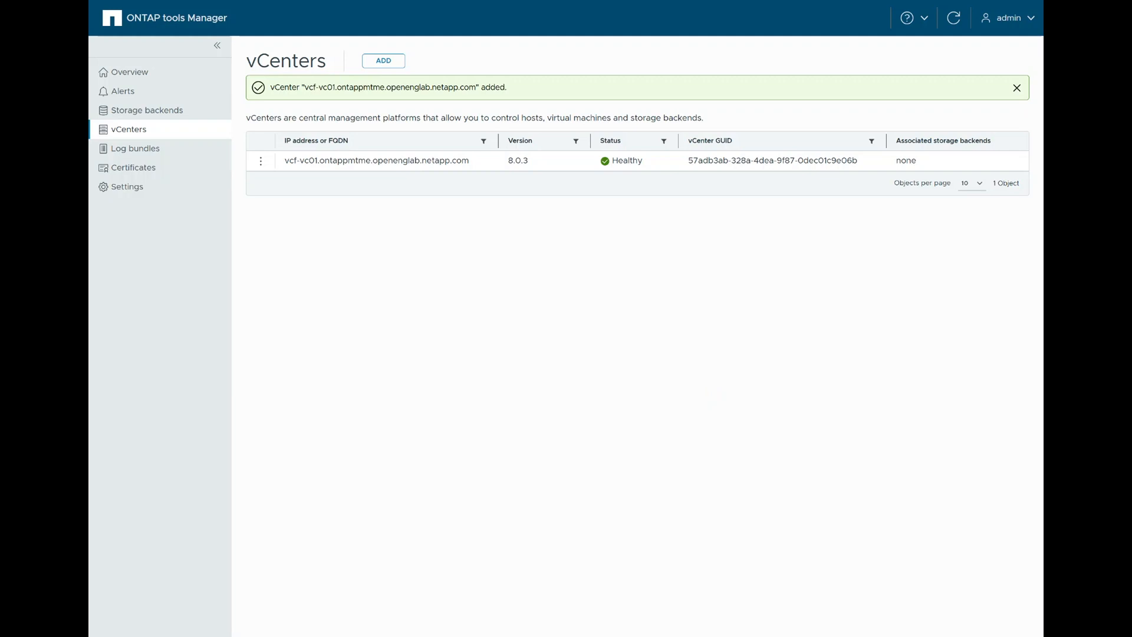
pyautogui.moveTo(365, 306)
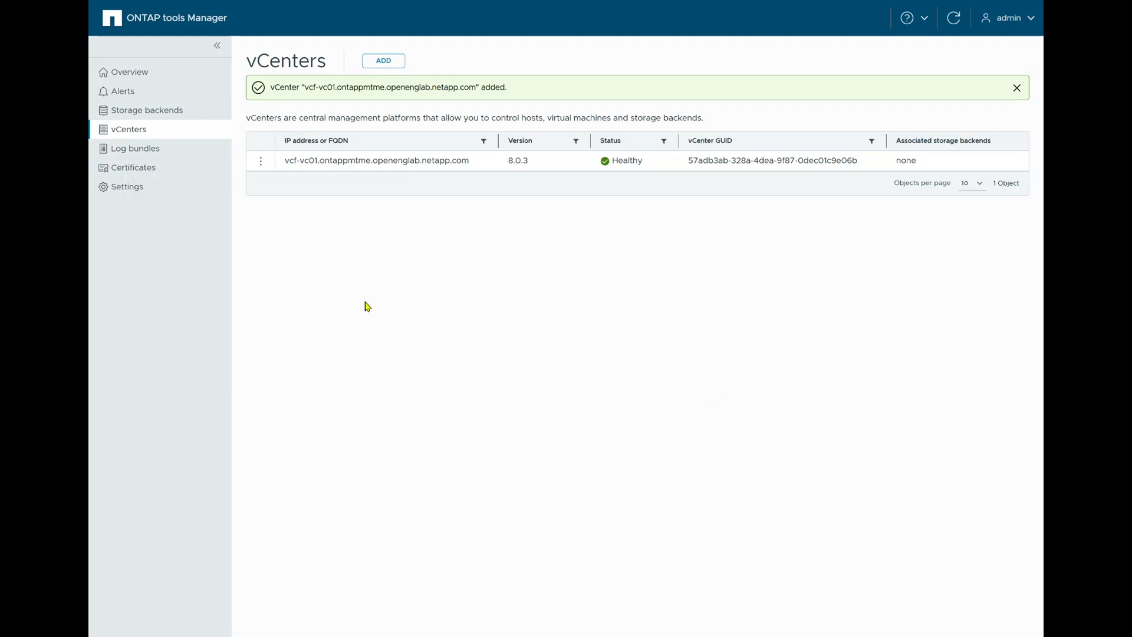
# View the empty storage backends list in ONTAP tools Manager.
pyautogui.click(146, 110)
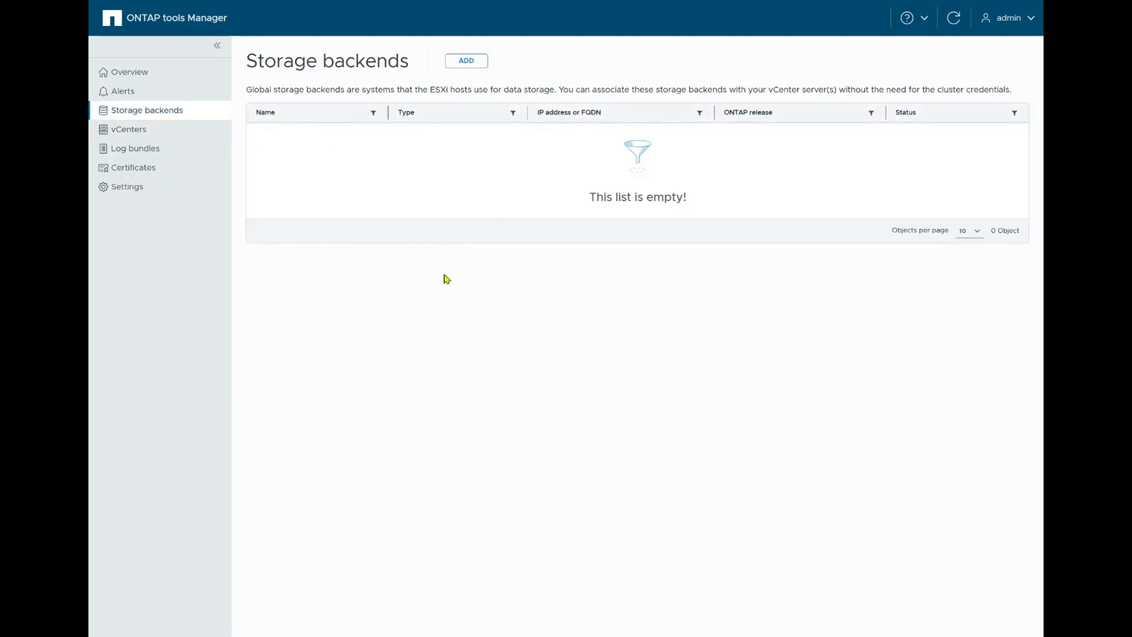
pyautogui.moveTo(462, 284)
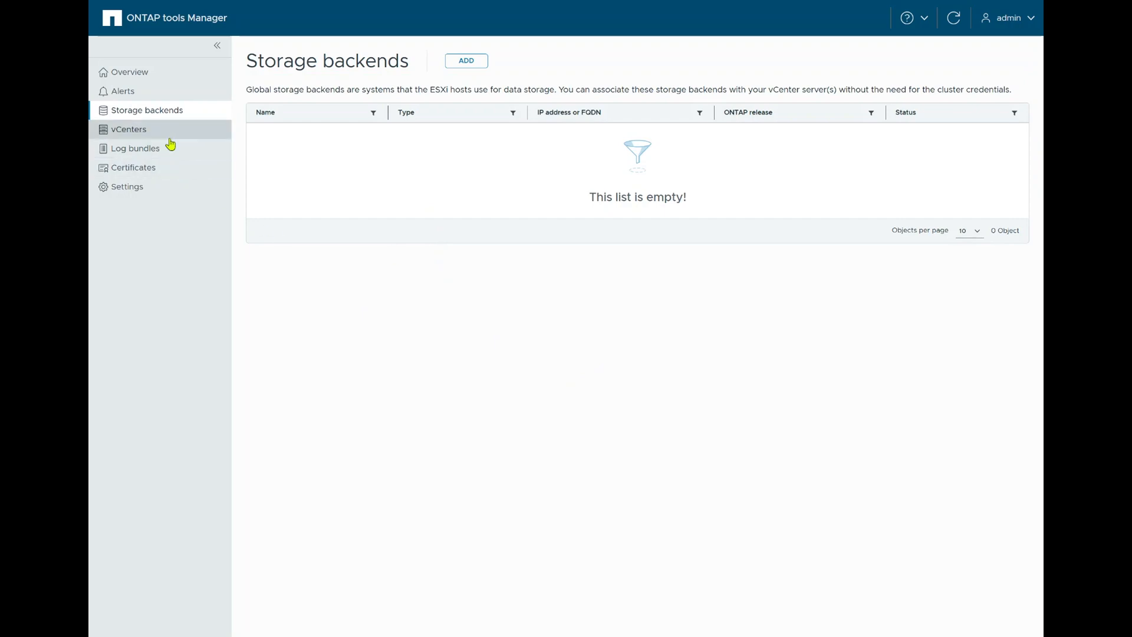
pyautogui.moveTo(374, 117)
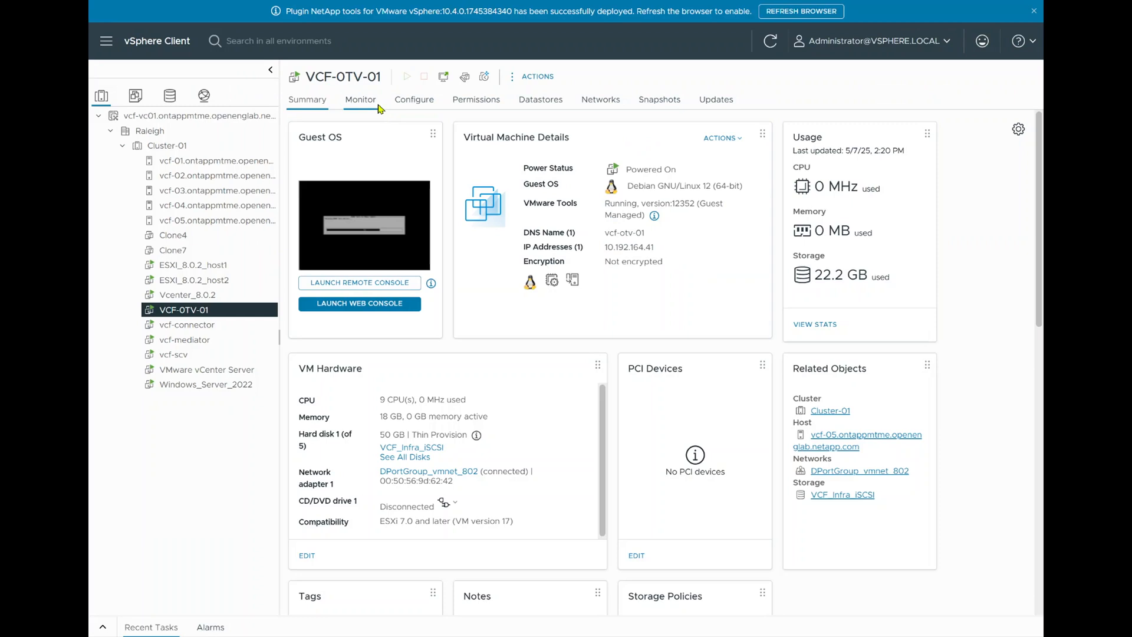
pyautogui.moveTo(381, 108)
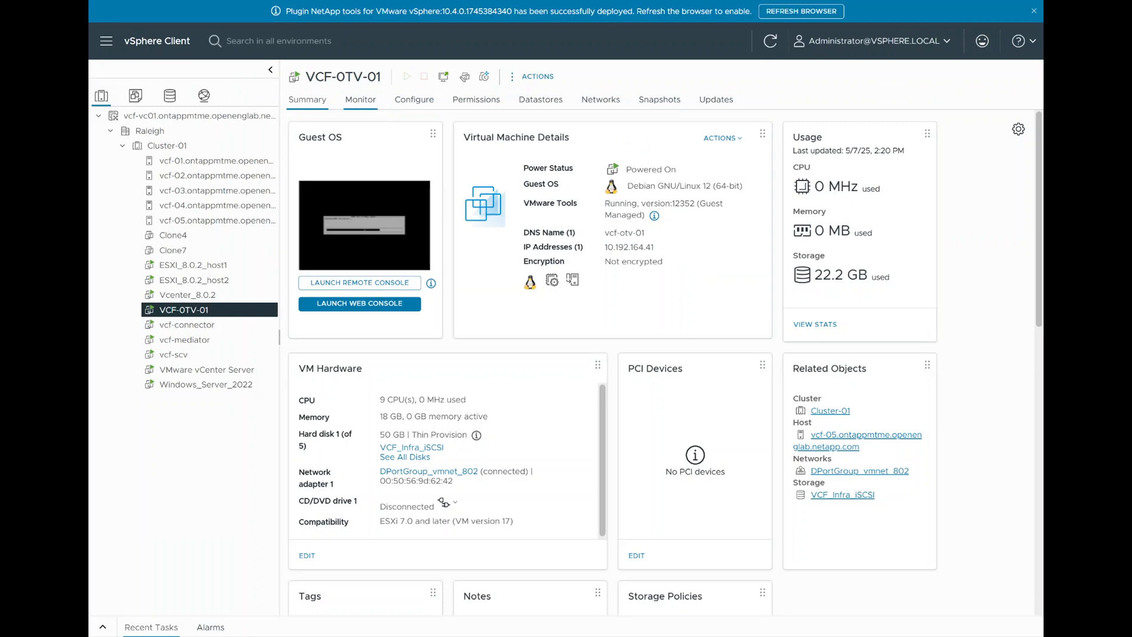
pyautogui.moveTo(464, 77)
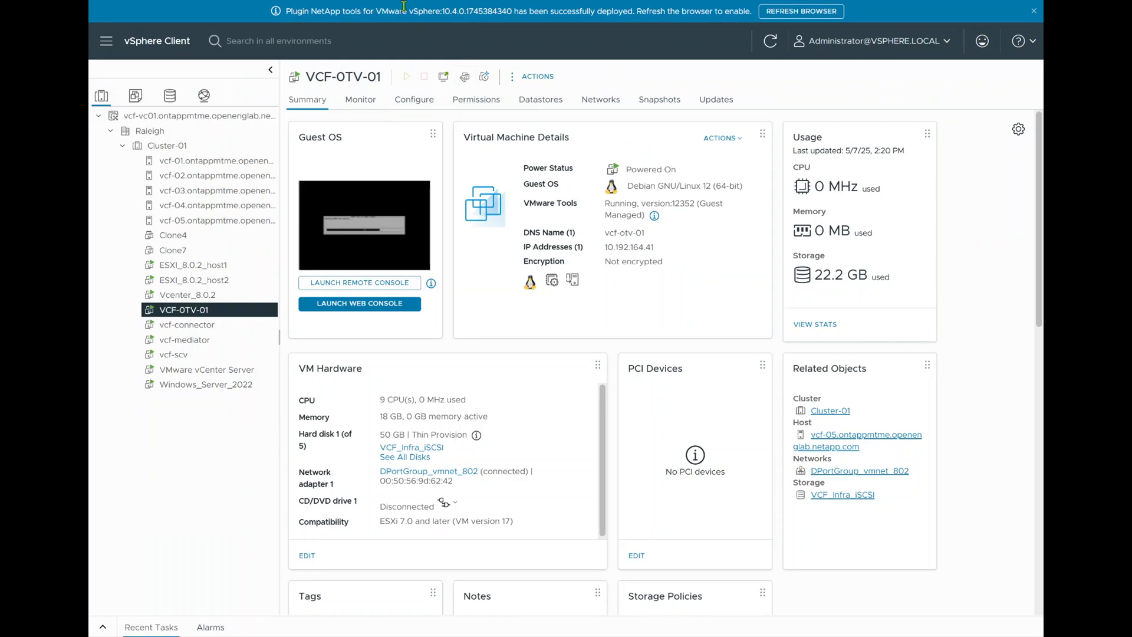
# Reload vSphere Client so the newly deployed NetApp tools plugin is enabled.
pyautogui.click(1034, 10)
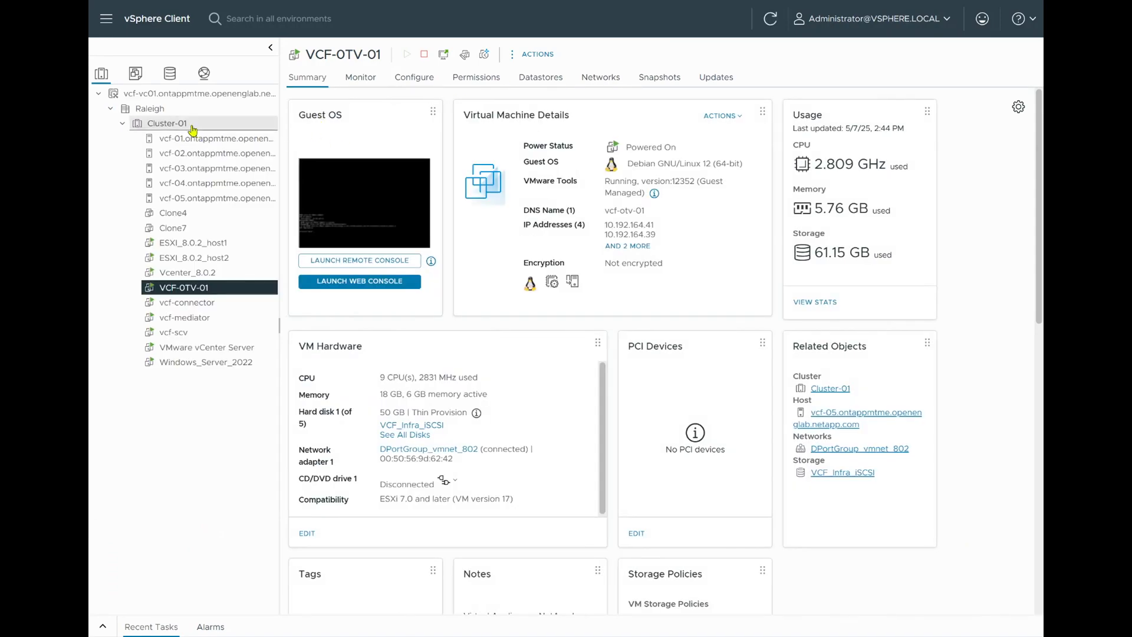
# Reach the NetApp ONTAP tools plugin overview for instance 10.192.164.40:8443 from the main navigation.
pyautogui.rightClick(167, 123)
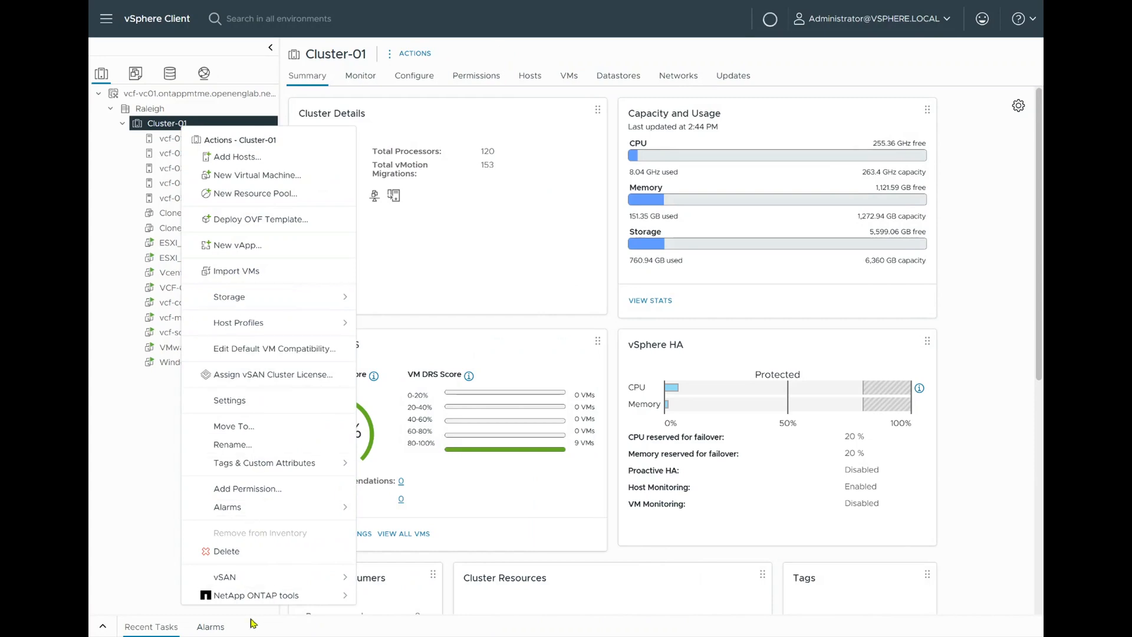
pyautogui.moveTo(256, 595)
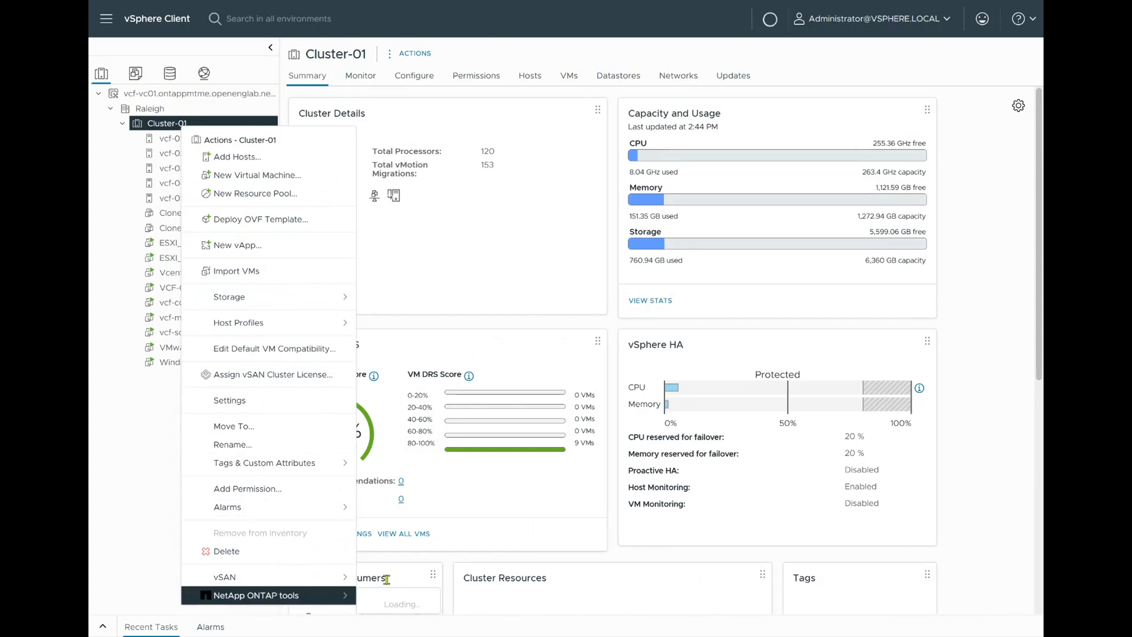
pyautogui.moveTo(465, 434)
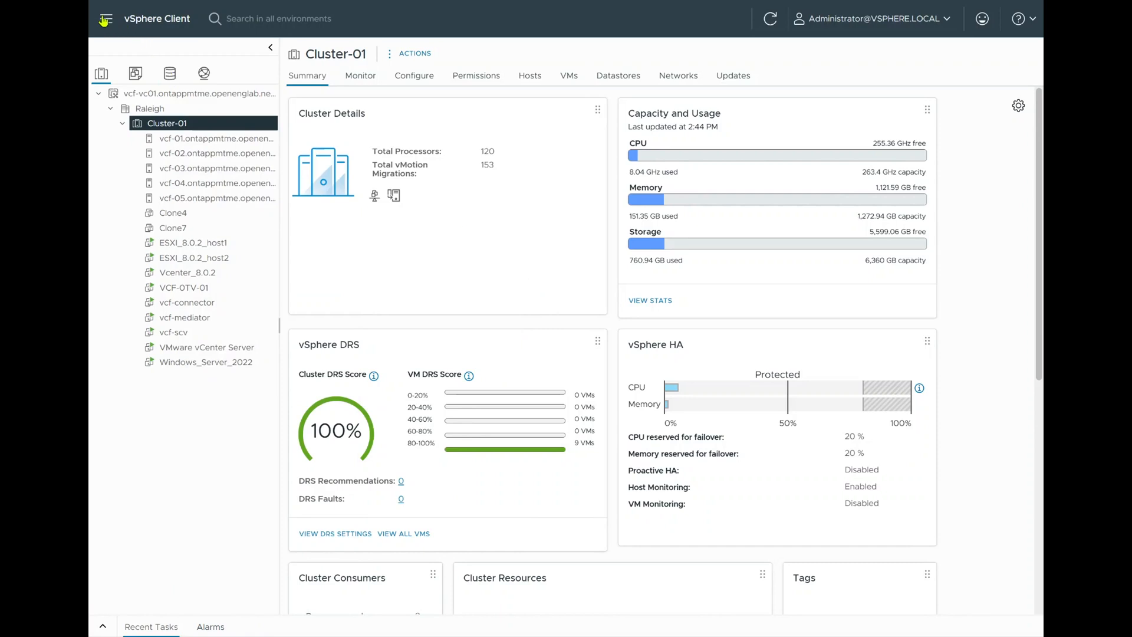
pyautogui.click(105, 18)
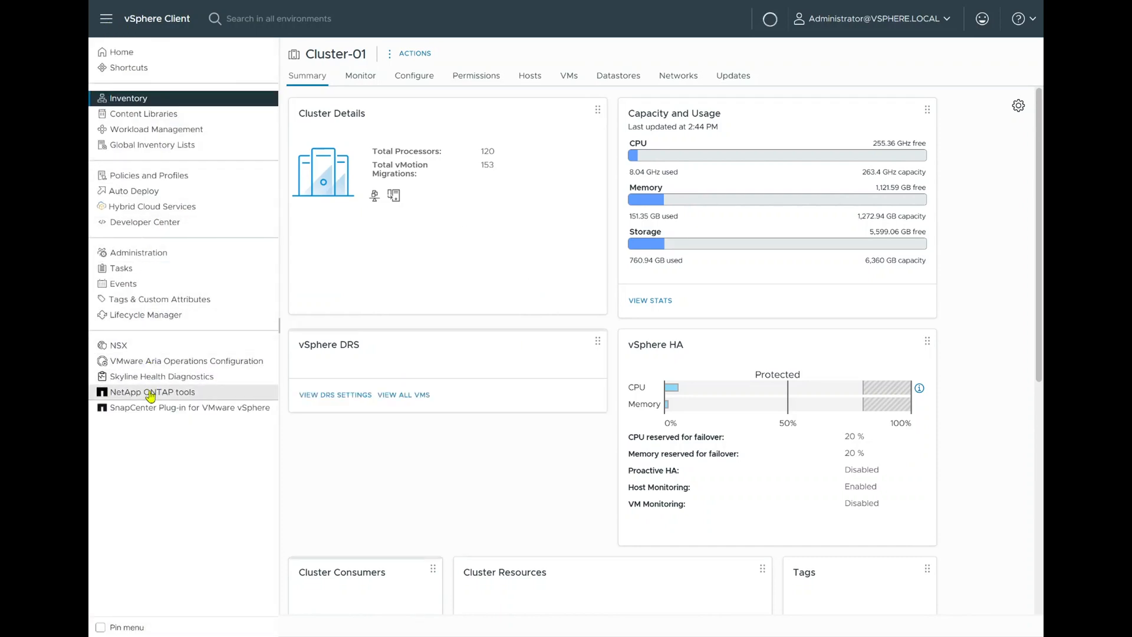
pyautogui.click(149, 392)
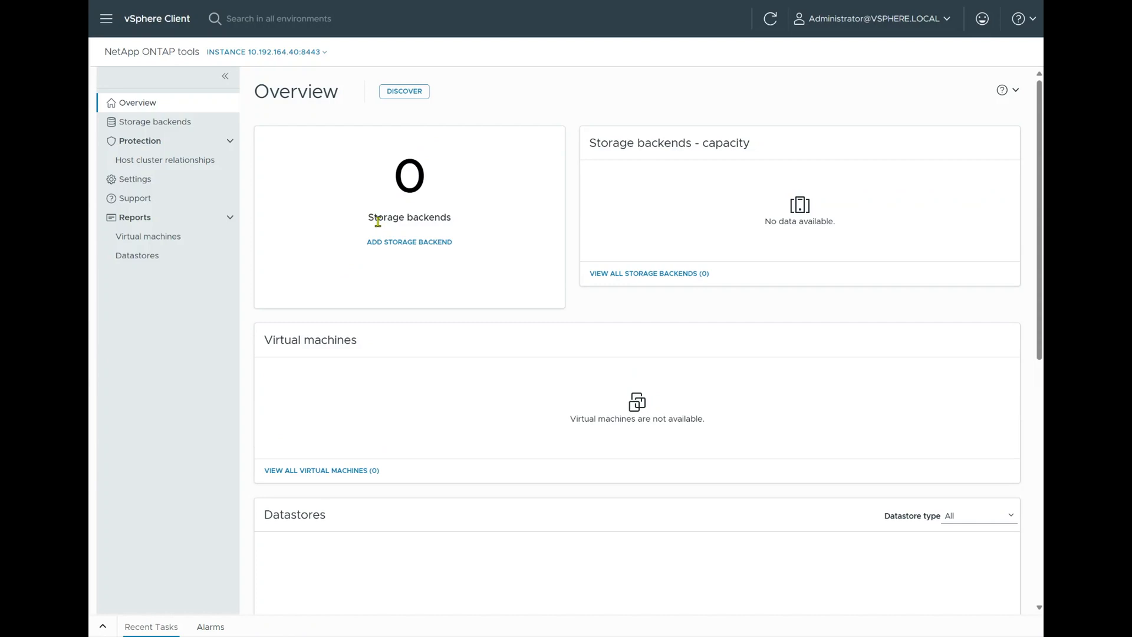
# Add storage backend rtp-a400-c02.ontappmtme.openenglab.netapp.com with username admin, then view the VCF-OTV-01 console.
pyautogui.click(410, 241)
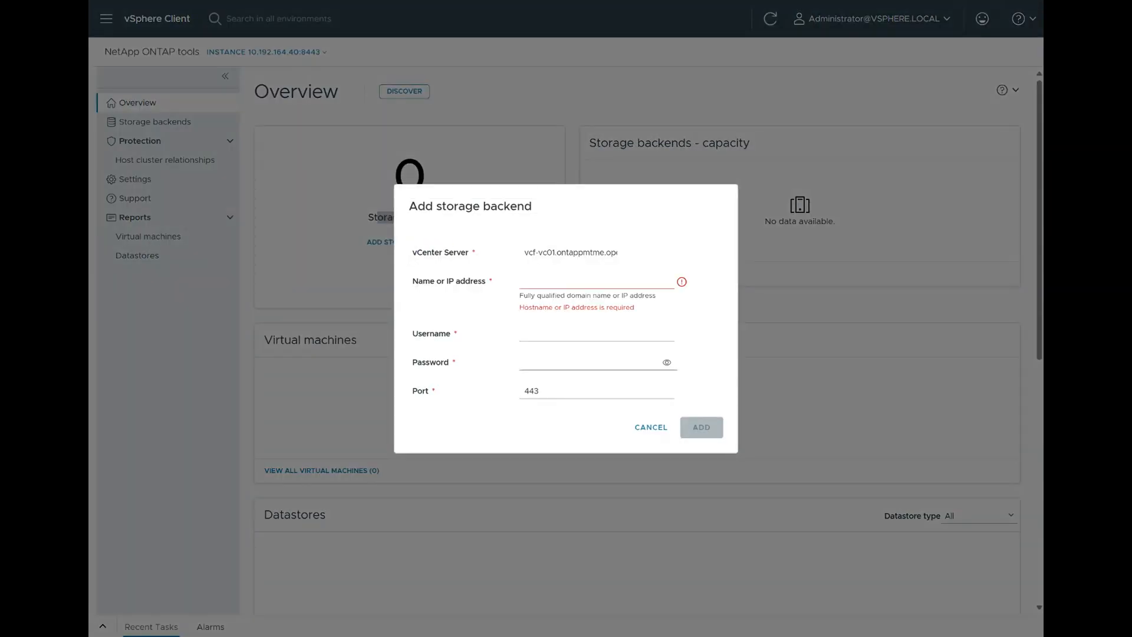
pyautogui.write('.ontappmtme.openenglab.netapp.com/')
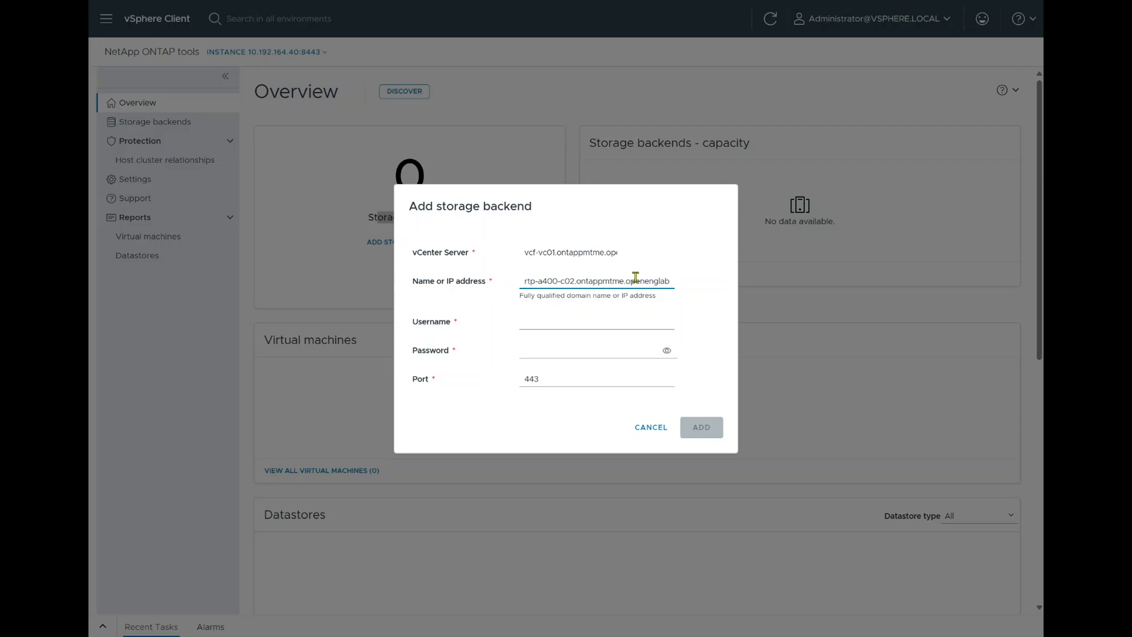
pyautogui.click(597, 320)
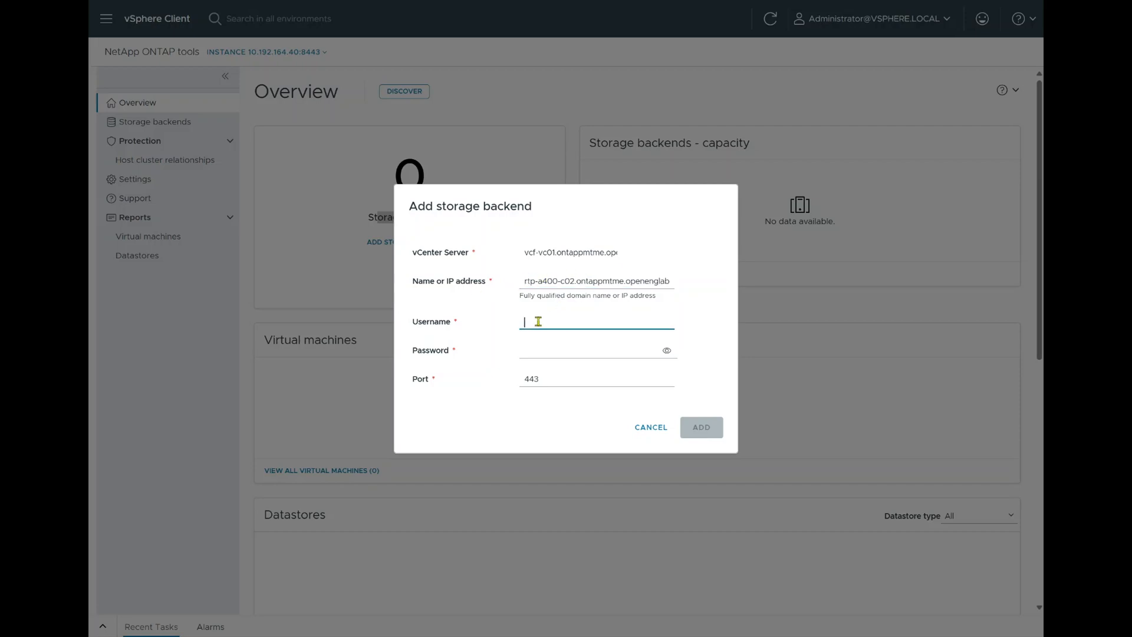
pyautogui.write('admin')
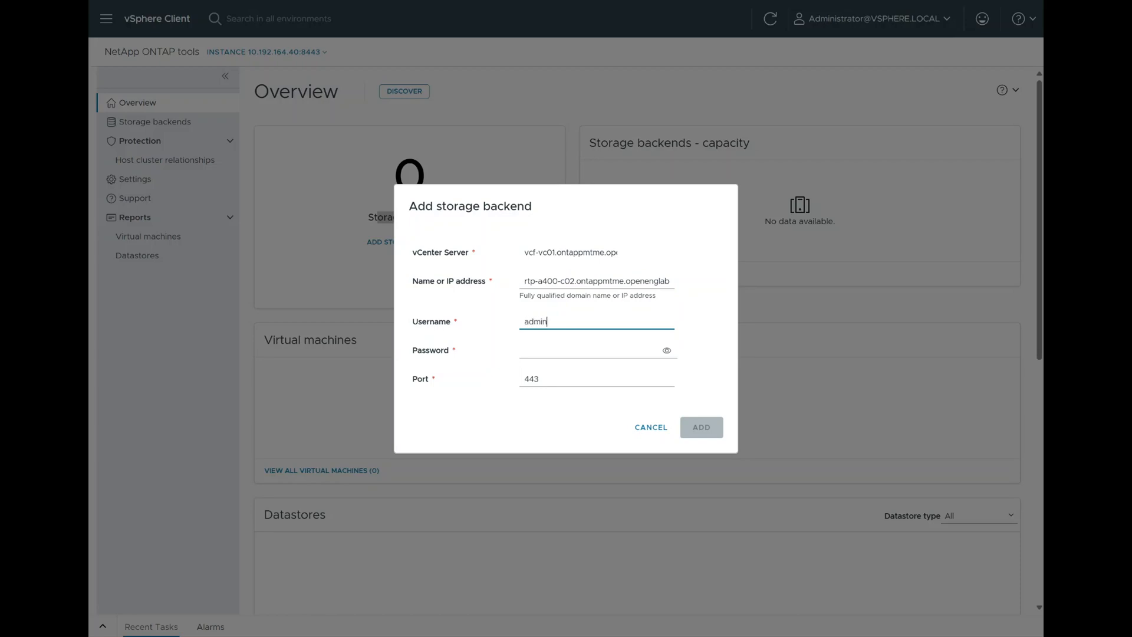
pyautogui.click(699, 427)
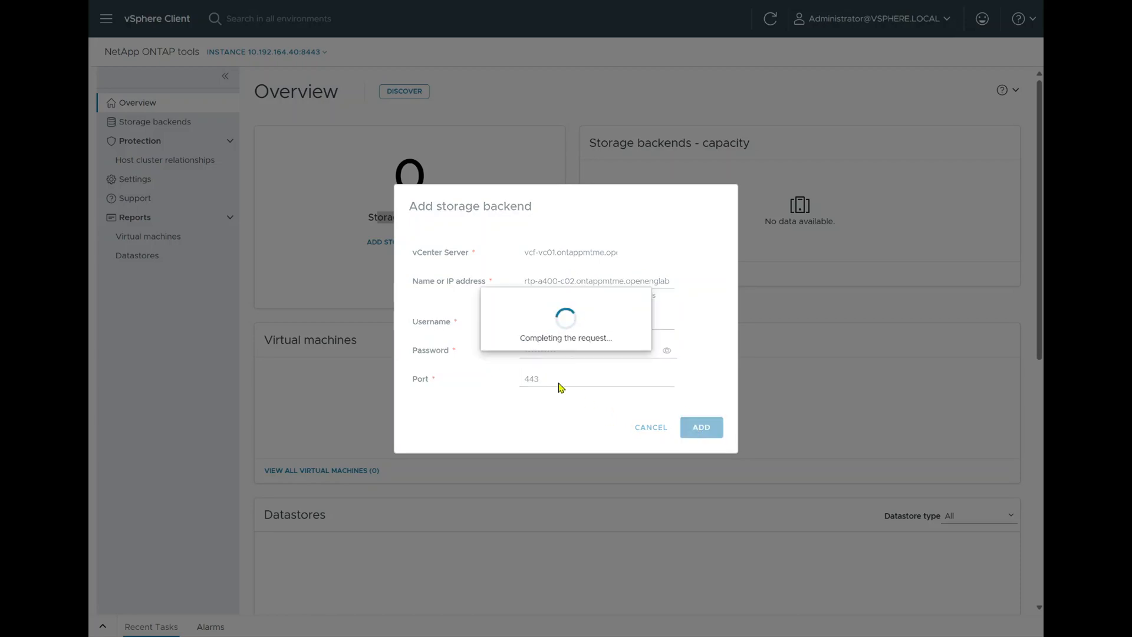
pyautogui.moveTo(559, 366)
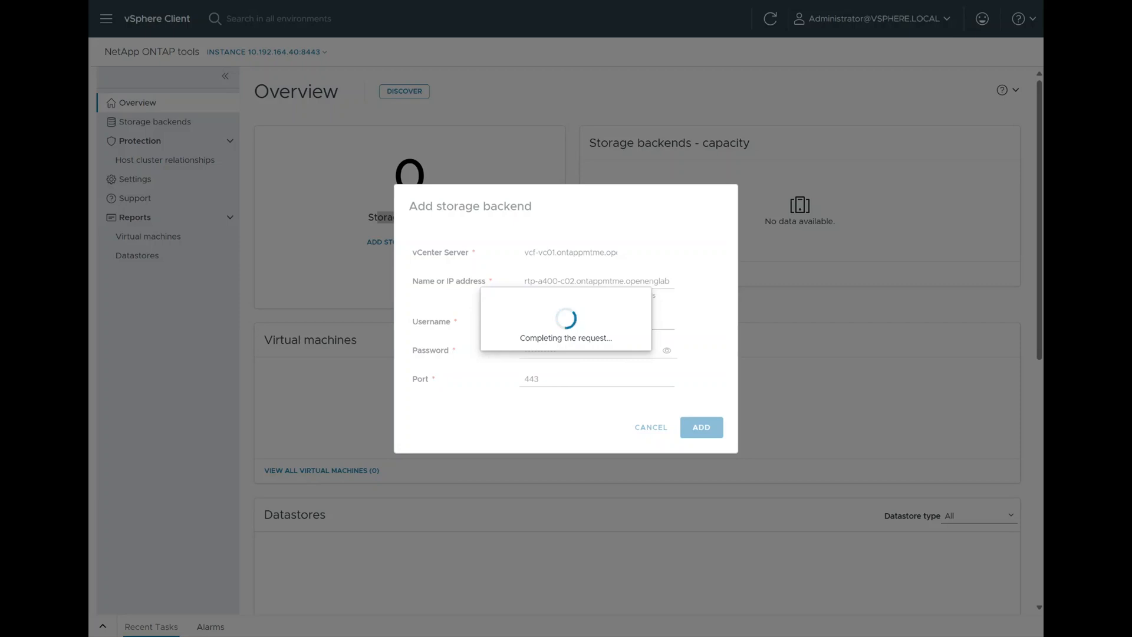
pyautogui.click(700, 427)
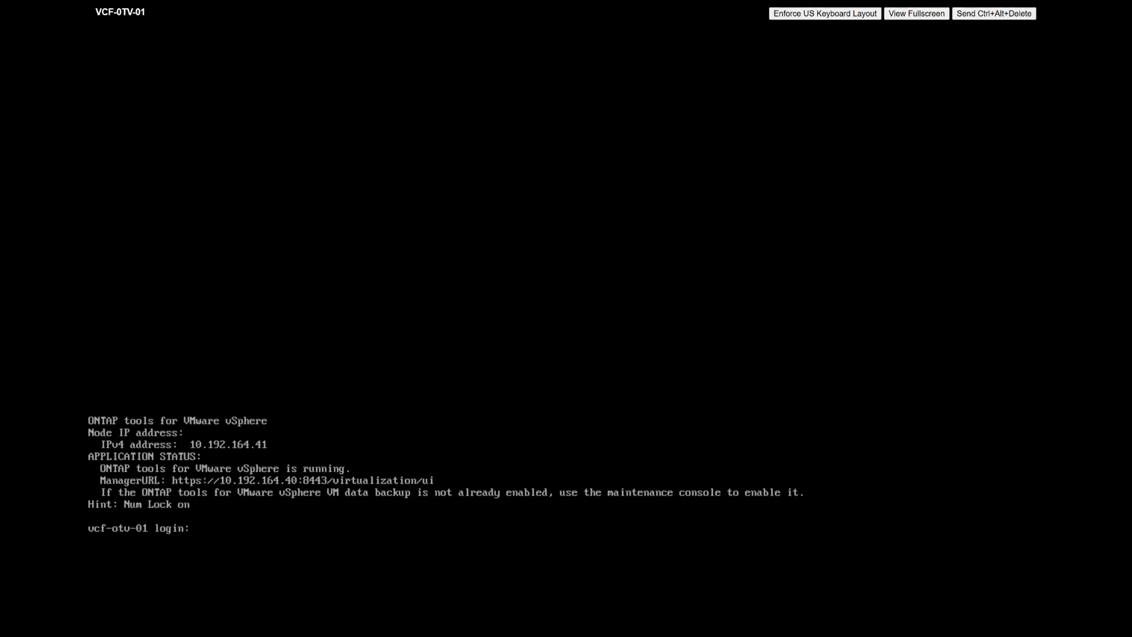
pyautogui.moveTo(667, 6)
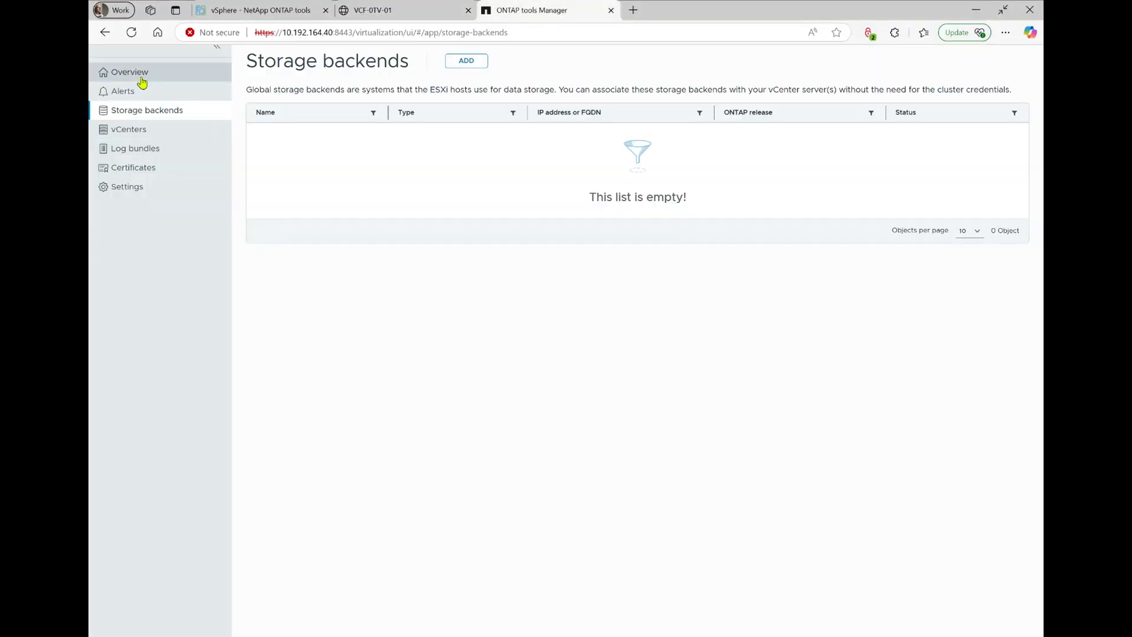
# Review the ONTAP tools Manager overview and help menu, then return to the vSphere plugin reporting rtp-a400-c02 added.
pyautogui.click(906, 18)
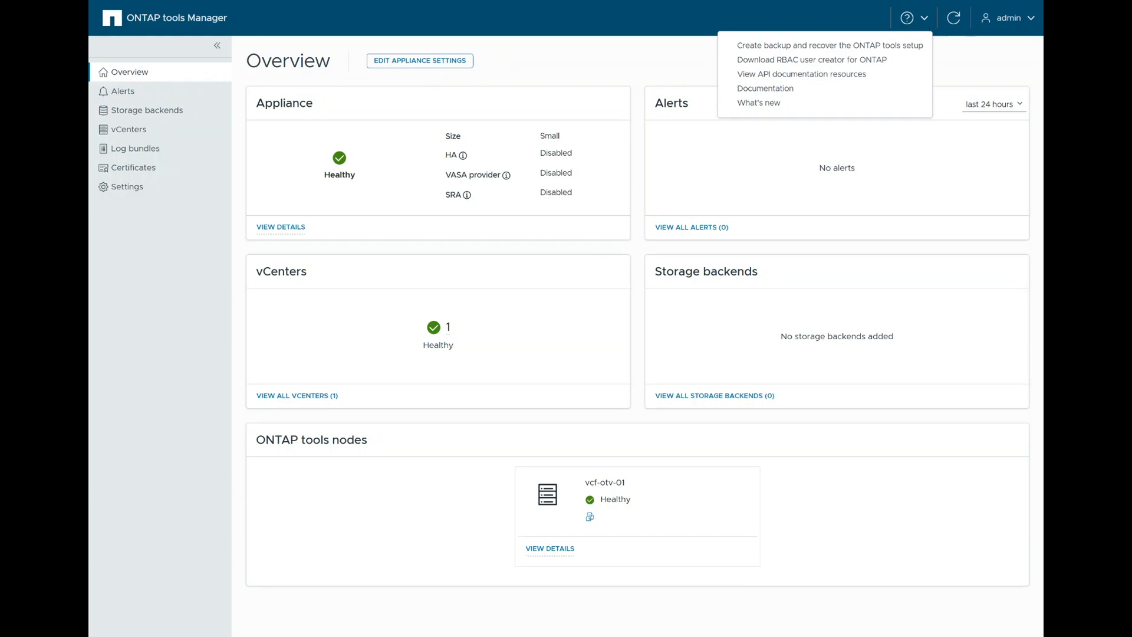
pyautogui.click(830, 20)
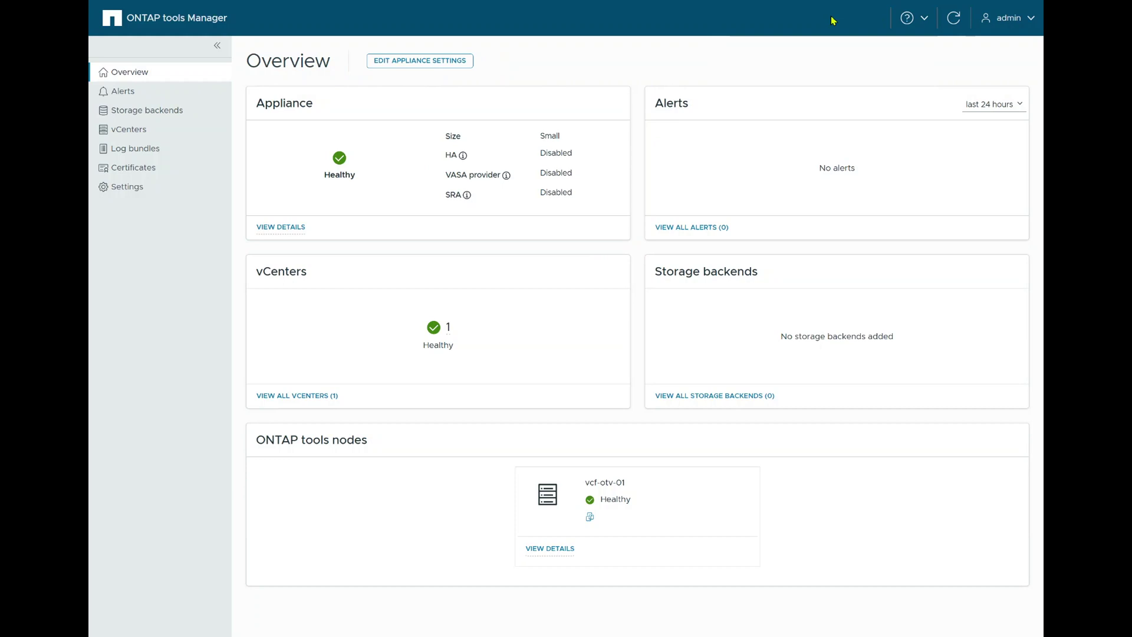
pyautogui.moveTo(831, 20)
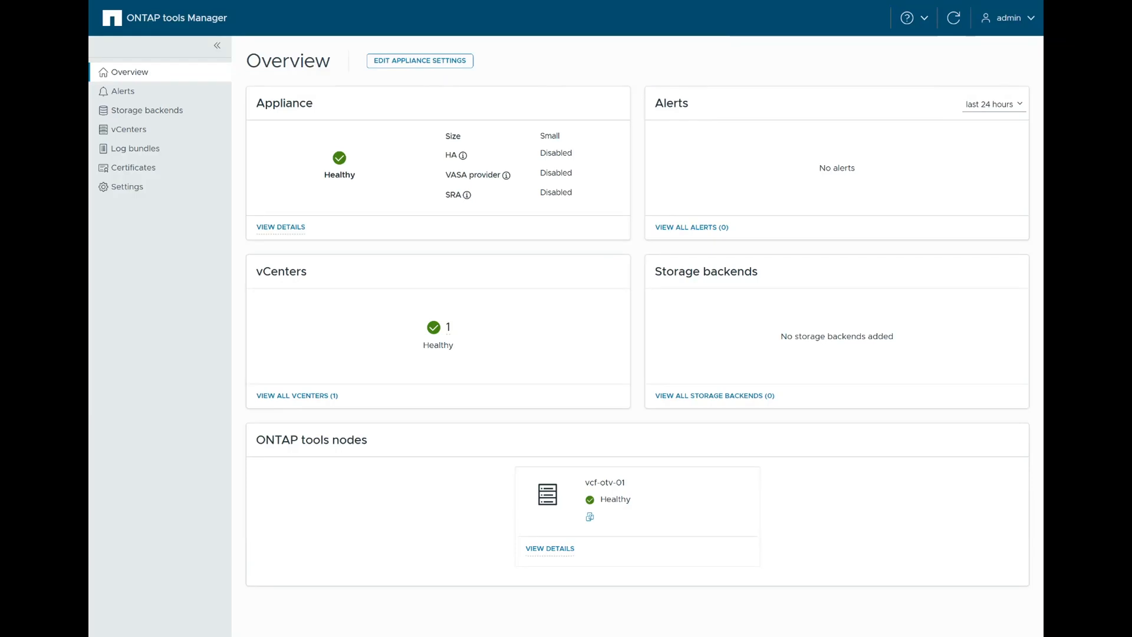
pyautogui.moveTo(843, 31)
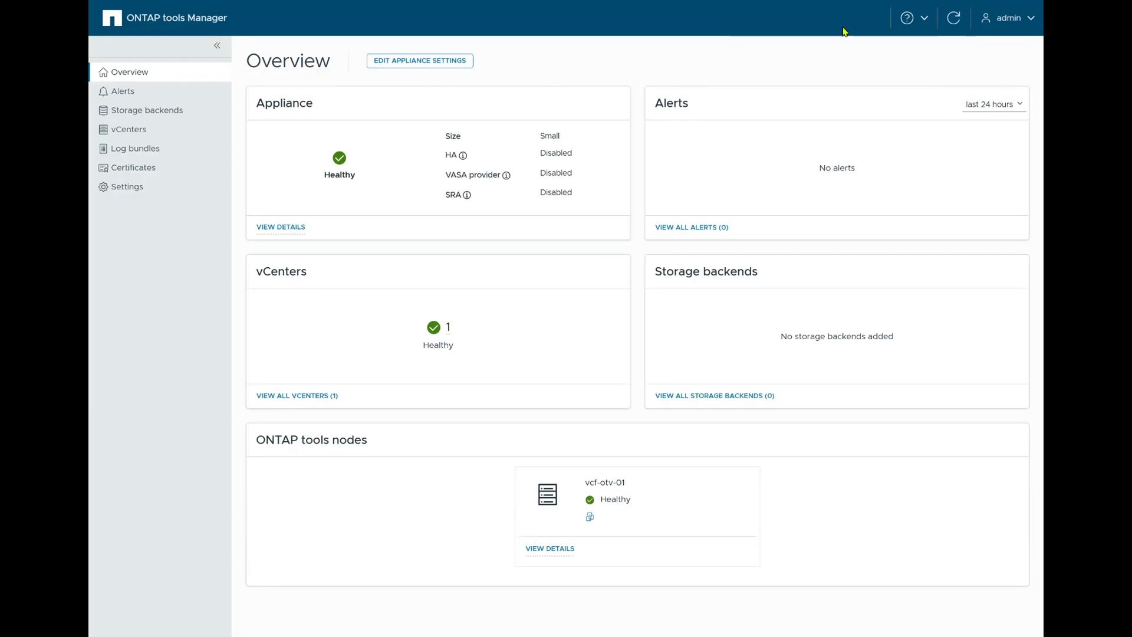
pyautogui.moveTo(908, 18)
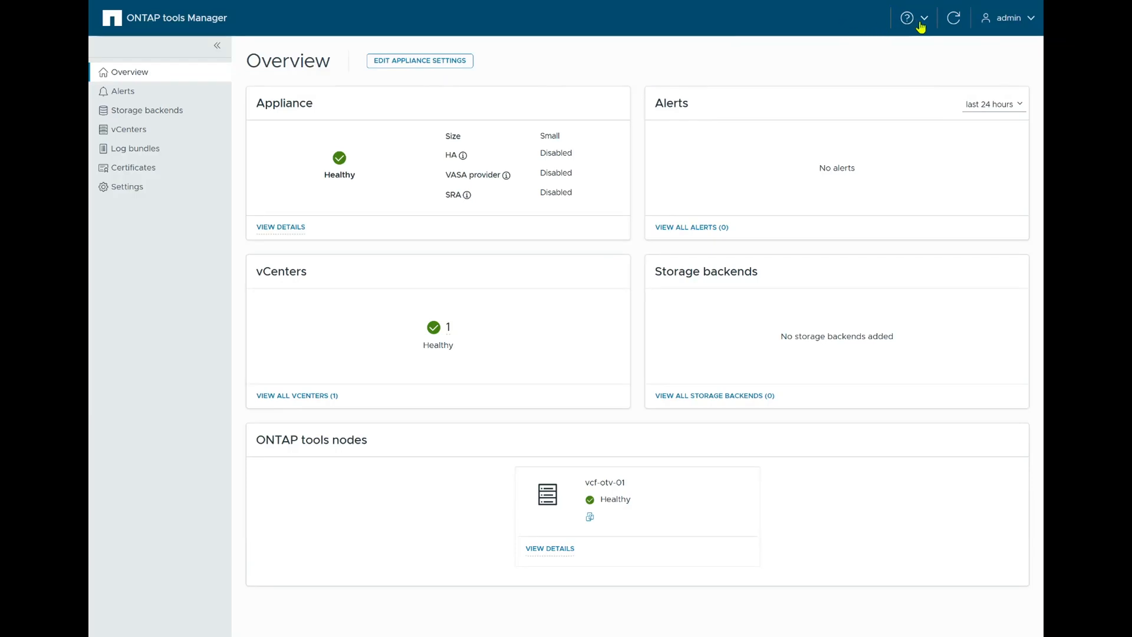
pyautogui.click(908, 18)
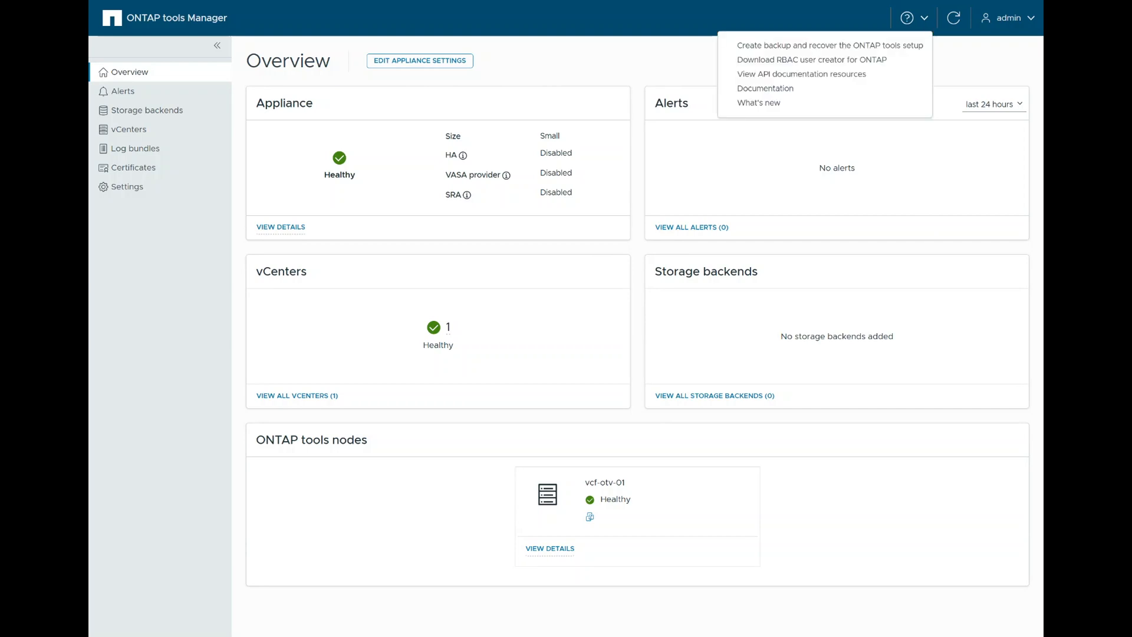
pyautogui.moveTo(763, 68)
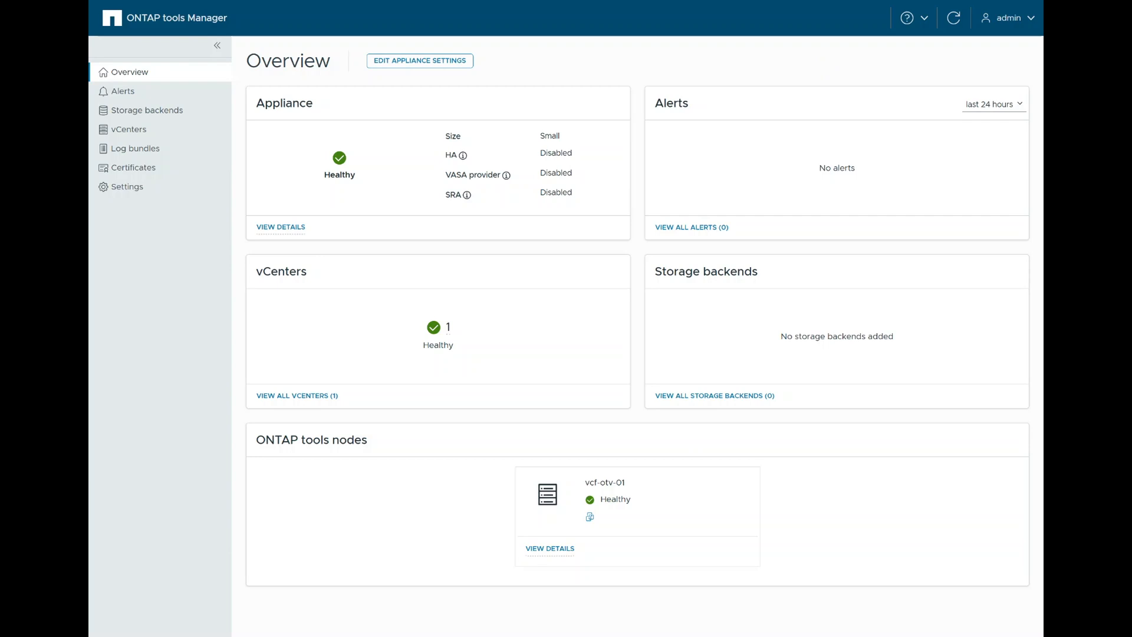
pyautogui.moveTo(664, 66)
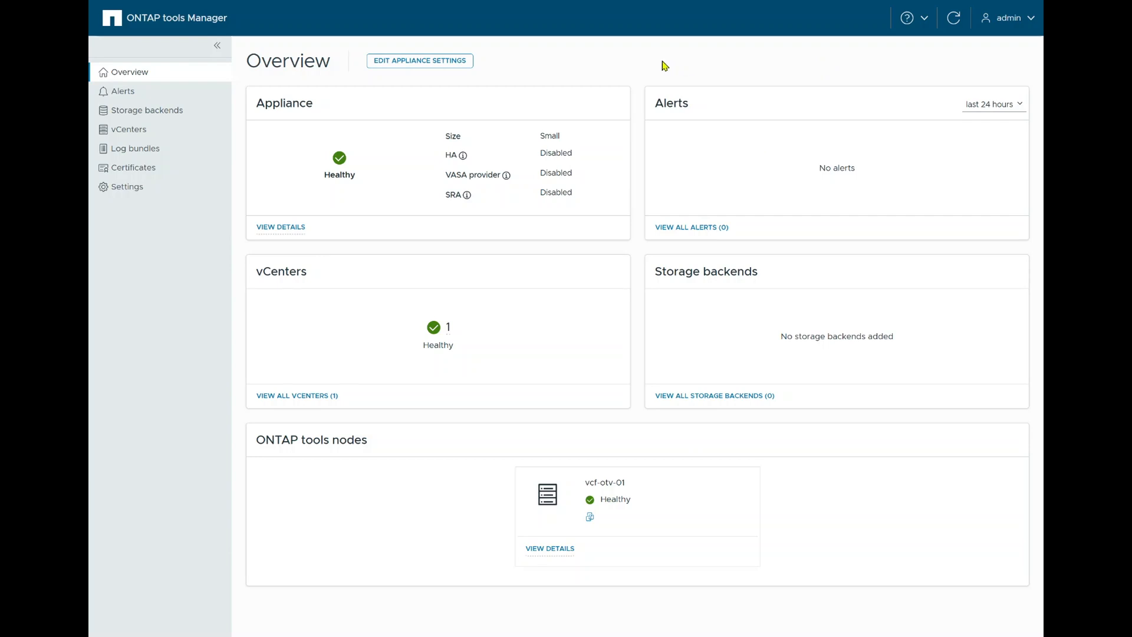
pyautogui.moveTo(664, 66)
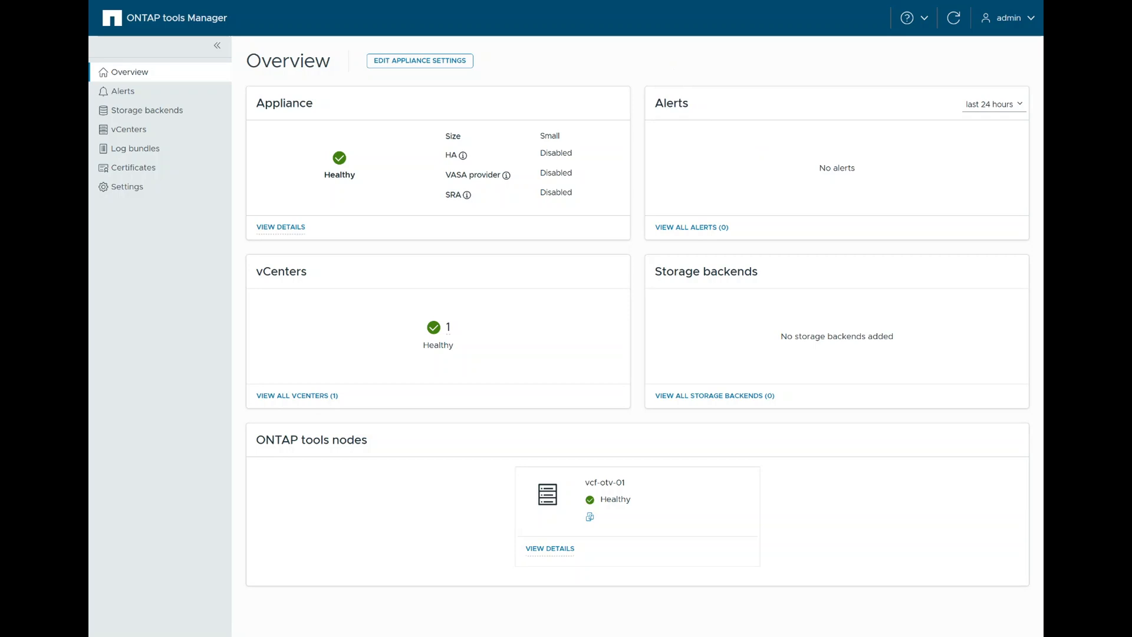
pyautogui.click(258, 11)
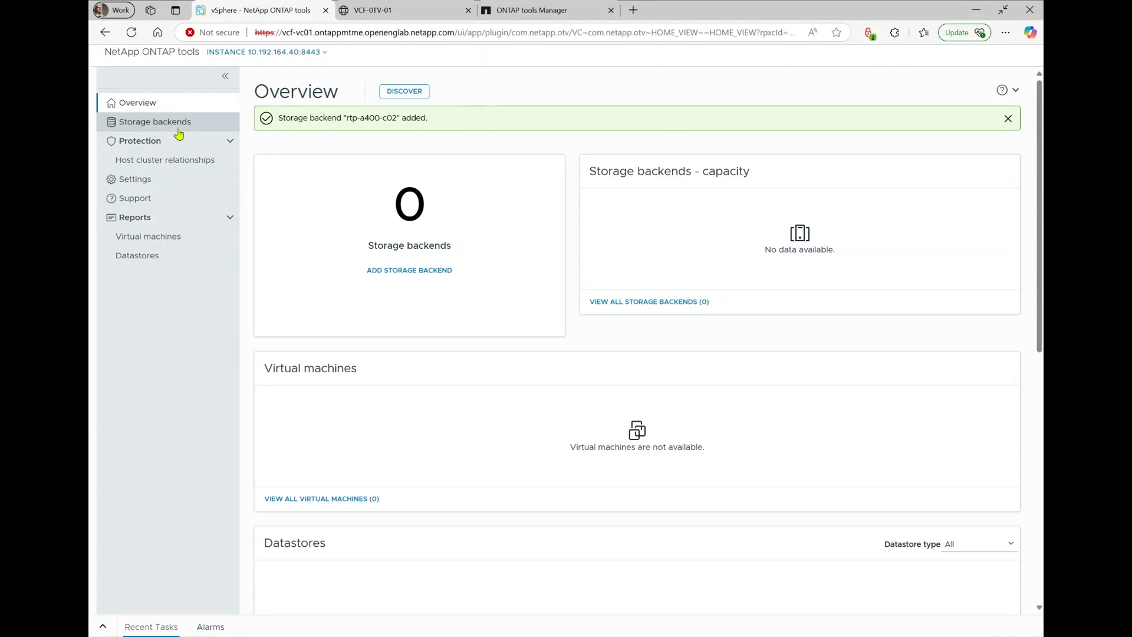
# Confirm rtp-a400-c02 shows as a Healthy ONTAP 9.16.1 cluster, then go to the vCenter inventory.
pyautogui.click(153, 121)
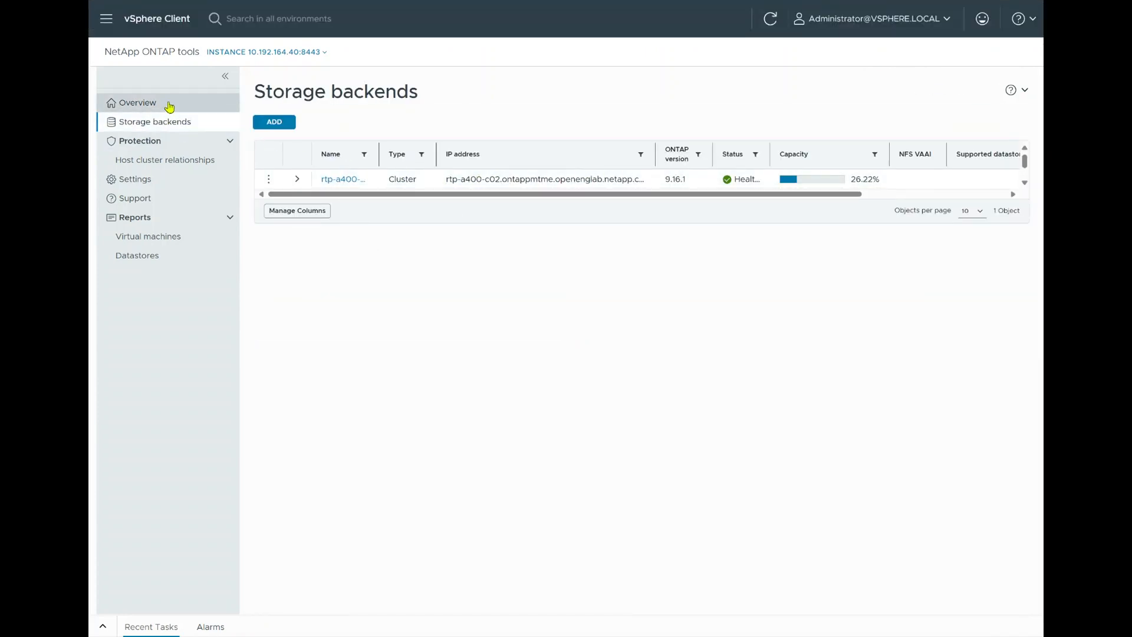
pyautogui.click(105, 17)
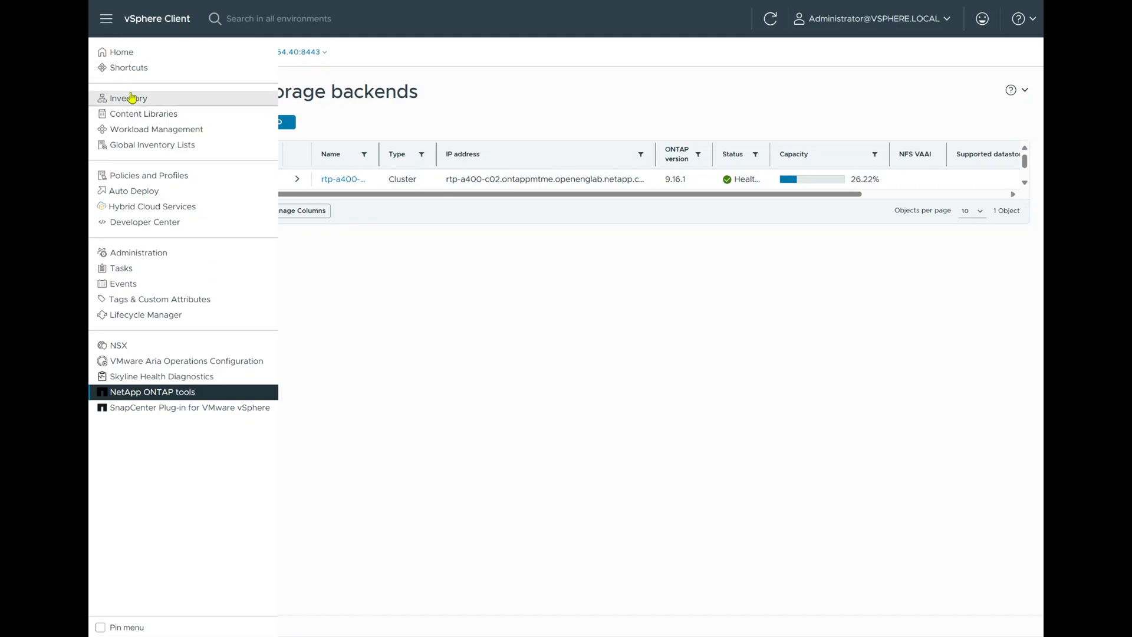
pyautogui.click(128, 97)
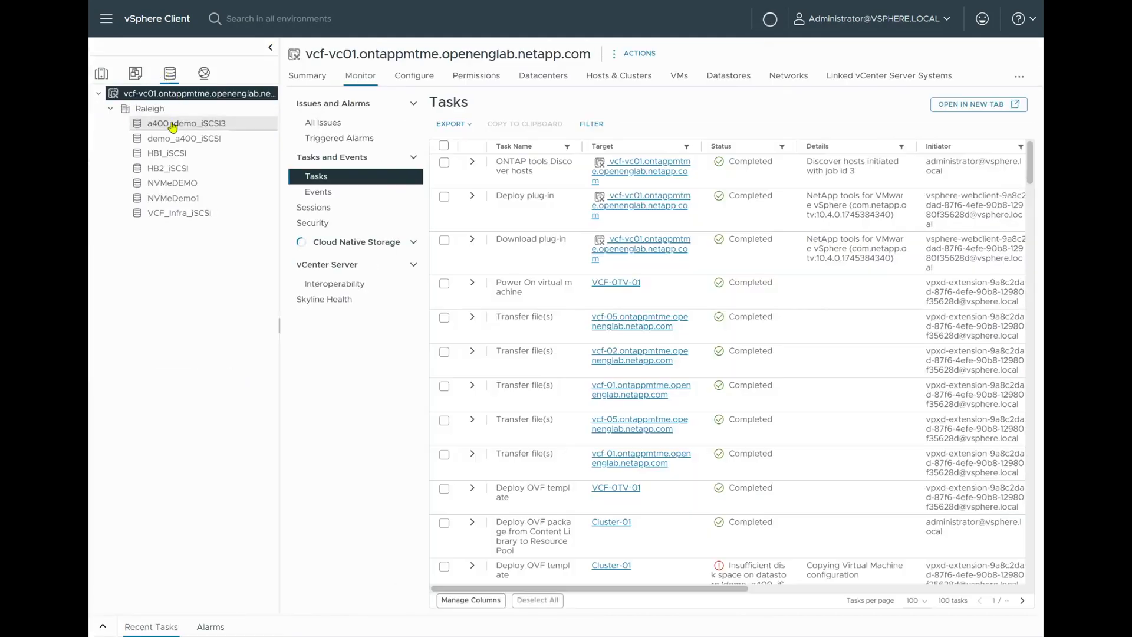
# Show ONTAP storage and storage unit details for datastore a400_demo_iSCSI3: a 1.05 TB iSCSI LUN on rtp-a400-c02.
pyautogui.click(187, 122)
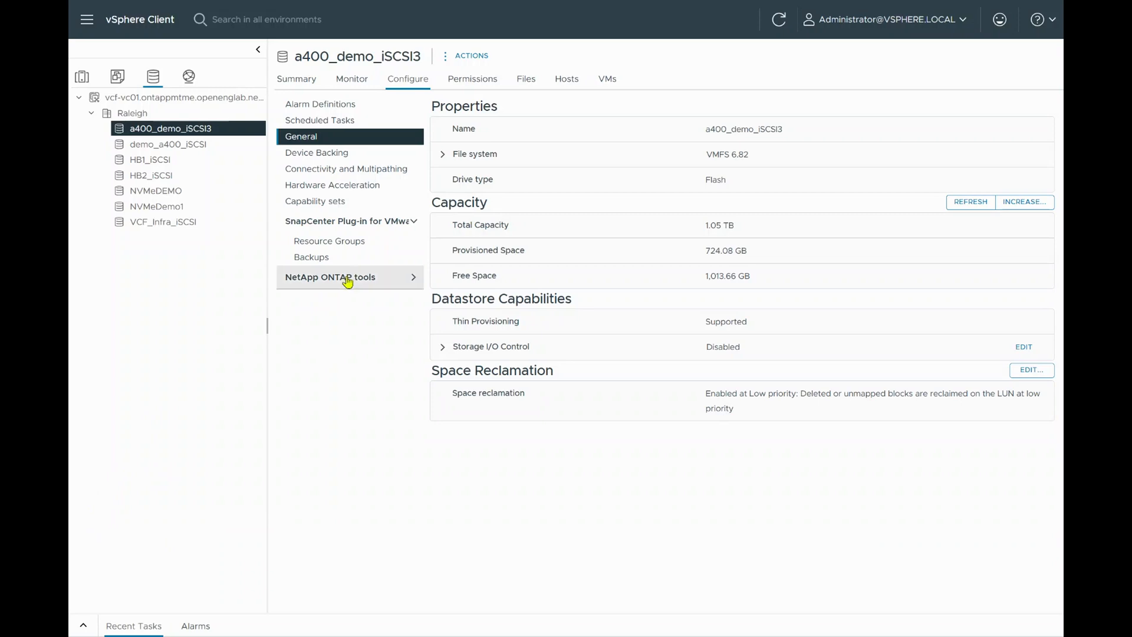
pyautogui.click(330, 275)
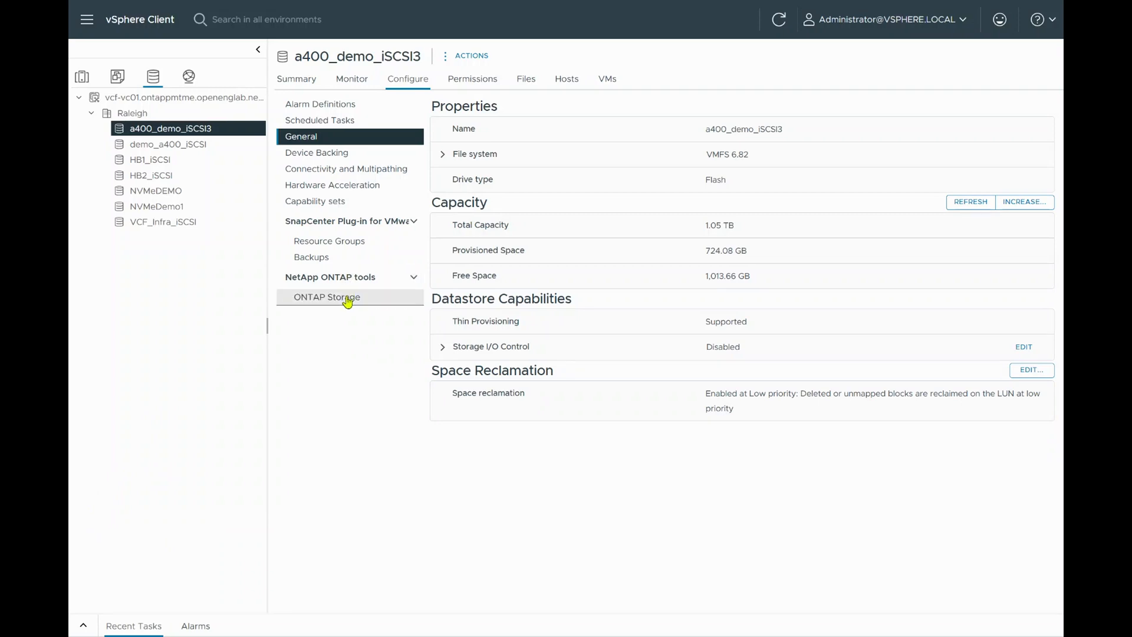
pyautogui.click(327, 297)
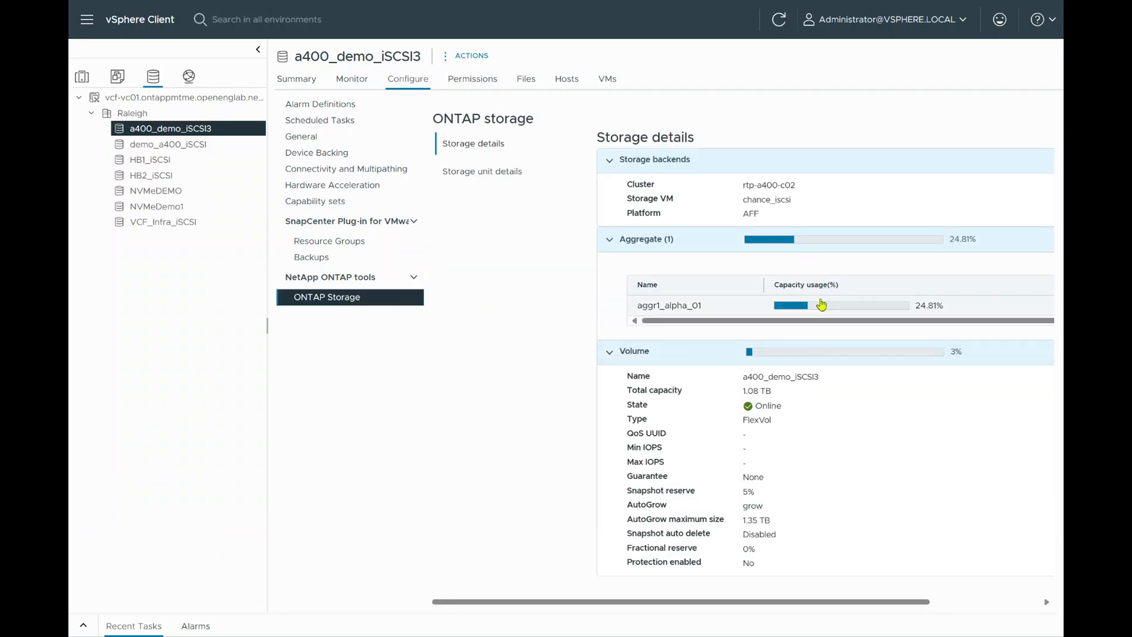
pyautogui.moveTo(696, 482)
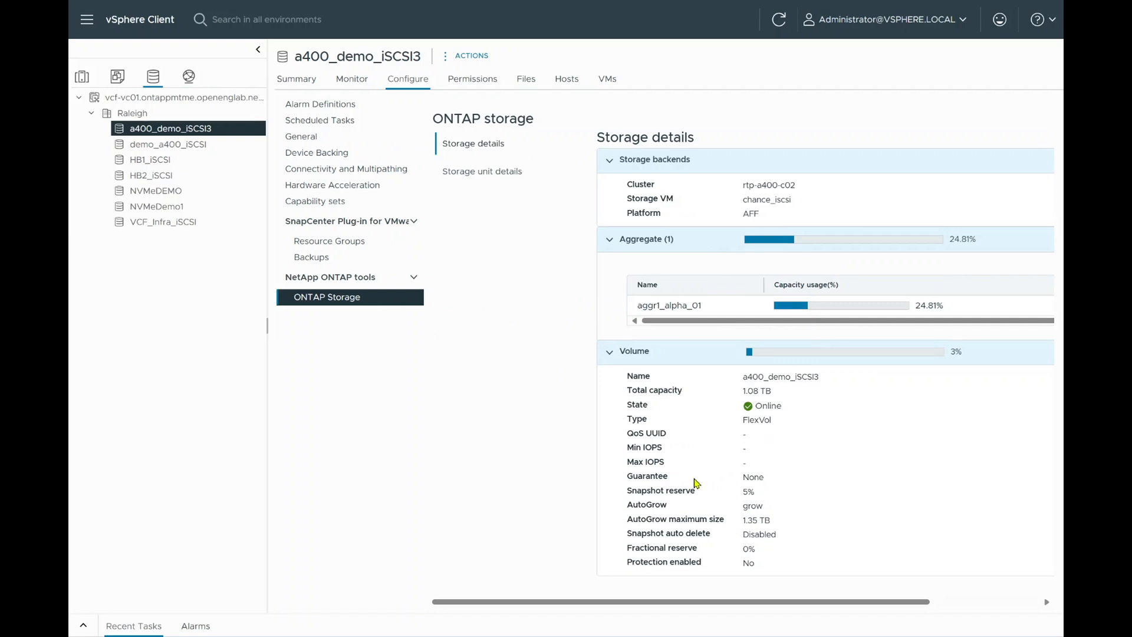
pyautogui.click(483, 171)
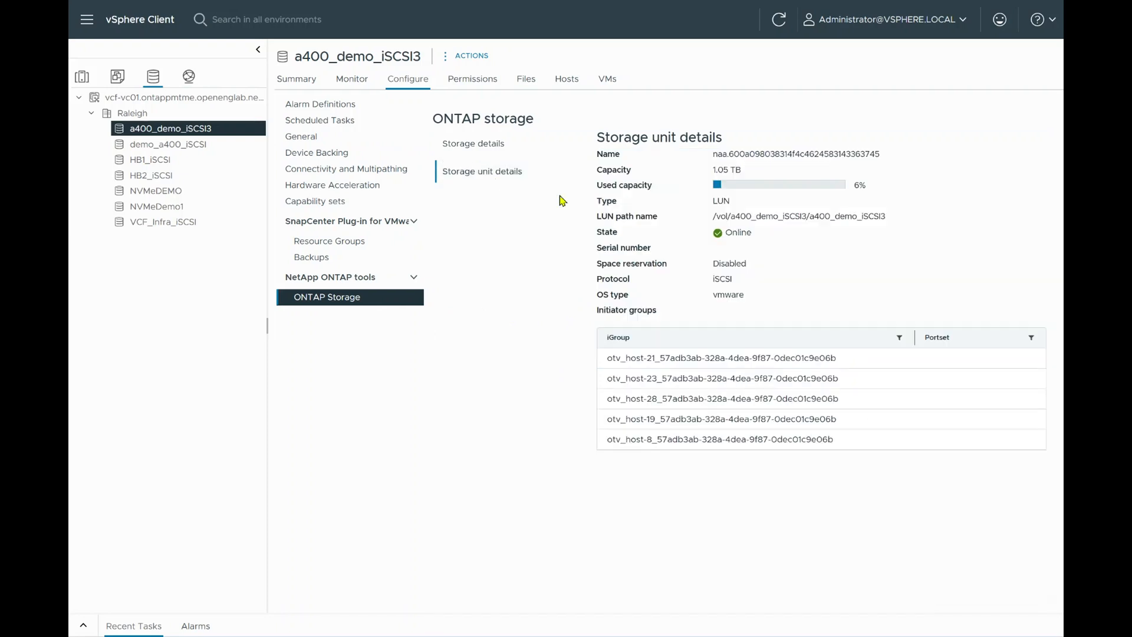
pyautogui.moveTo(747, 362)
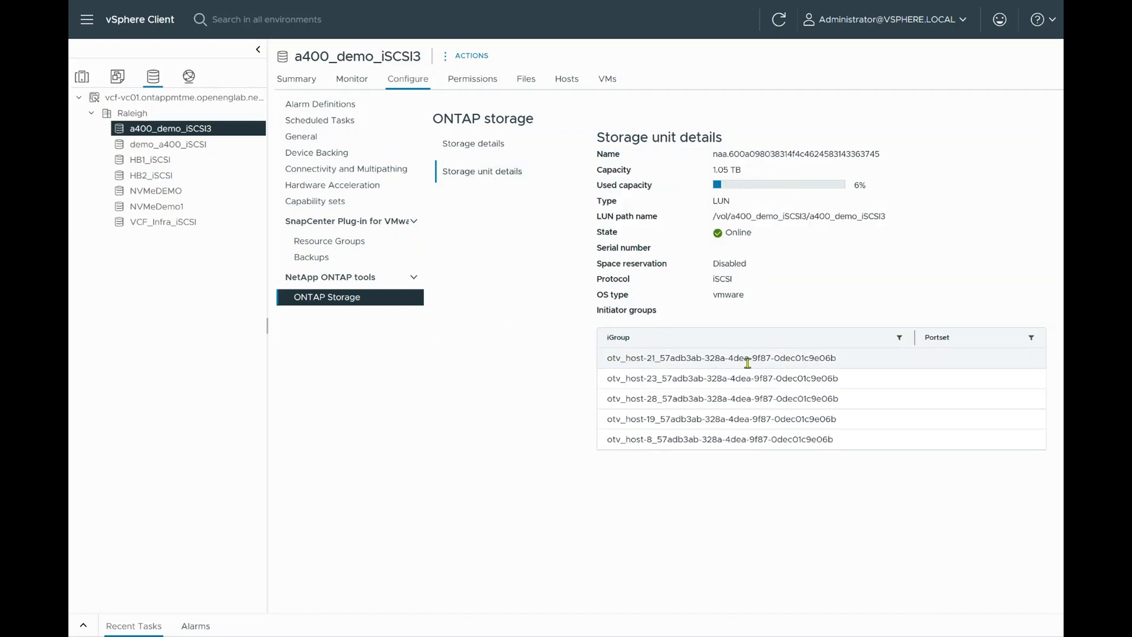
pyautogui.moveTo(820, 220)
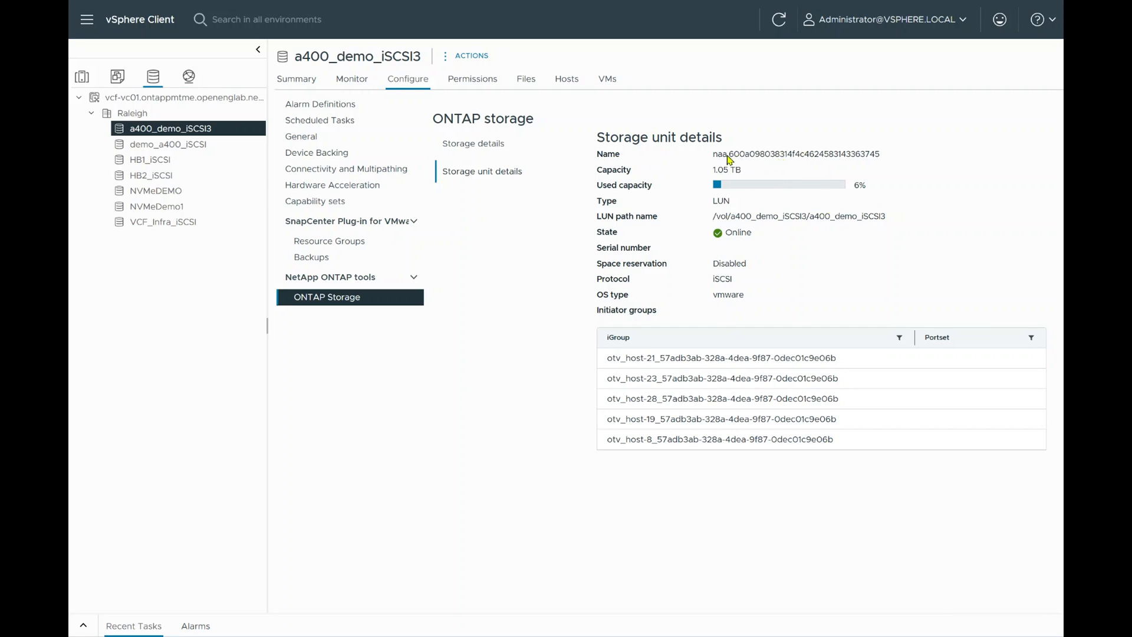
pyautogui.moveTo(751, 258)
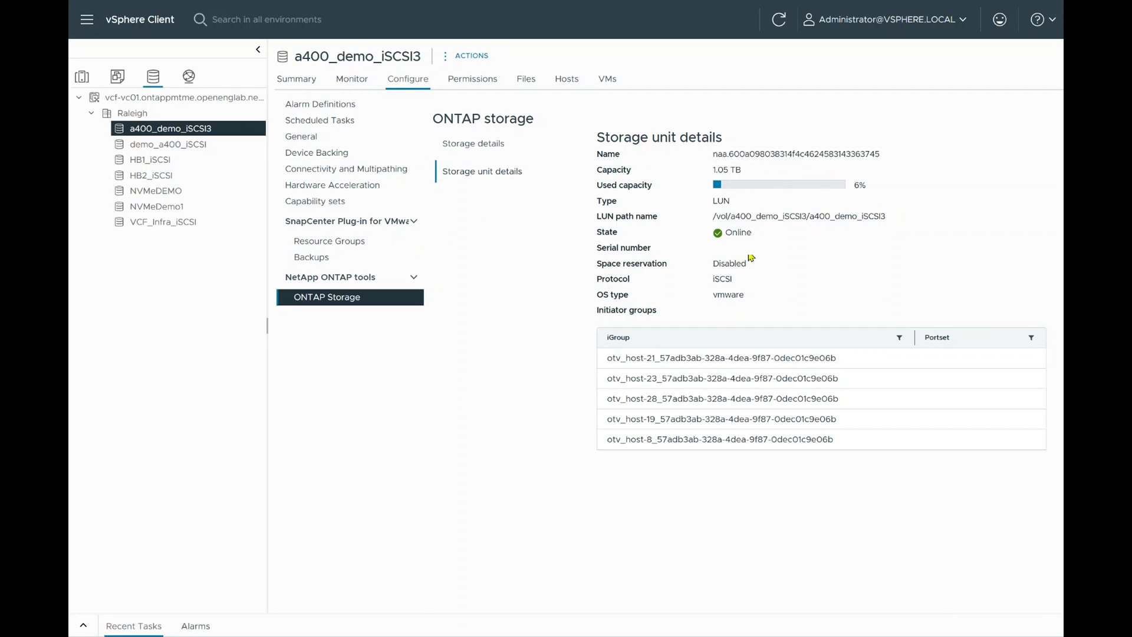